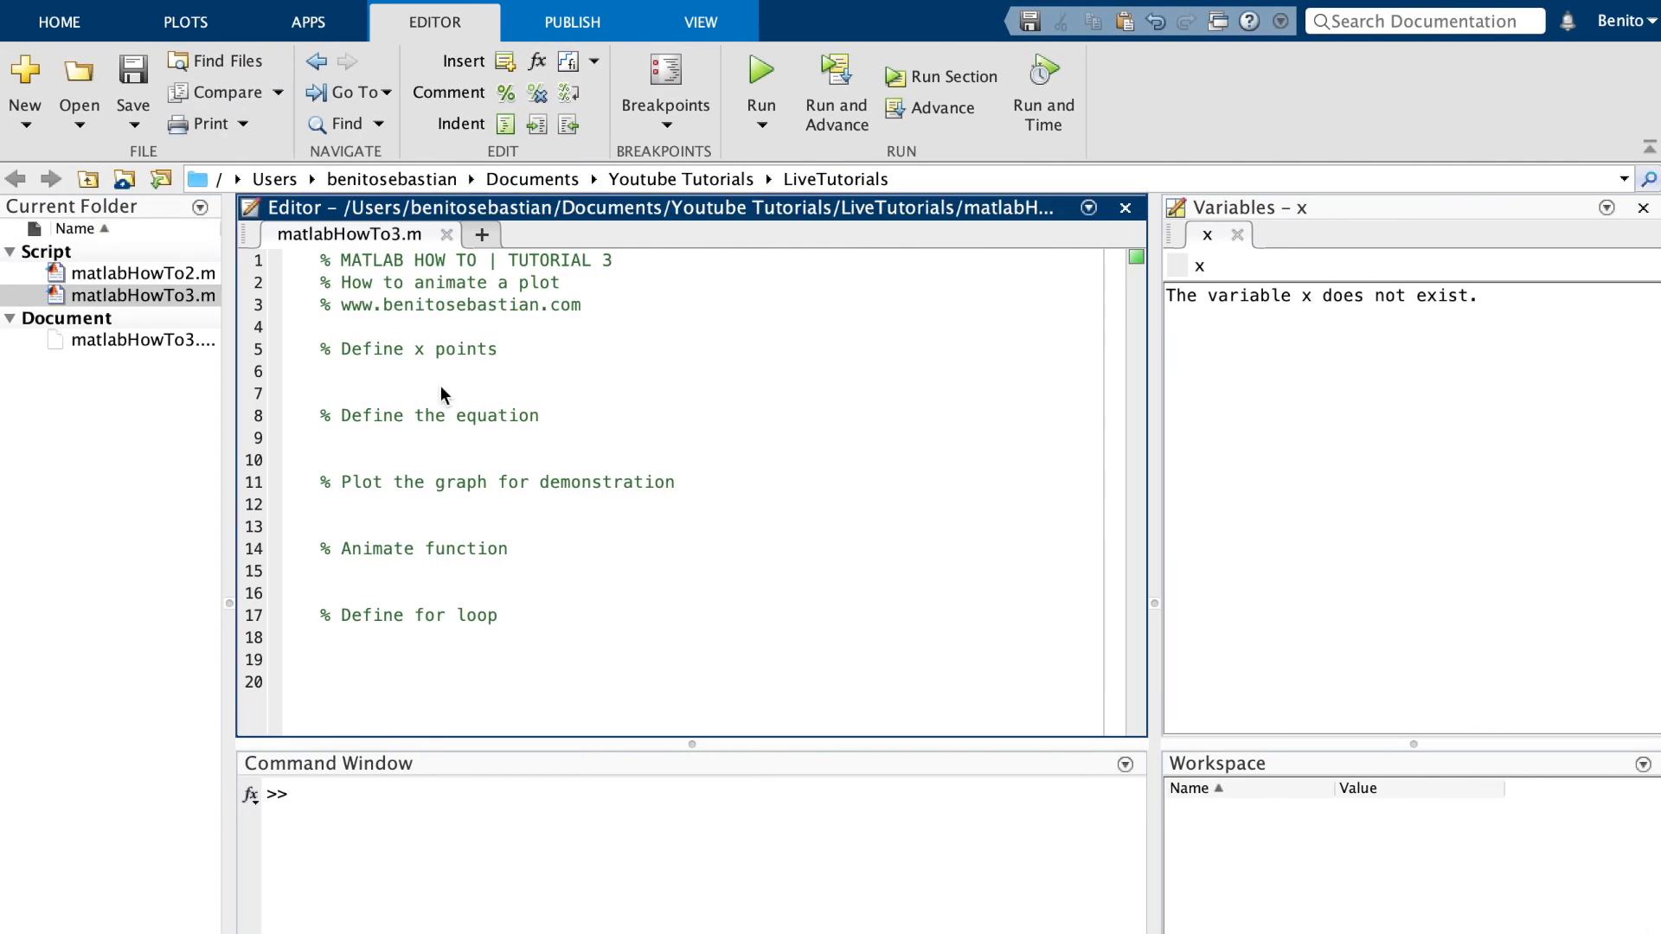
pyautogui.moveTo(375, 376)
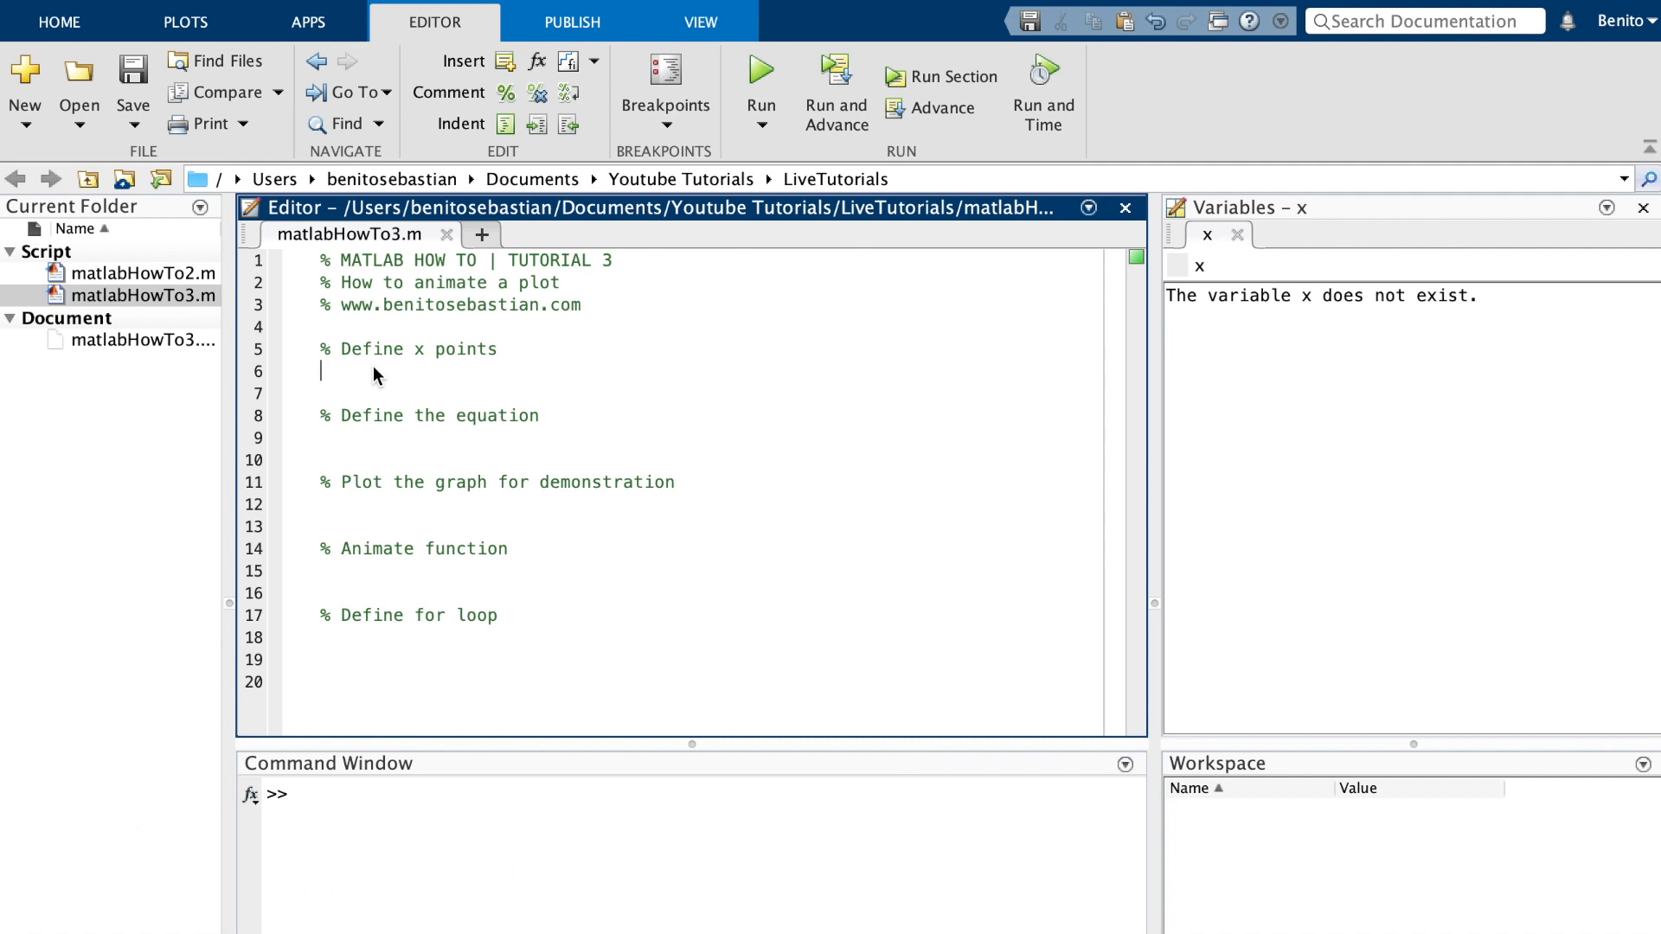
# - Define the x points as x = 0:1:10; under the x points comment
pyautogui.write('x')
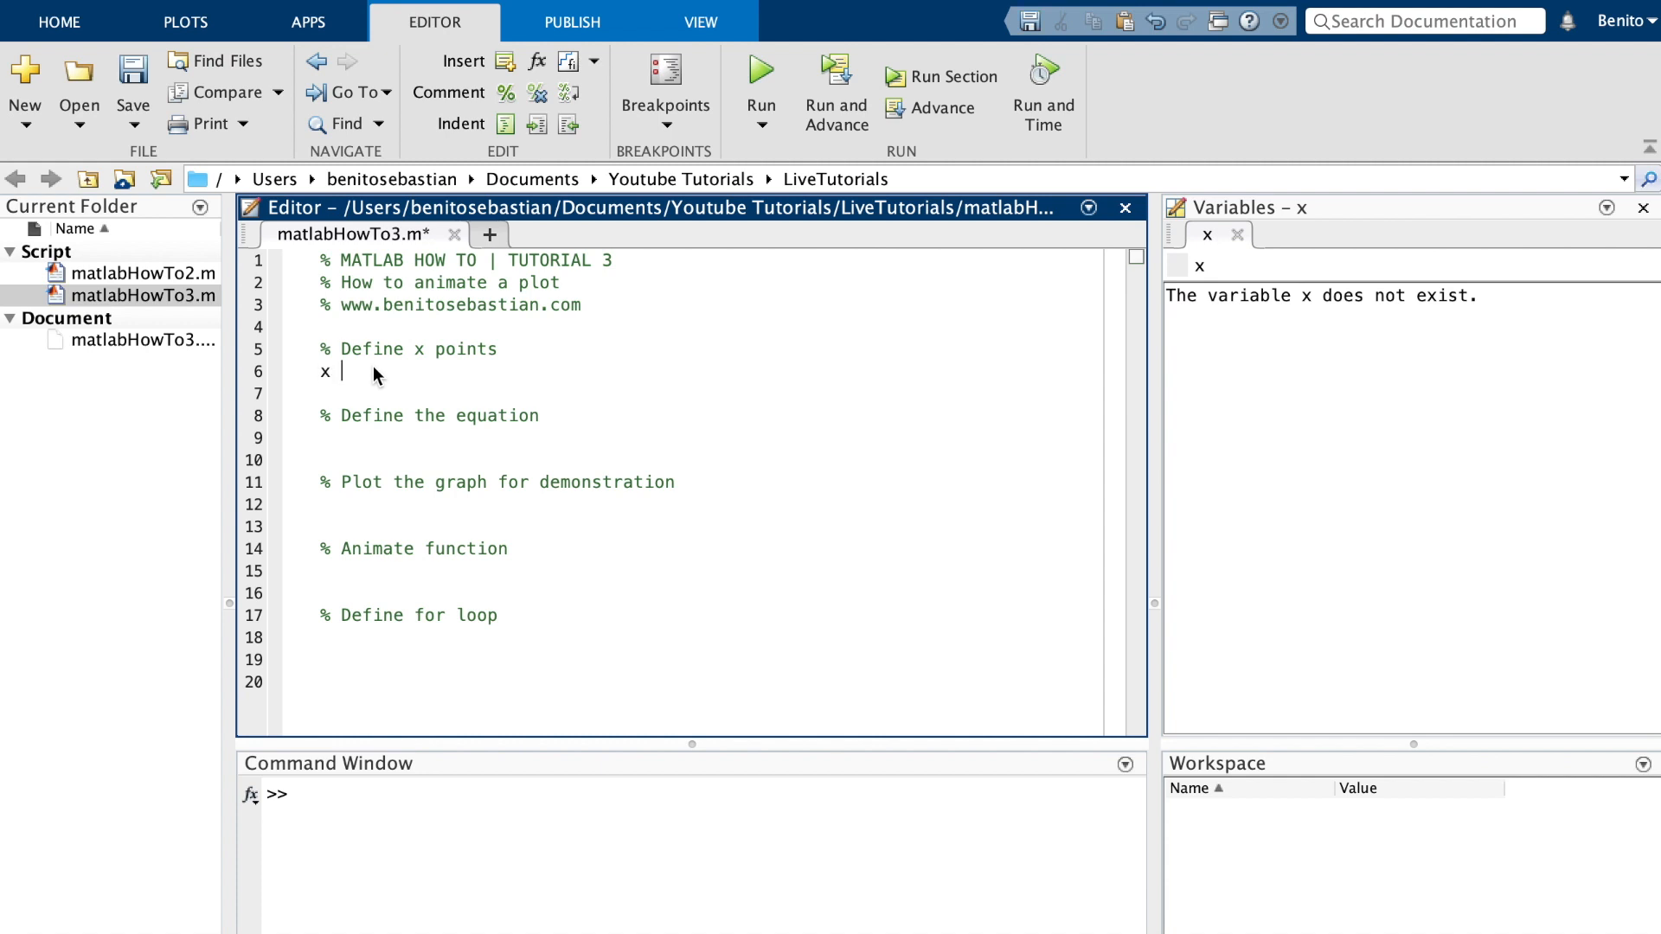
pyautogui.write('= 0')
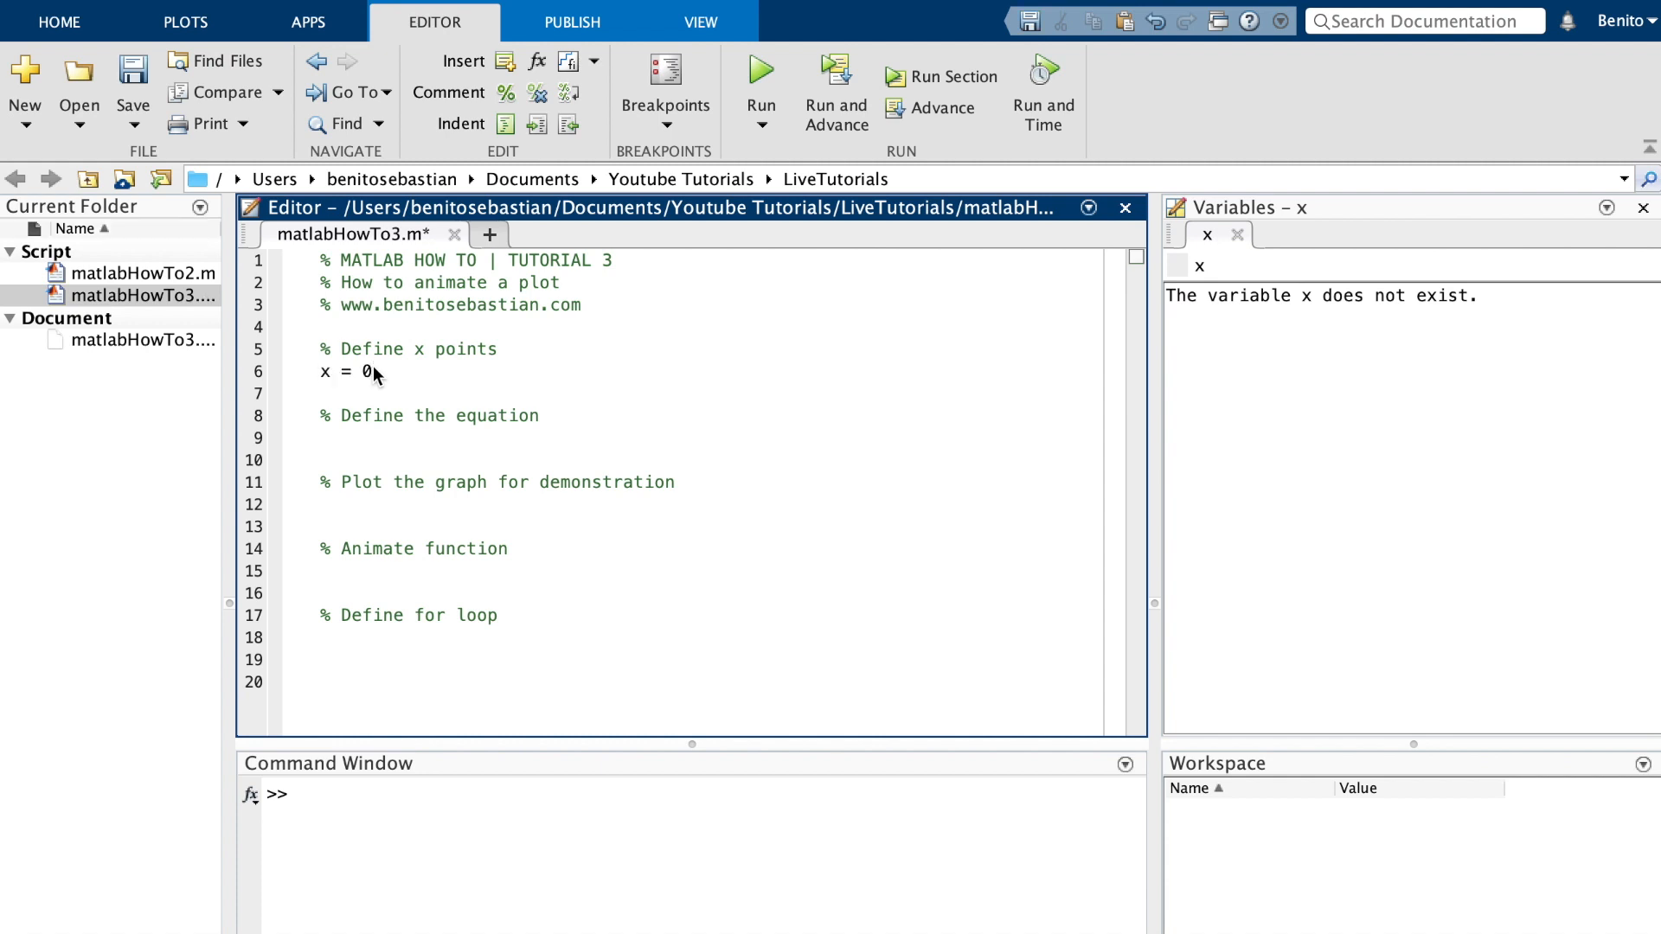
pyautogui.write(':')
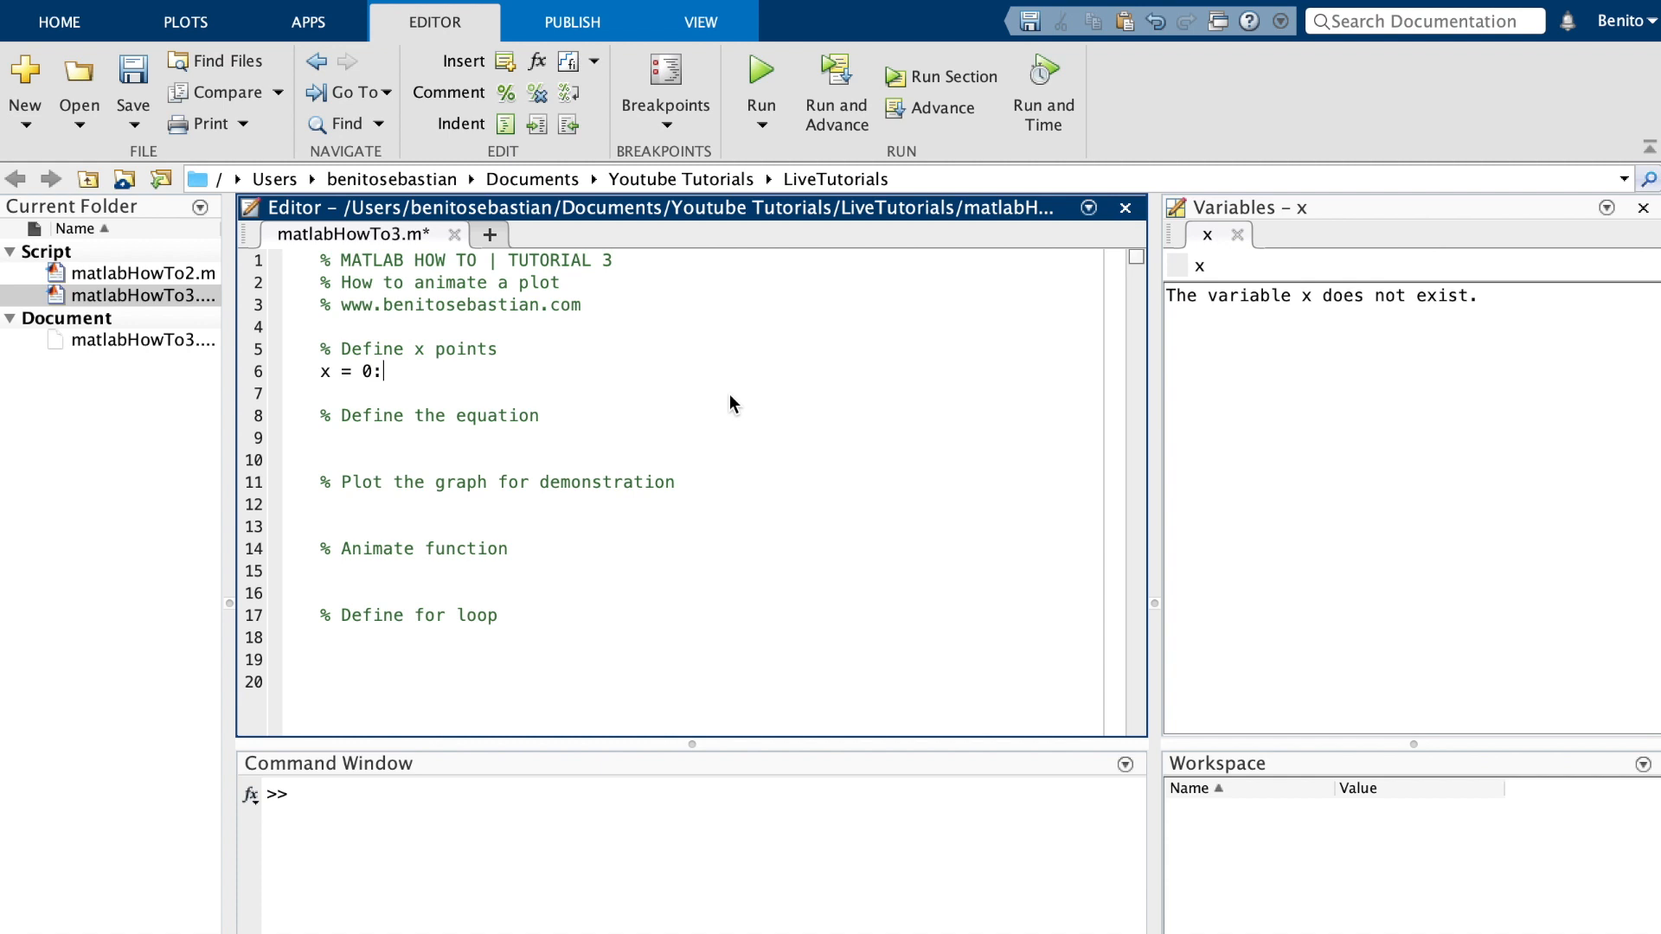
pyautogui.write('1')
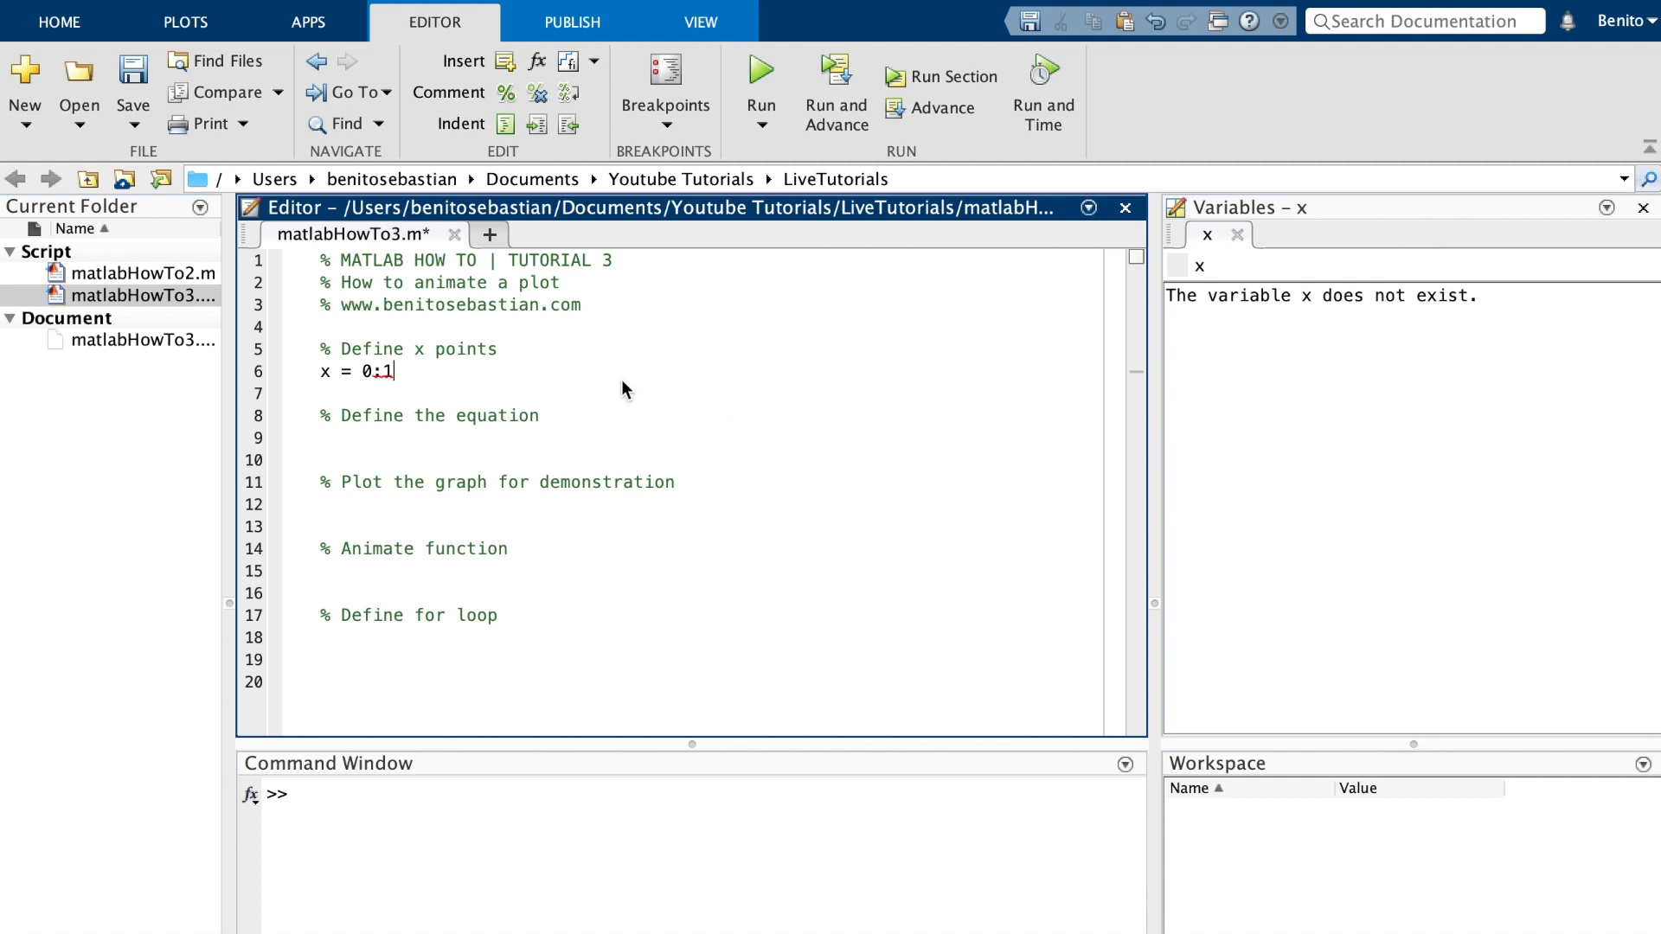
pyautogui.write('1:')
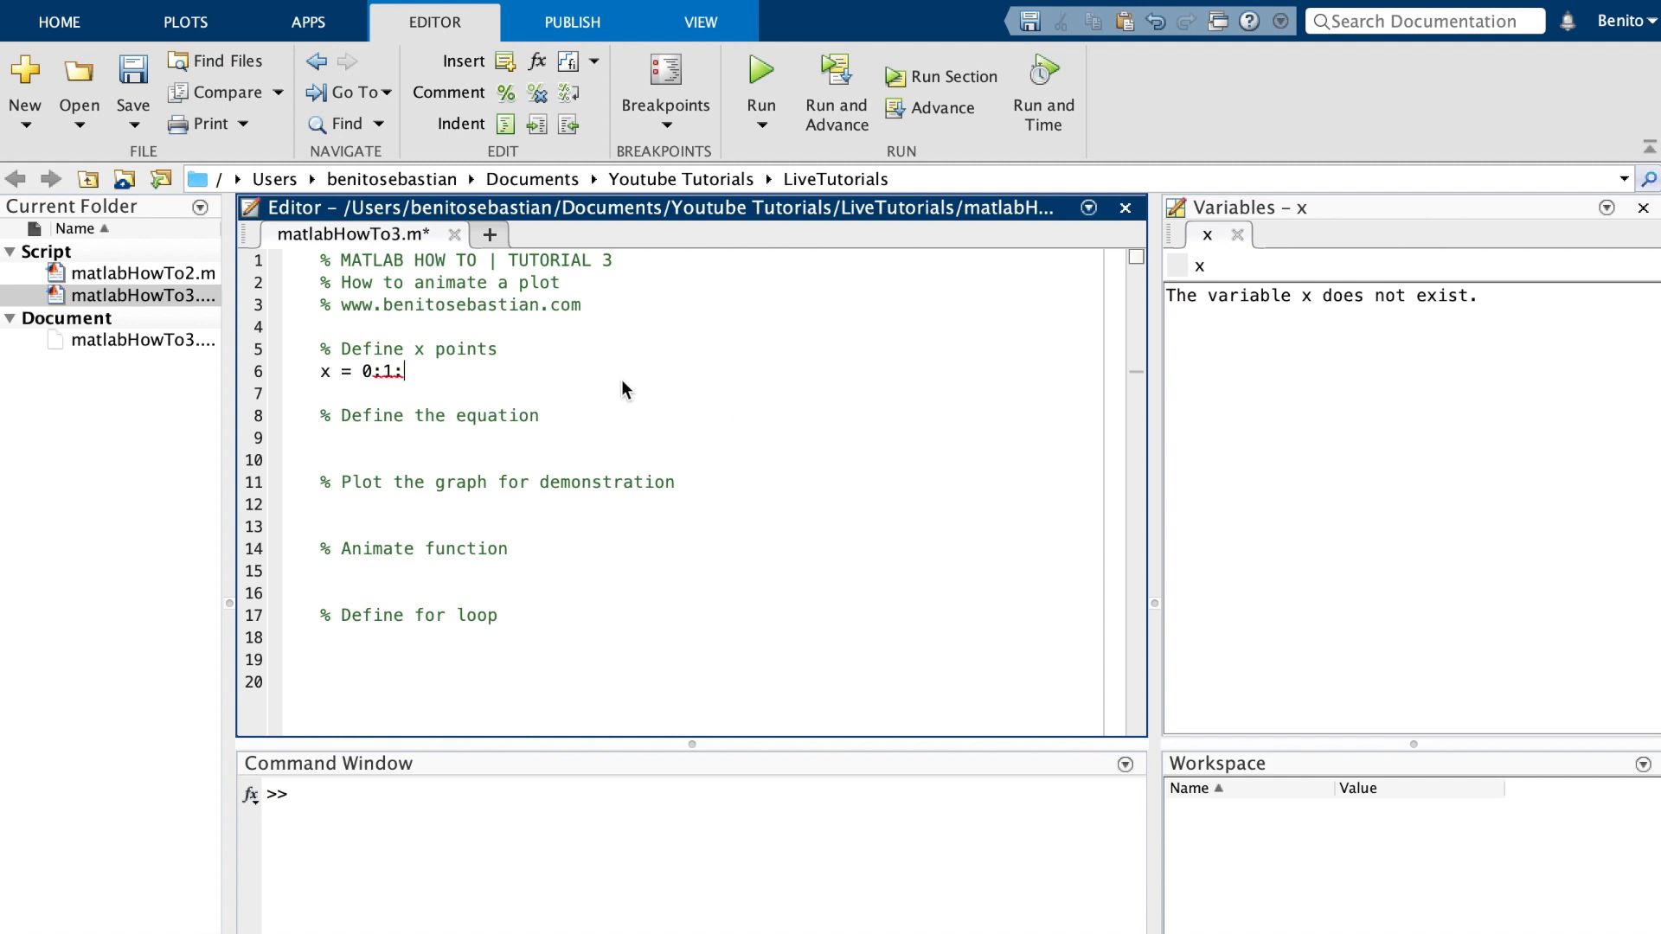
pyautogui.write('10')
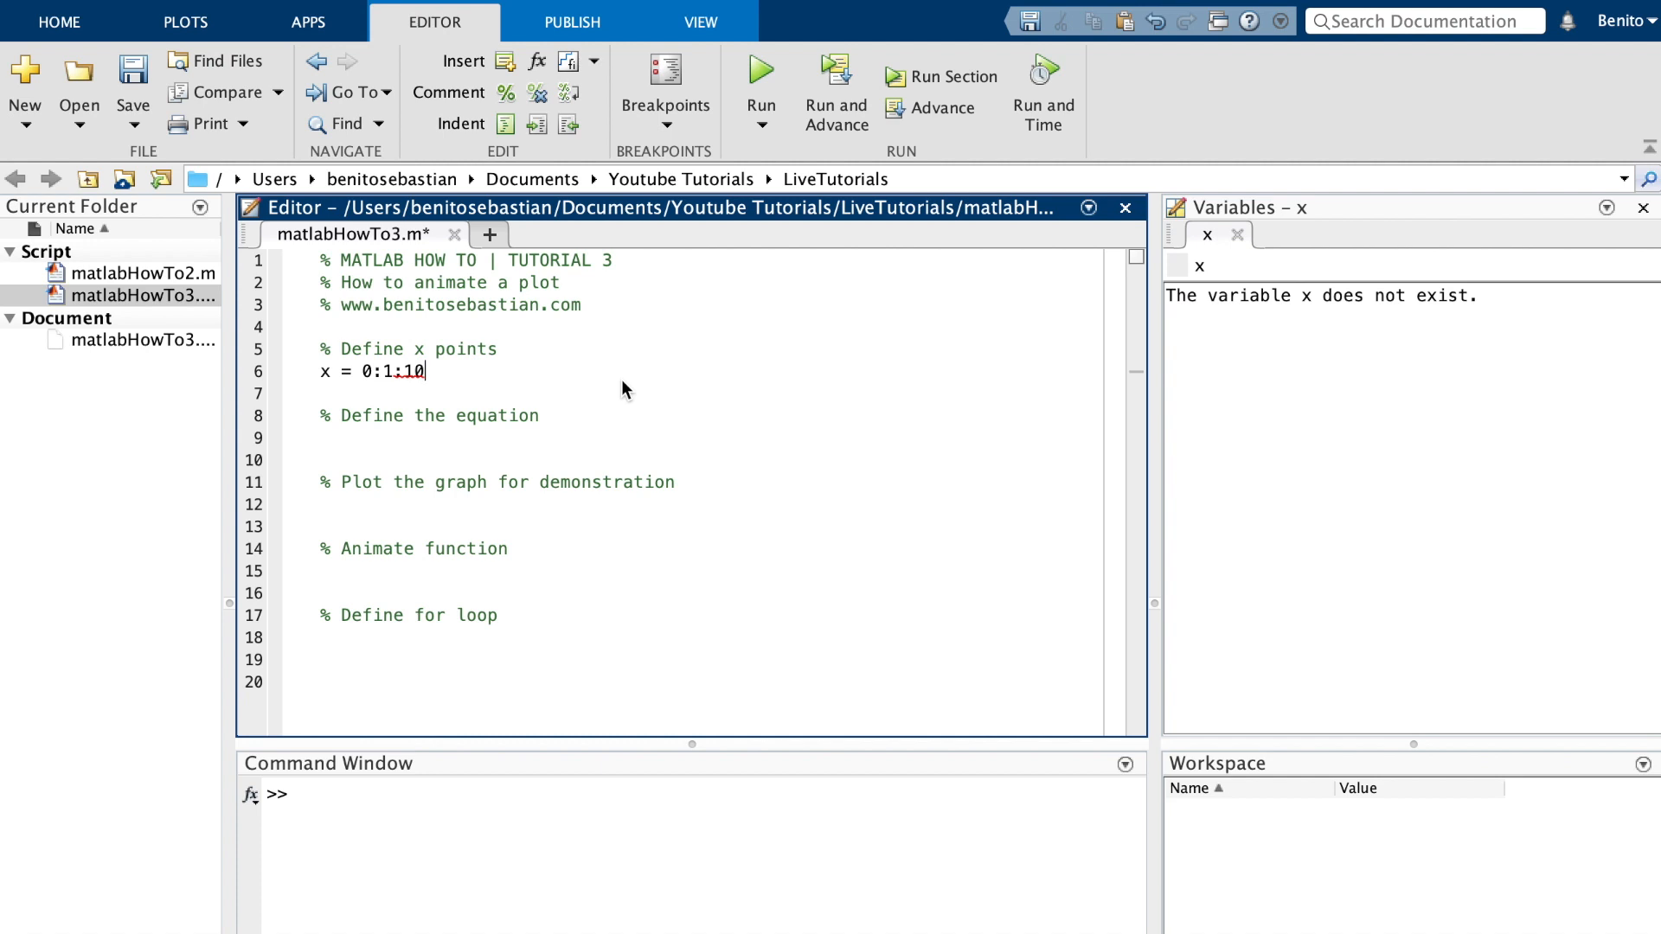
pyautogui.write(';')
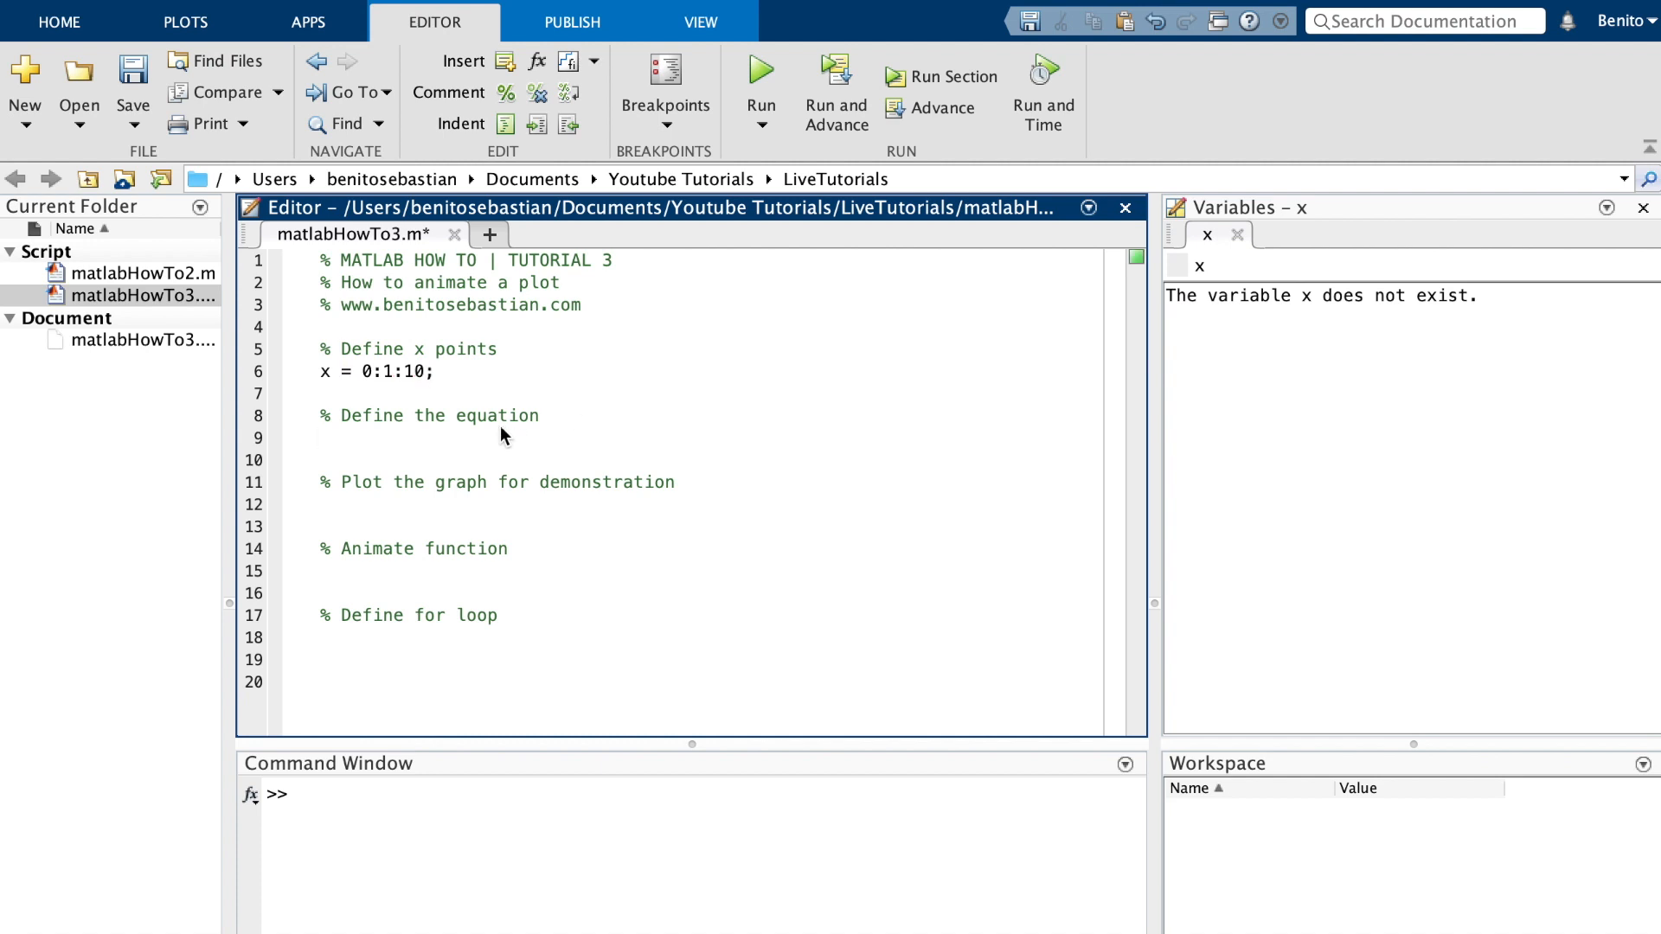
# - Define the equation y = x.^2; under the equation comment
pyautogui.write('y =')
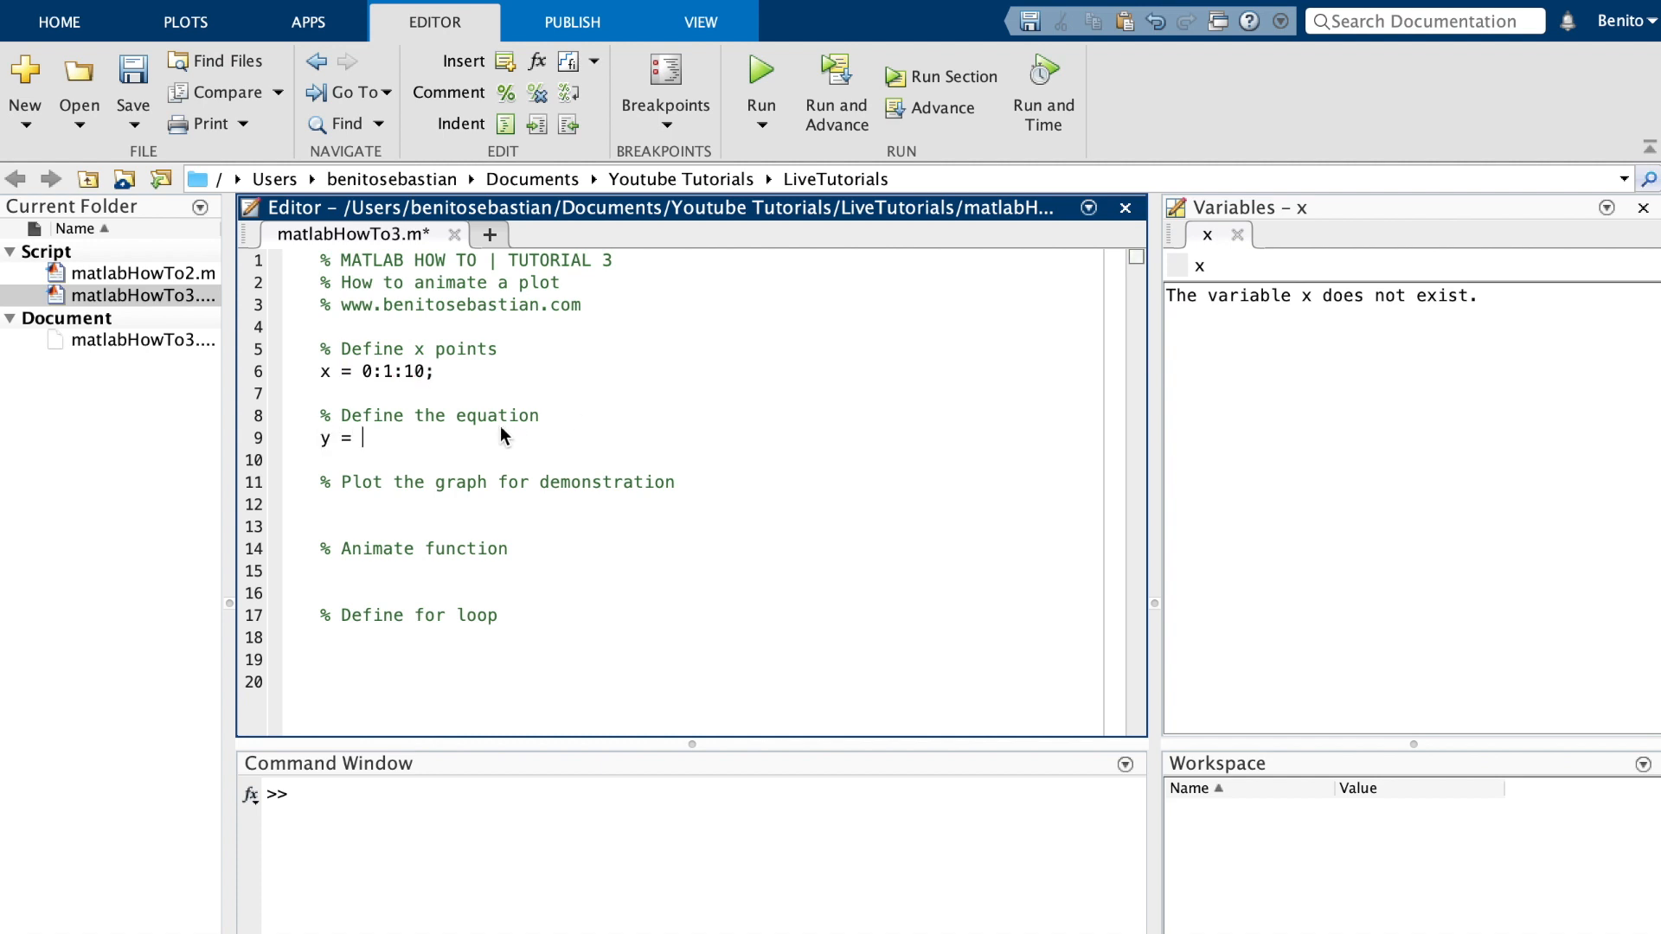
pyautogui.write('x^2')
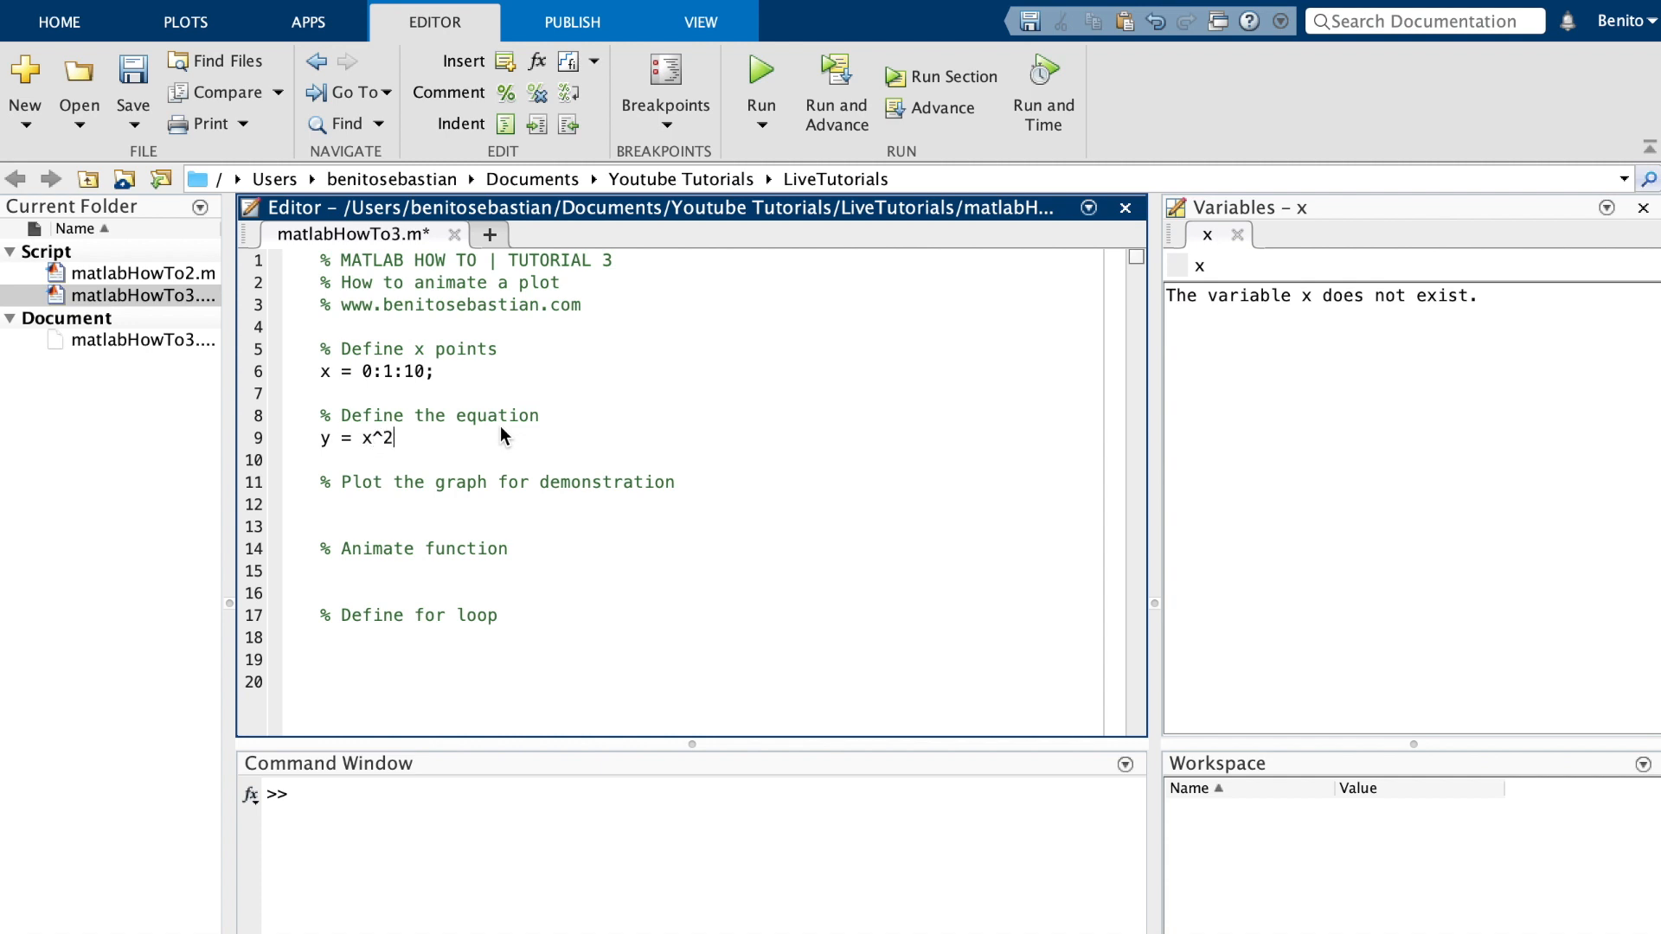
pyautogui.write(';')
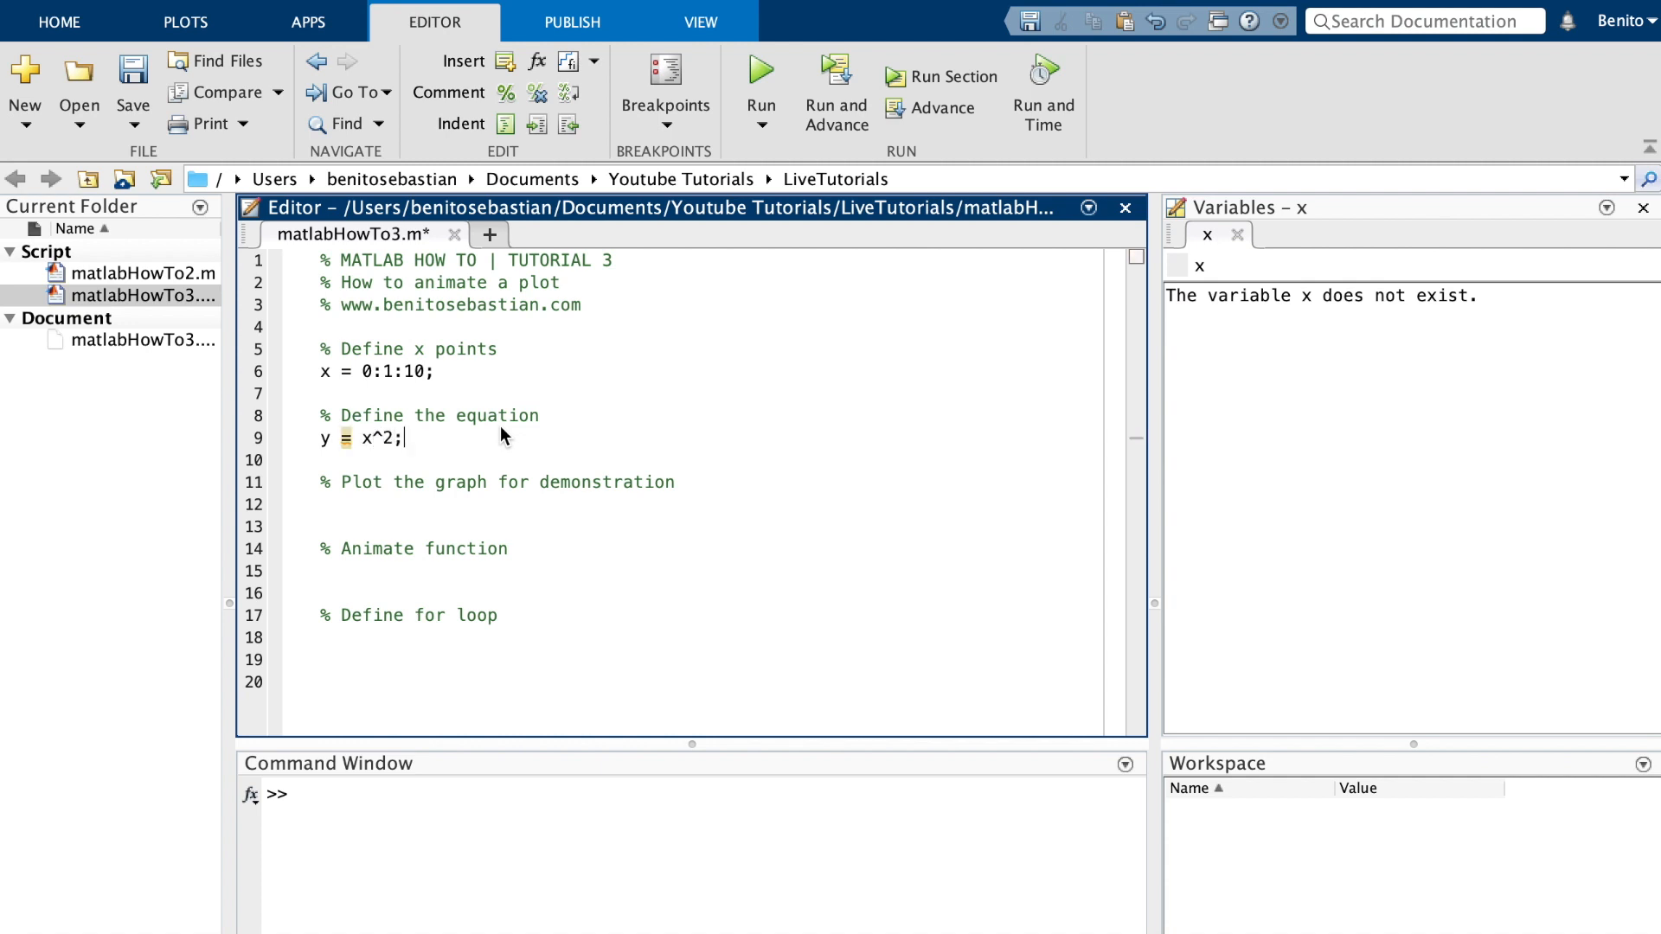
pyautogui.write('.')
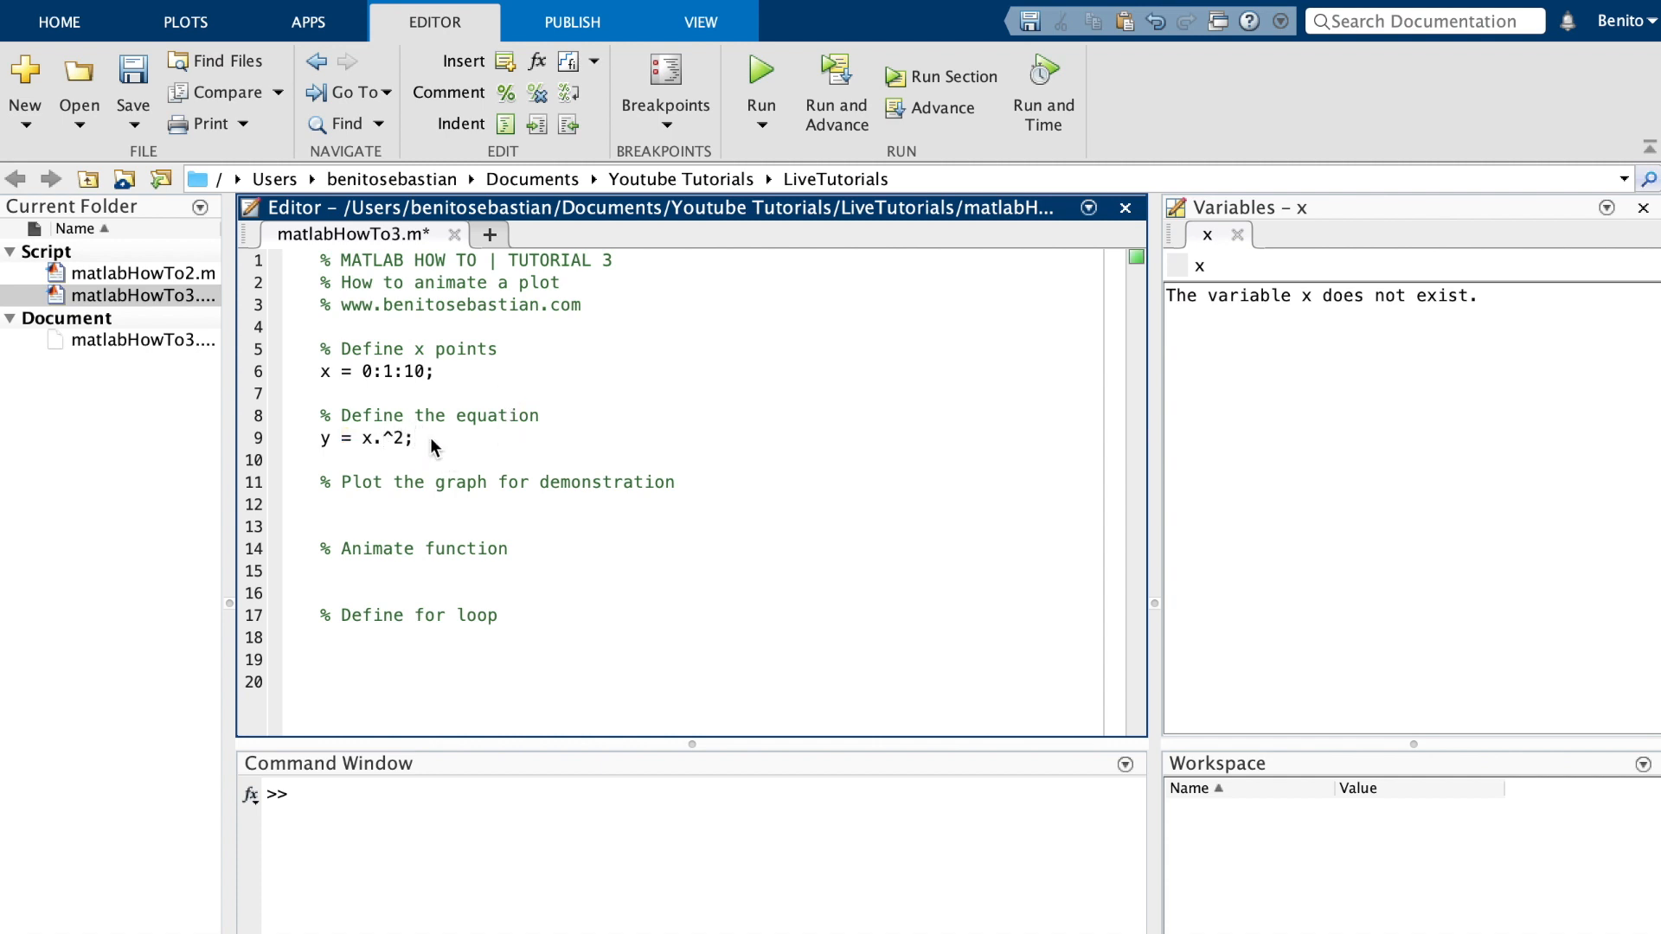
pyautogui.moveTo(443, 435)
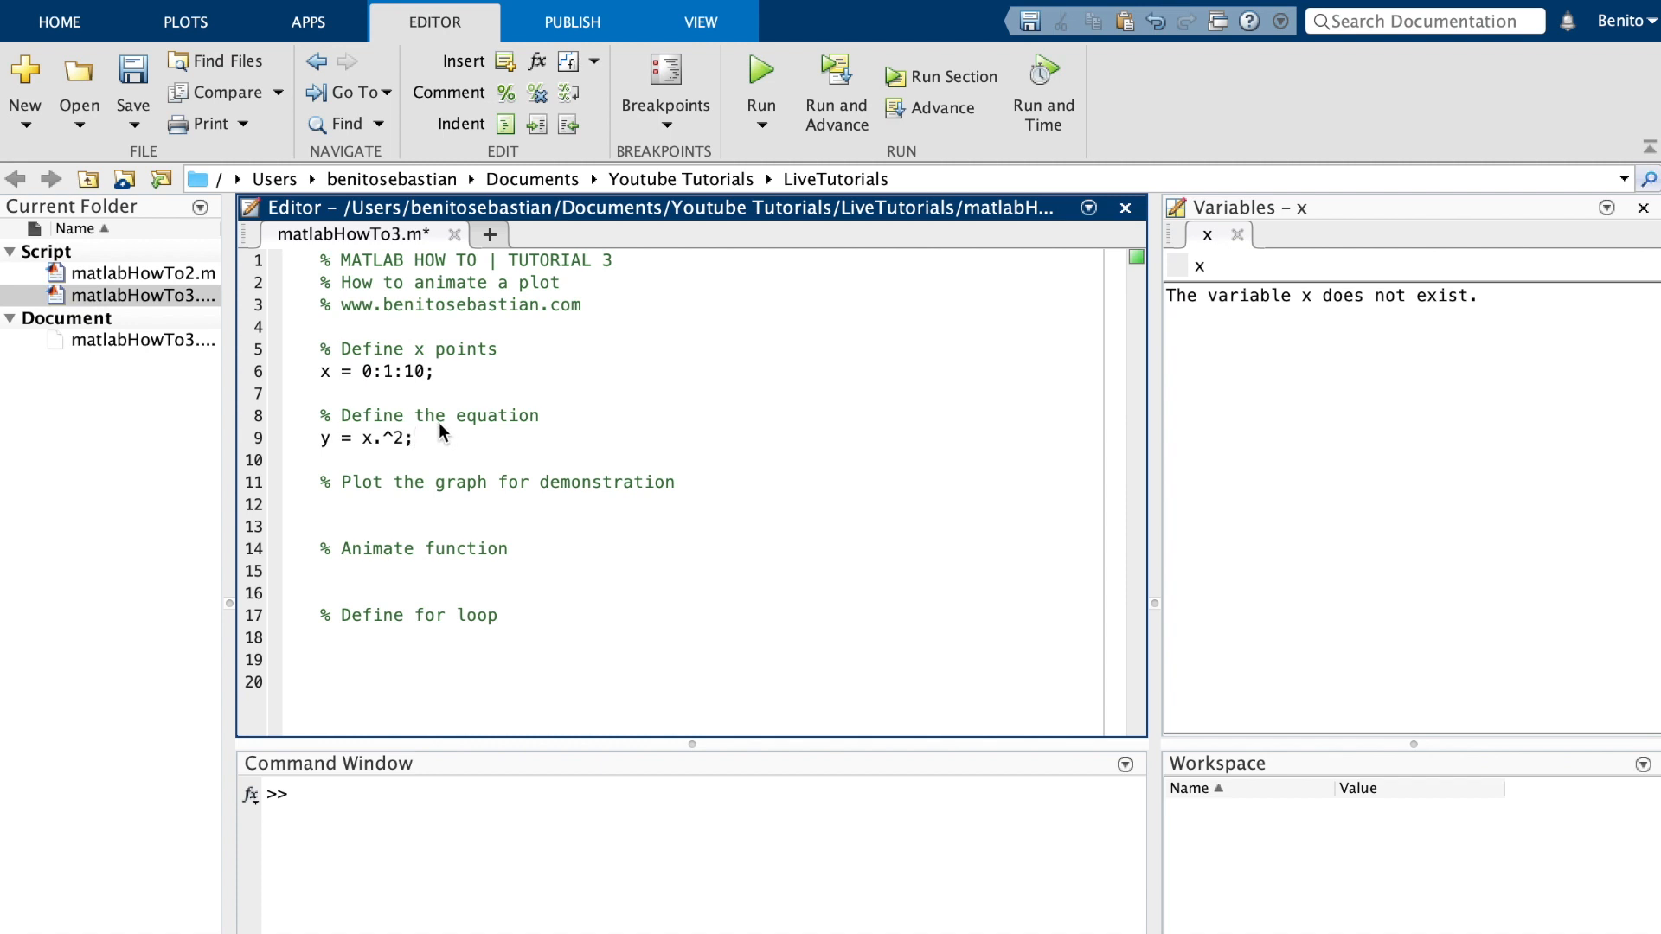
pyautogui.moveTo(381, 434)
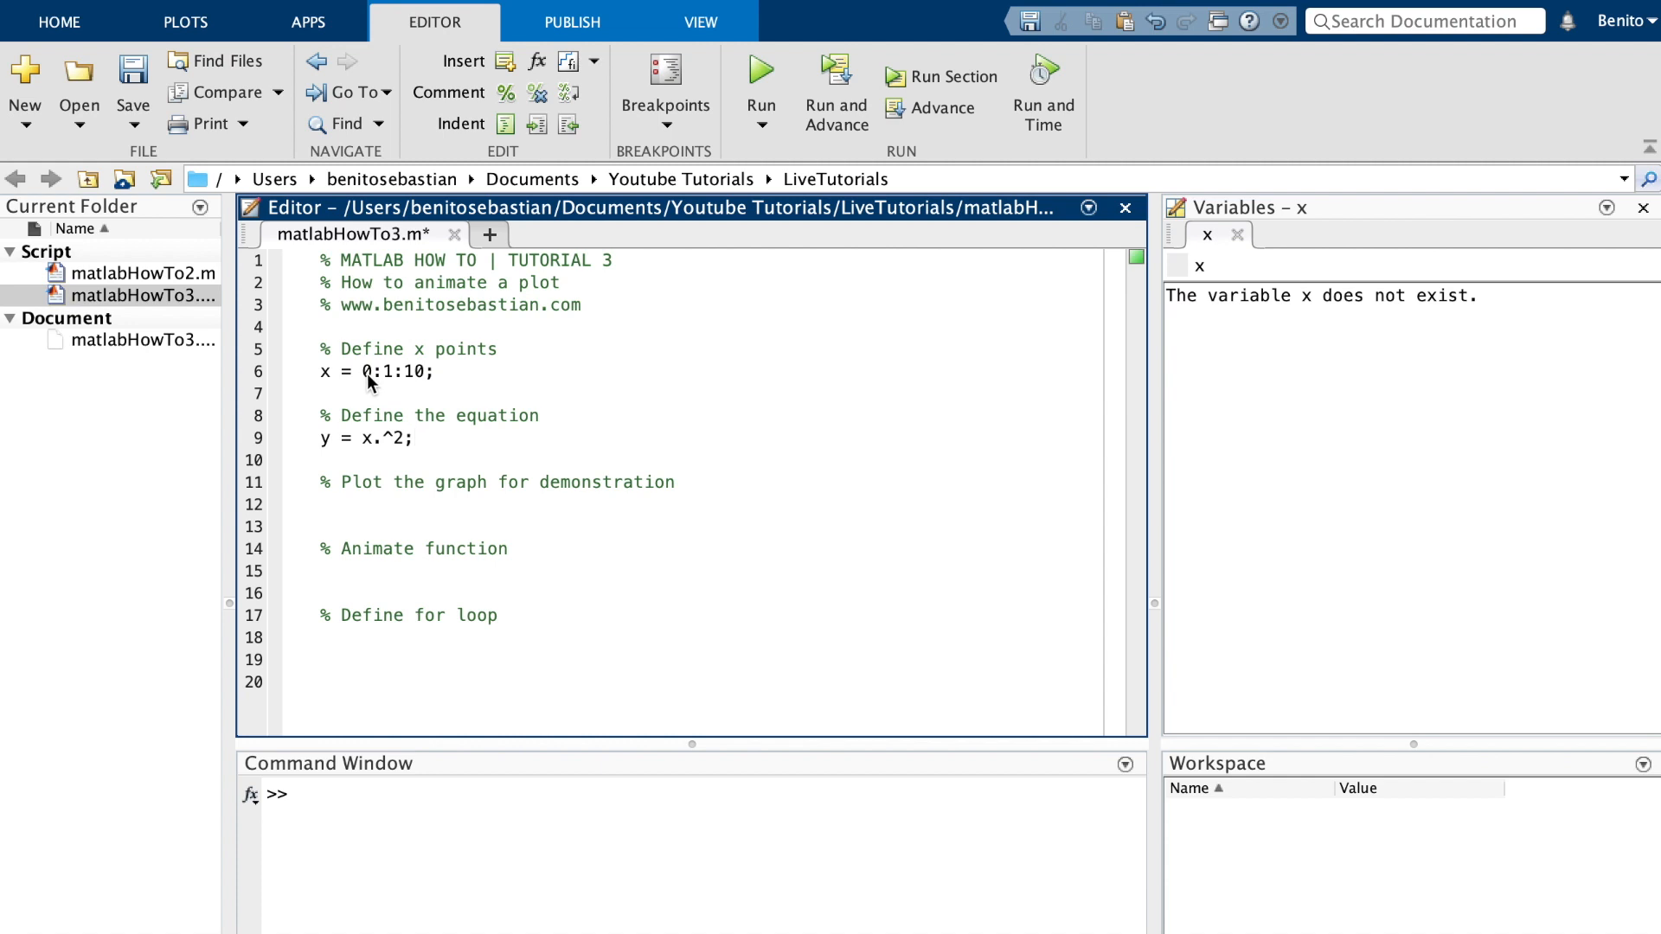
pyautogui.moveTo(346, 455)
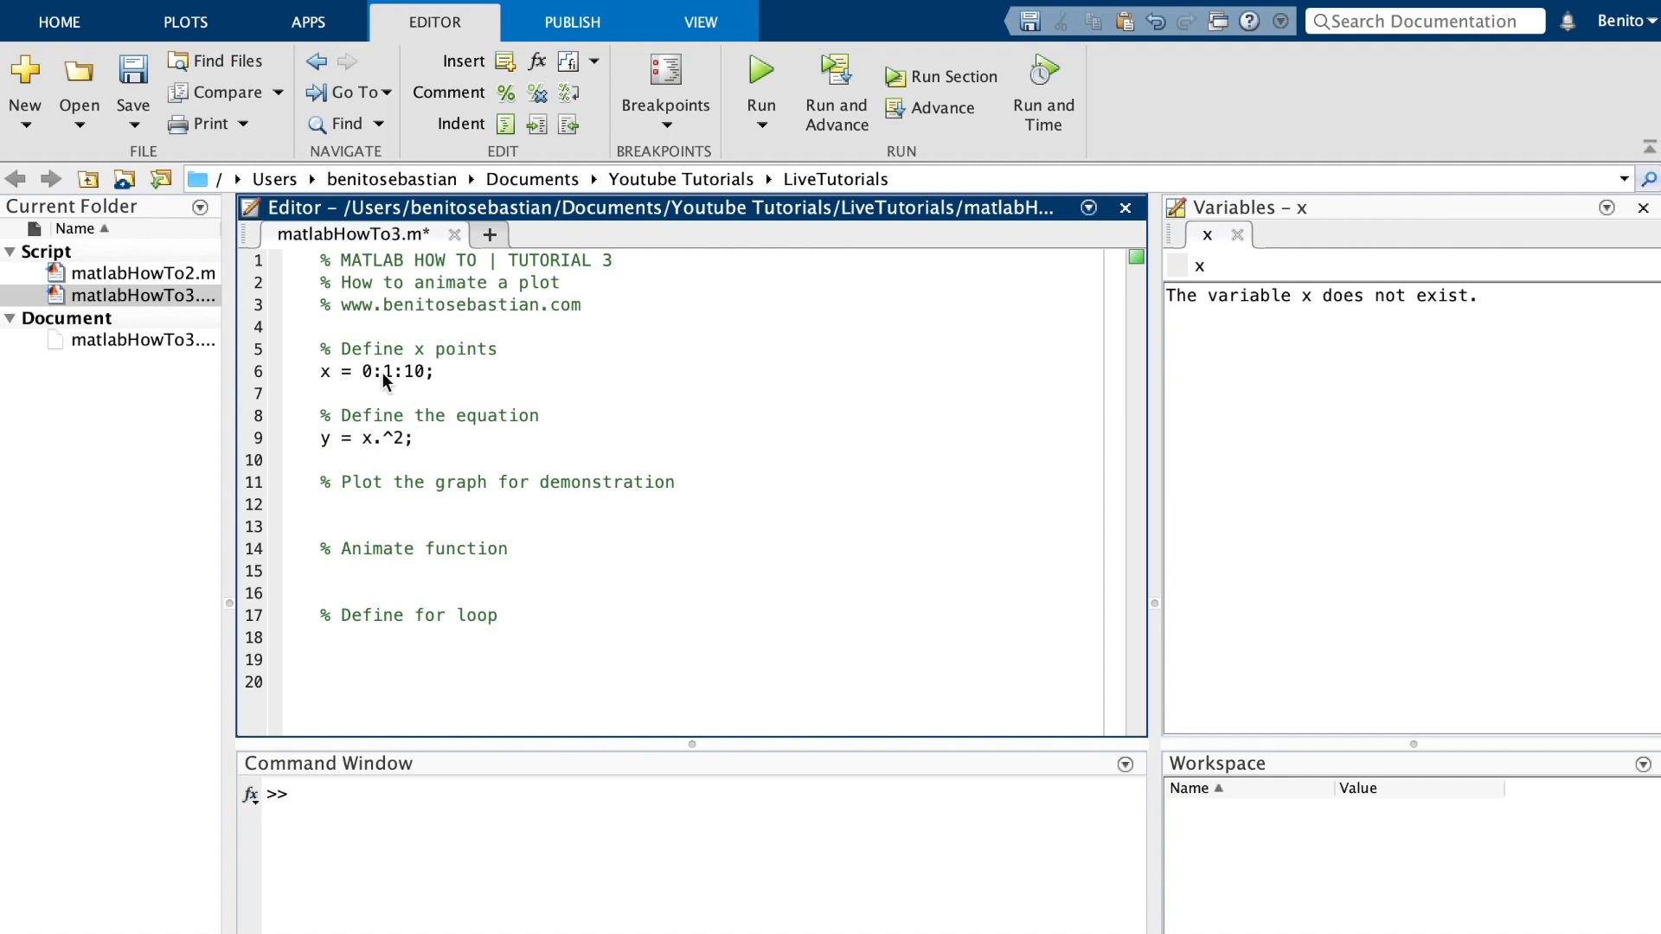
pyautogui.moveTo(380, 455)
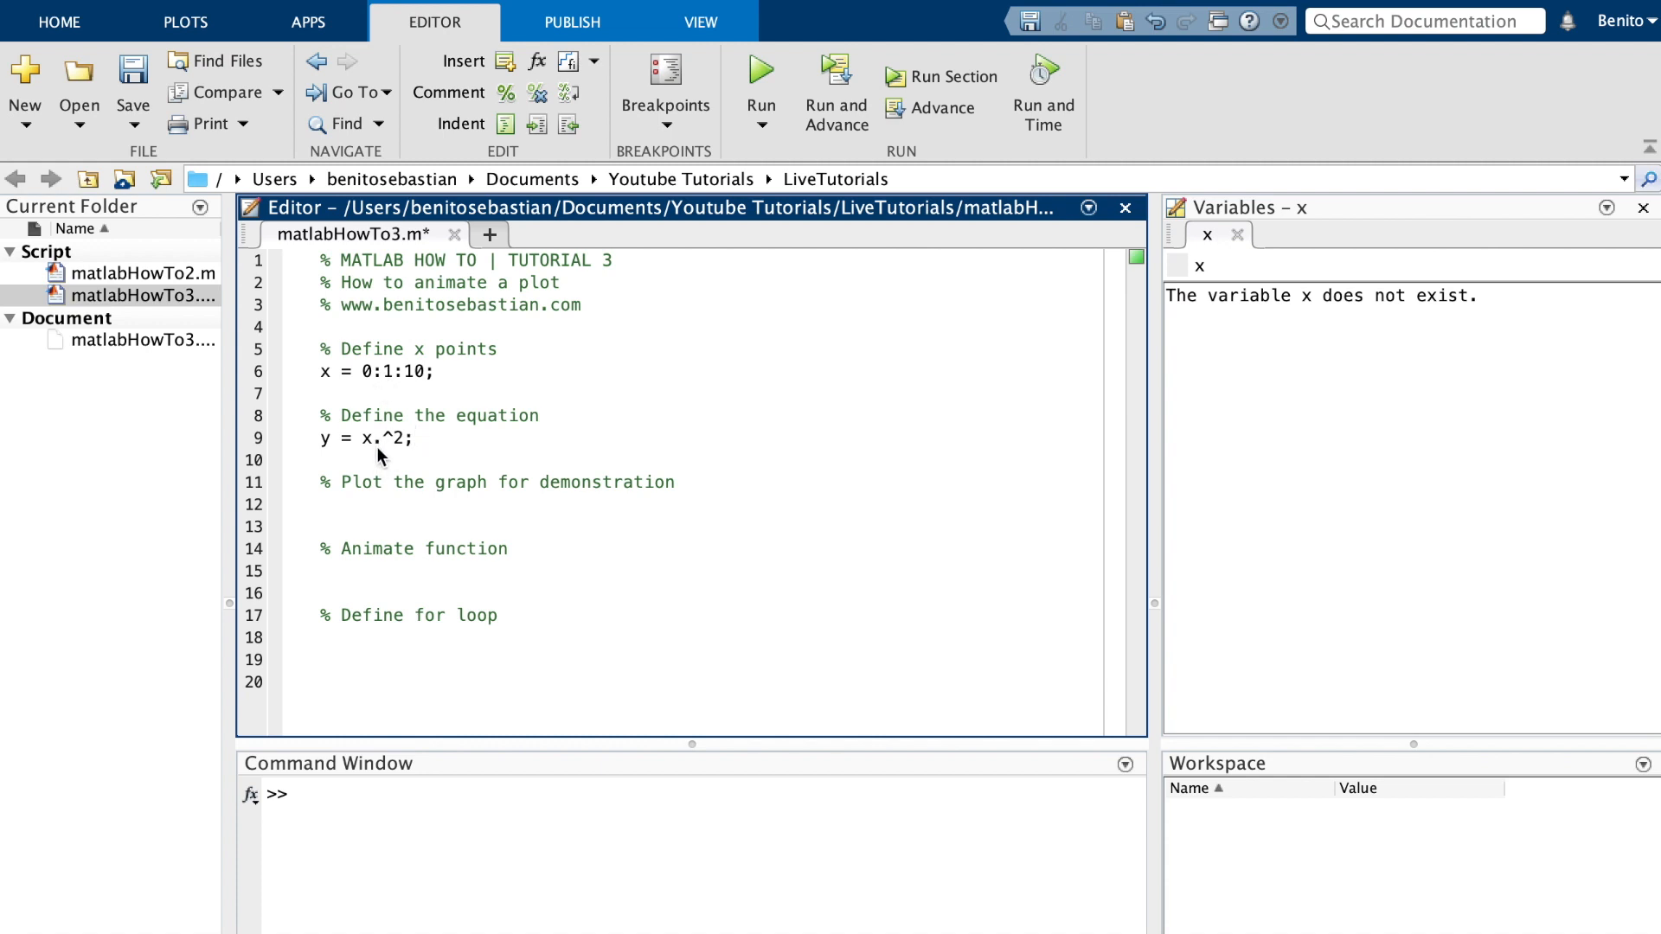
pyautogui.moveTo(427, 361)
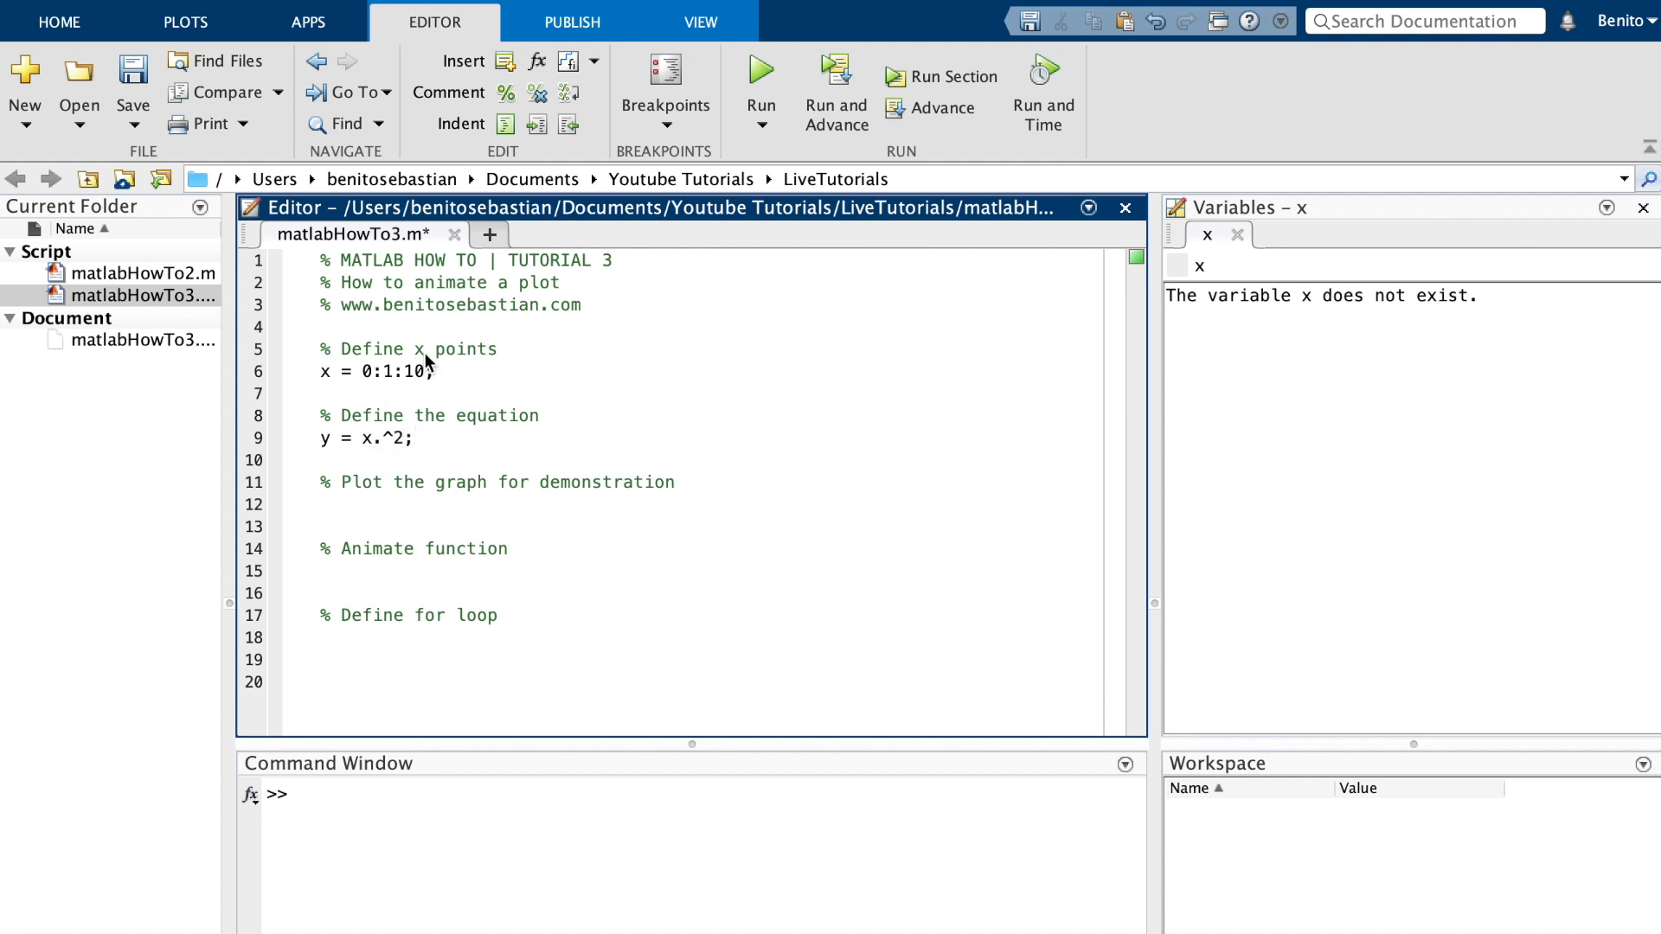
pyautogui.moveTo(500, 450)
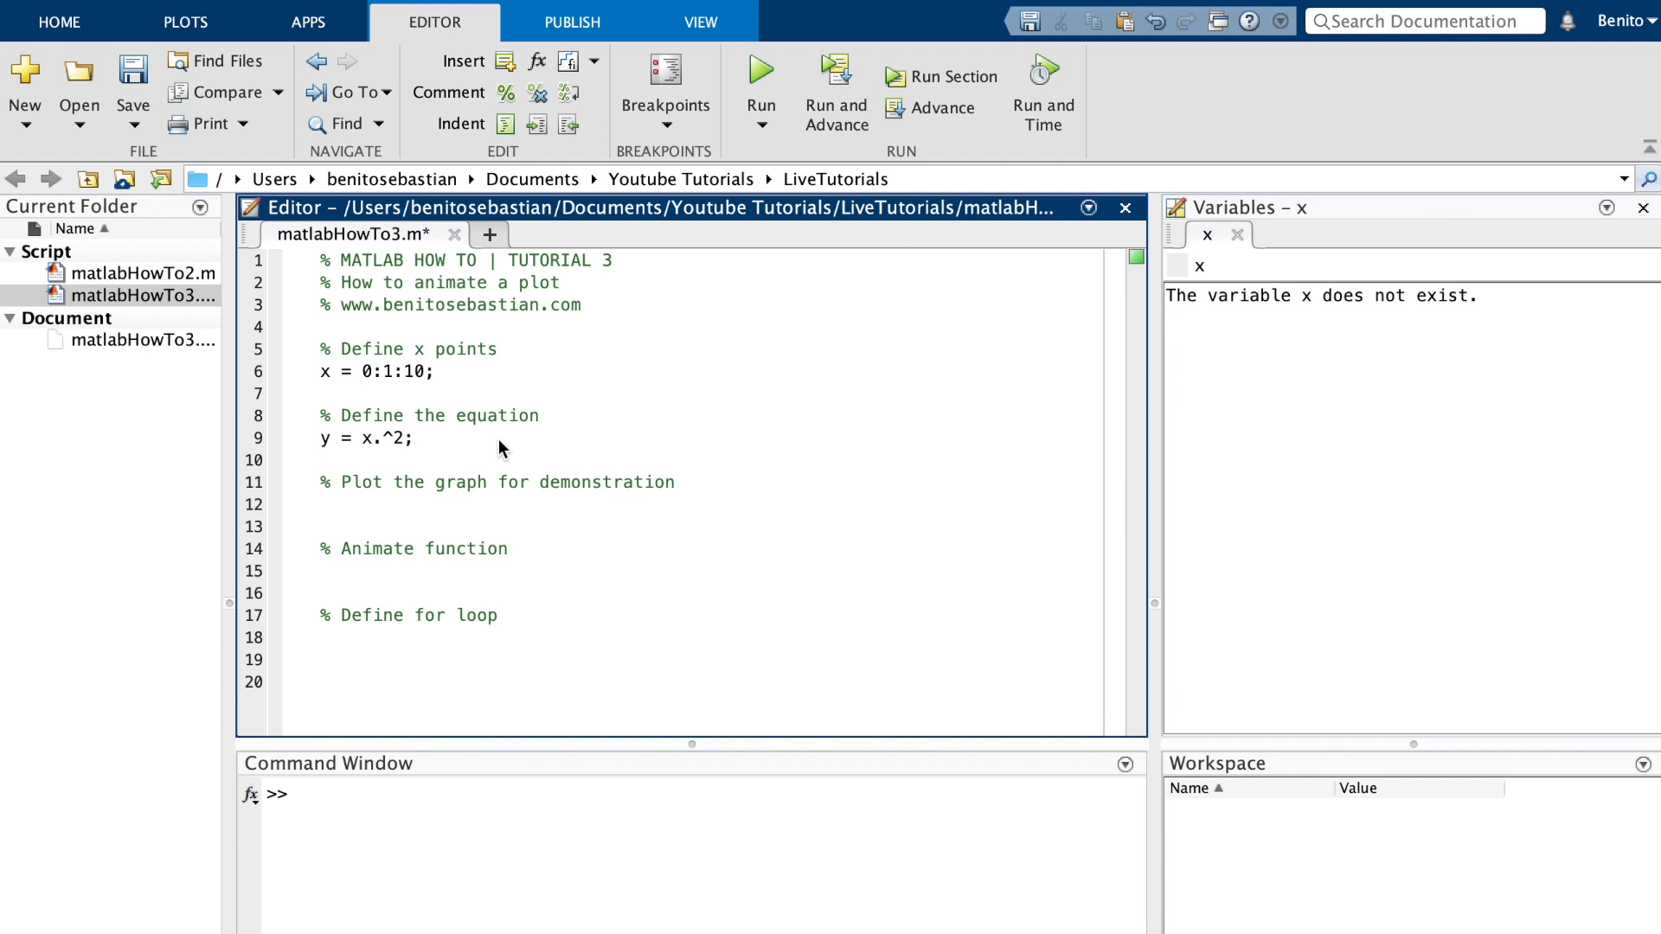
pyautogui.moveTo(337, 379)
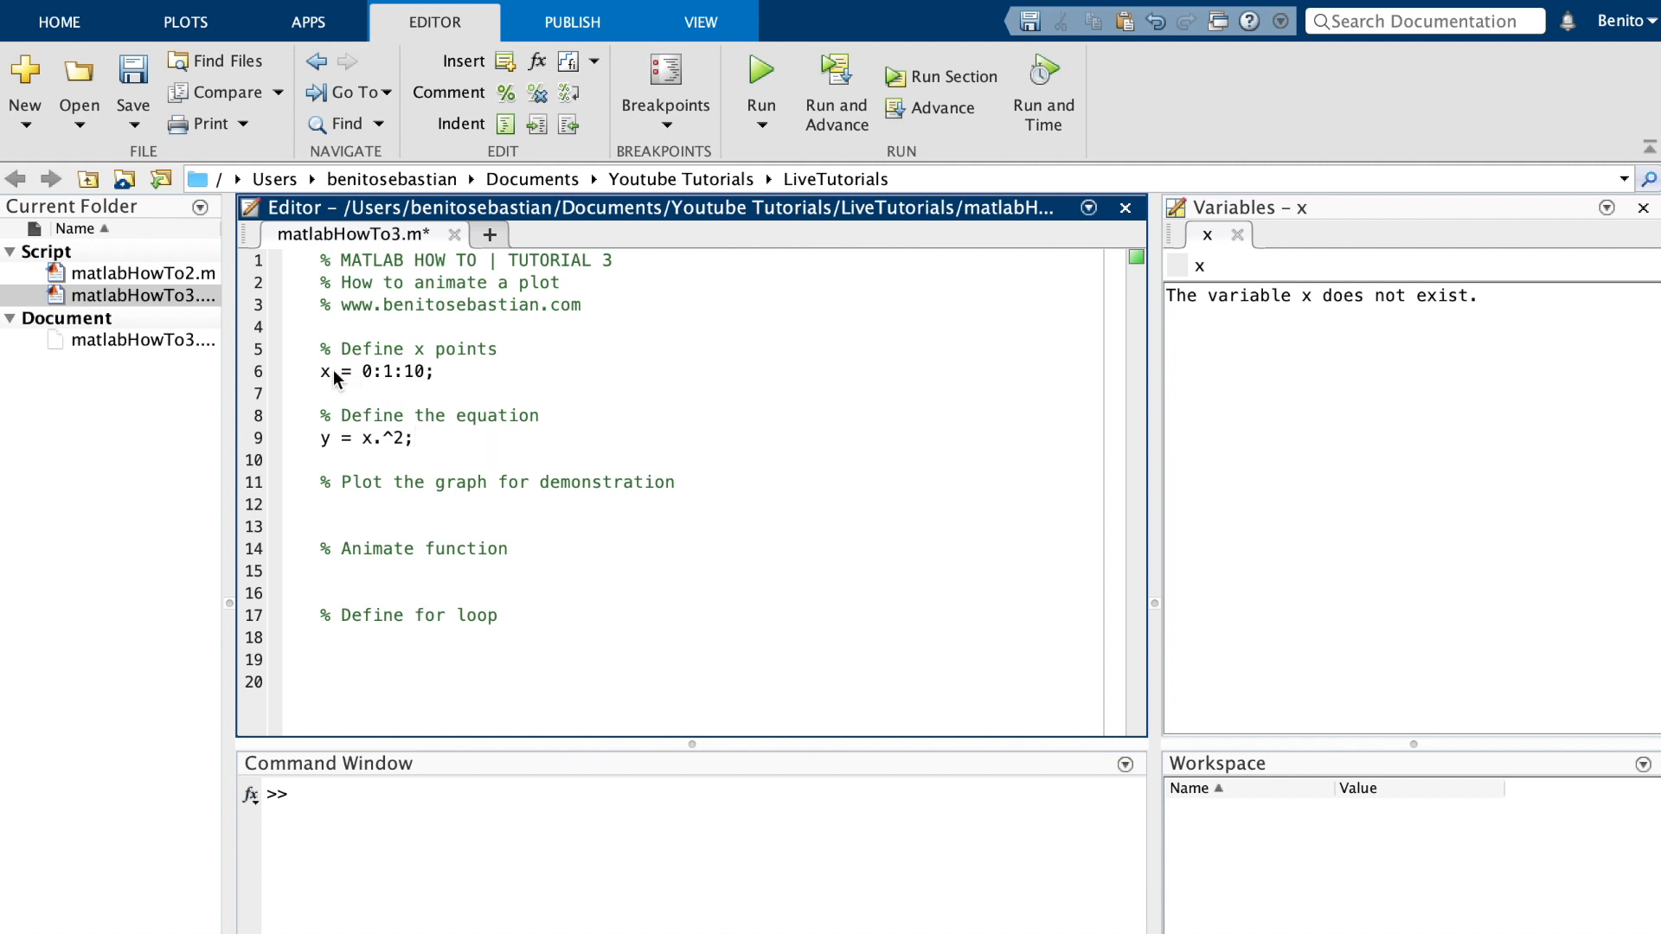
pyautogui.moveTo(550, 453)
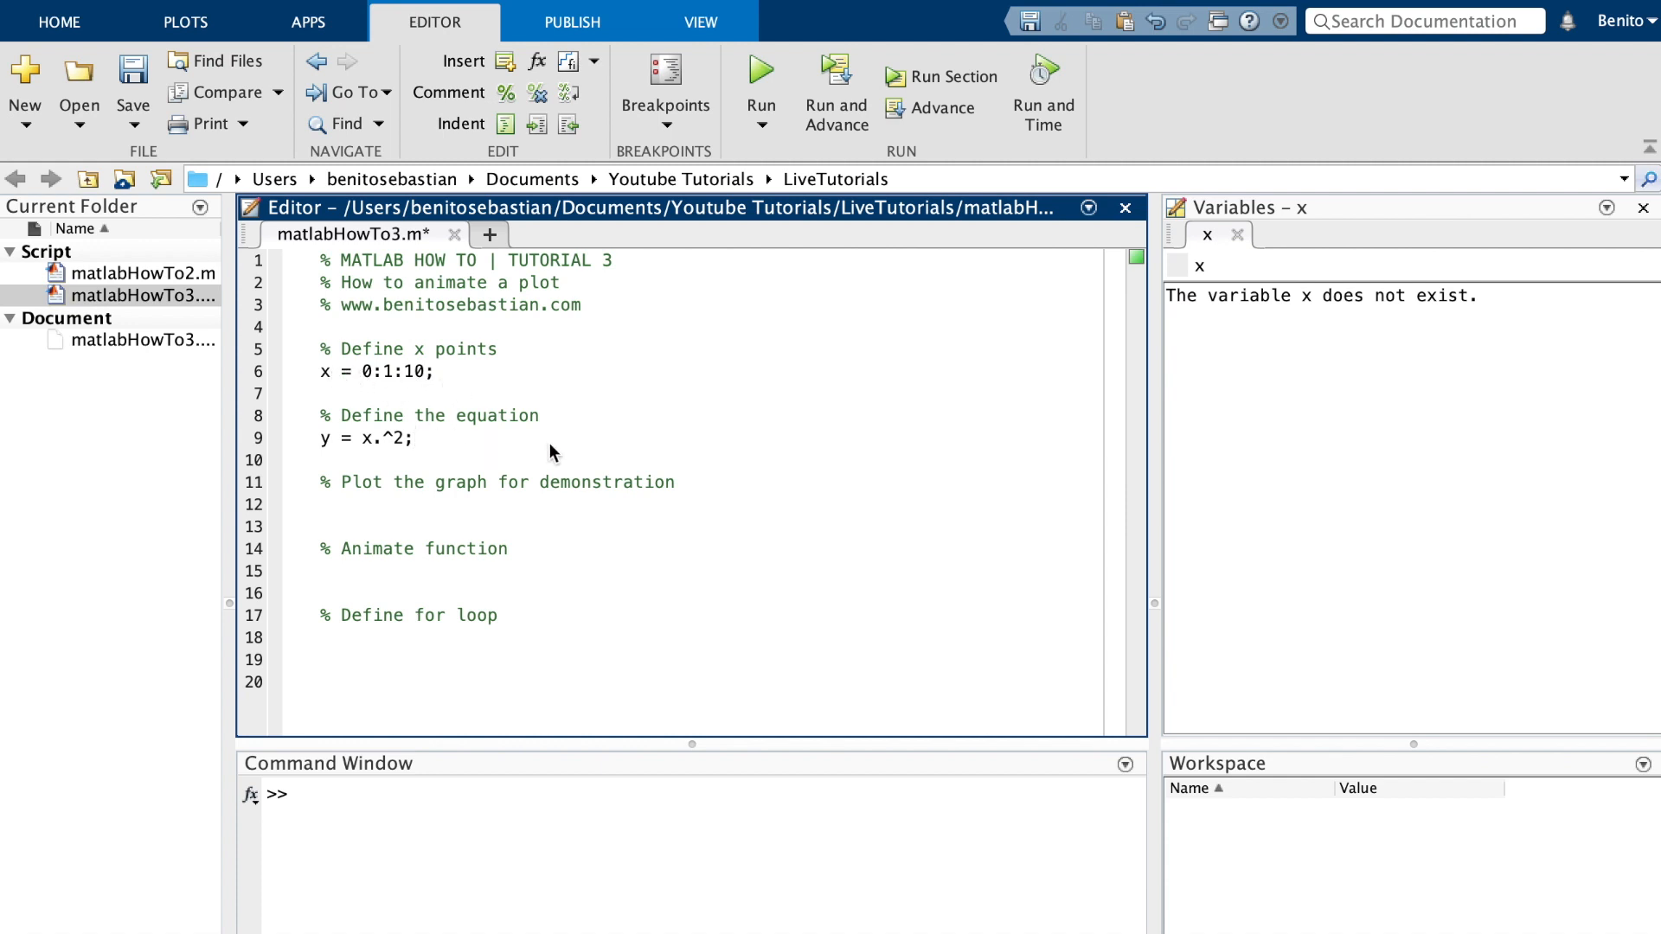
pyautogui.moveTo(569, 521)
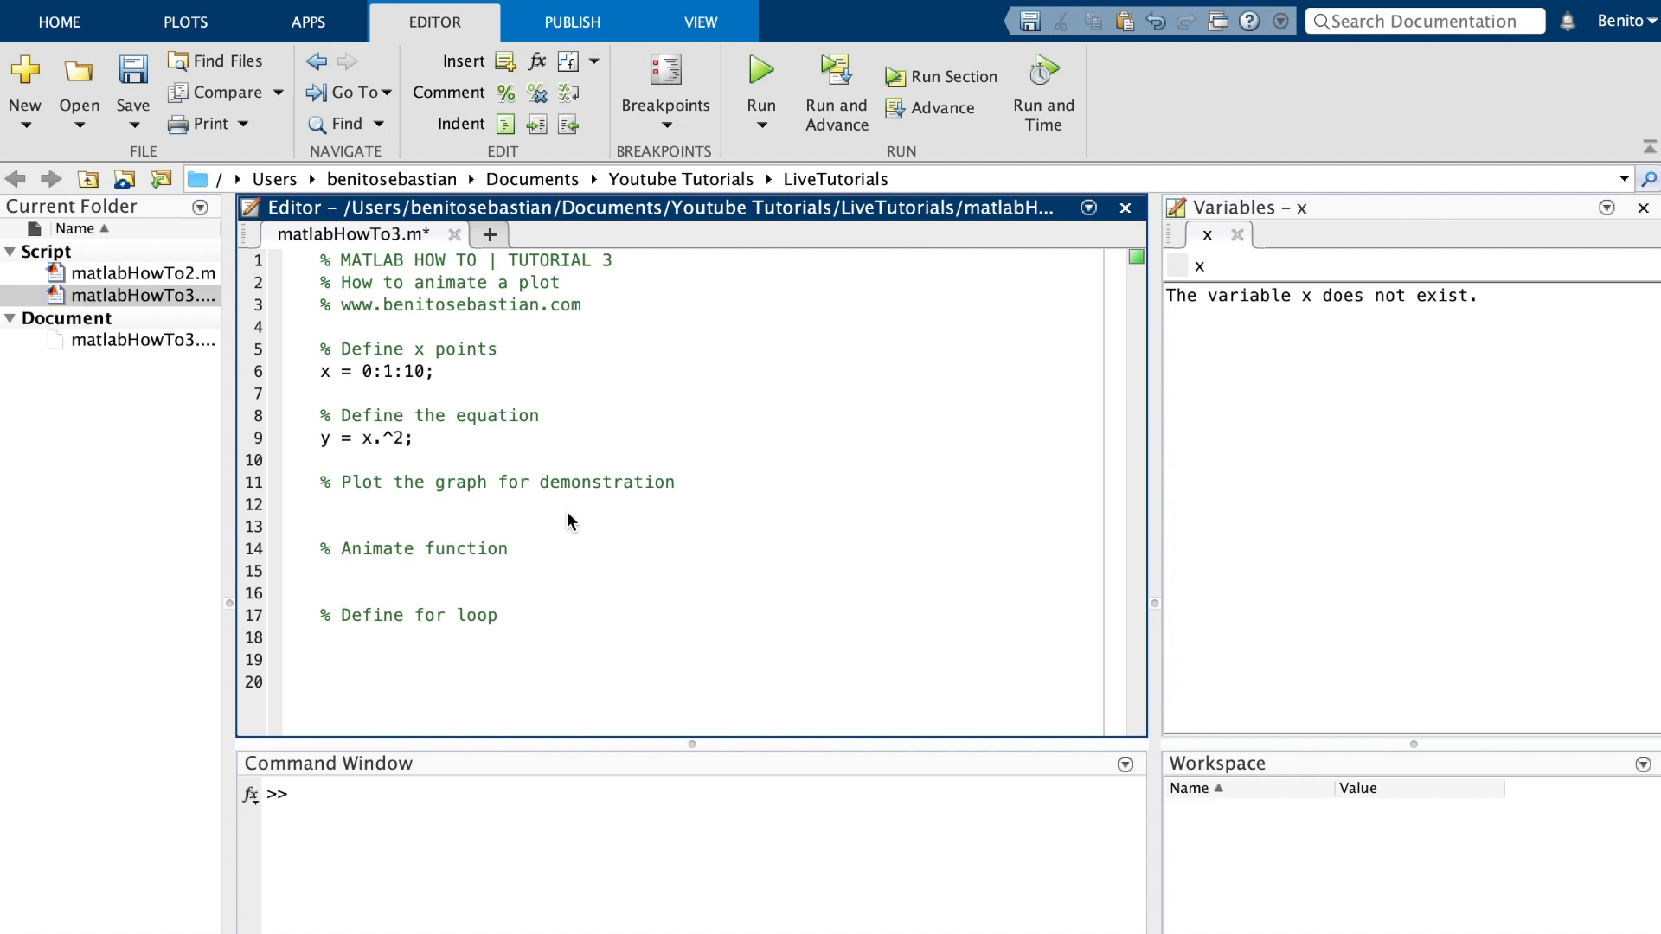
# - Add plot(x,y); under the plotting comment and run the script to show the y = x² curve
pyautogui.write('plot(')
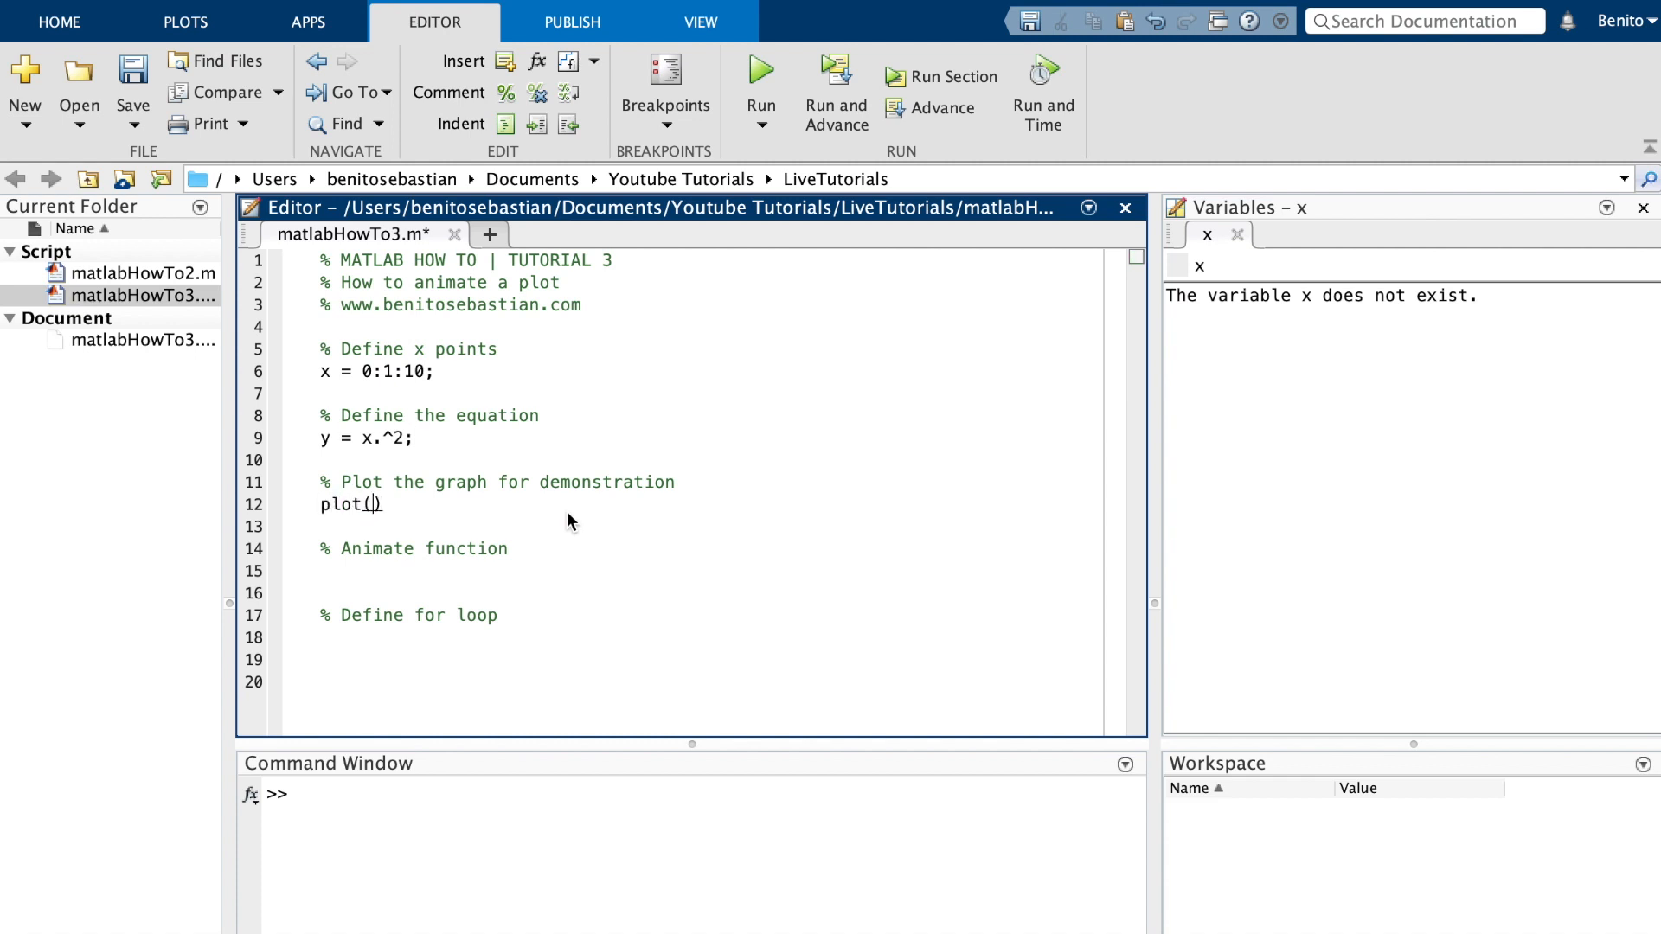
pyautogui.write('x,')
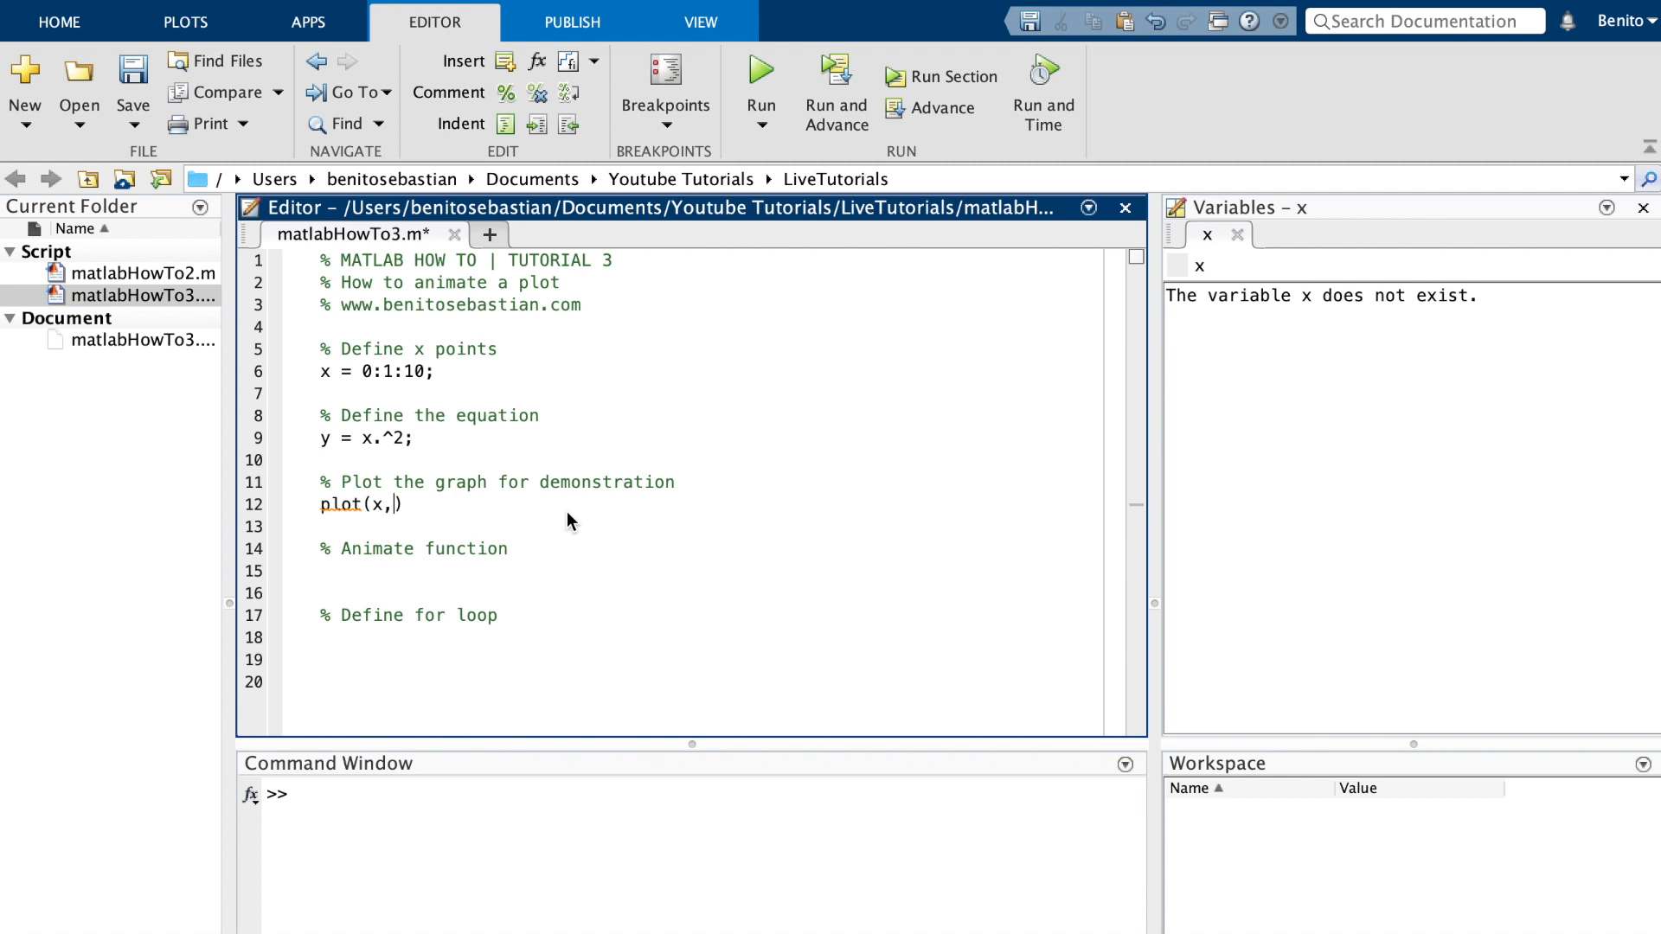
pyautogui.write('y);')
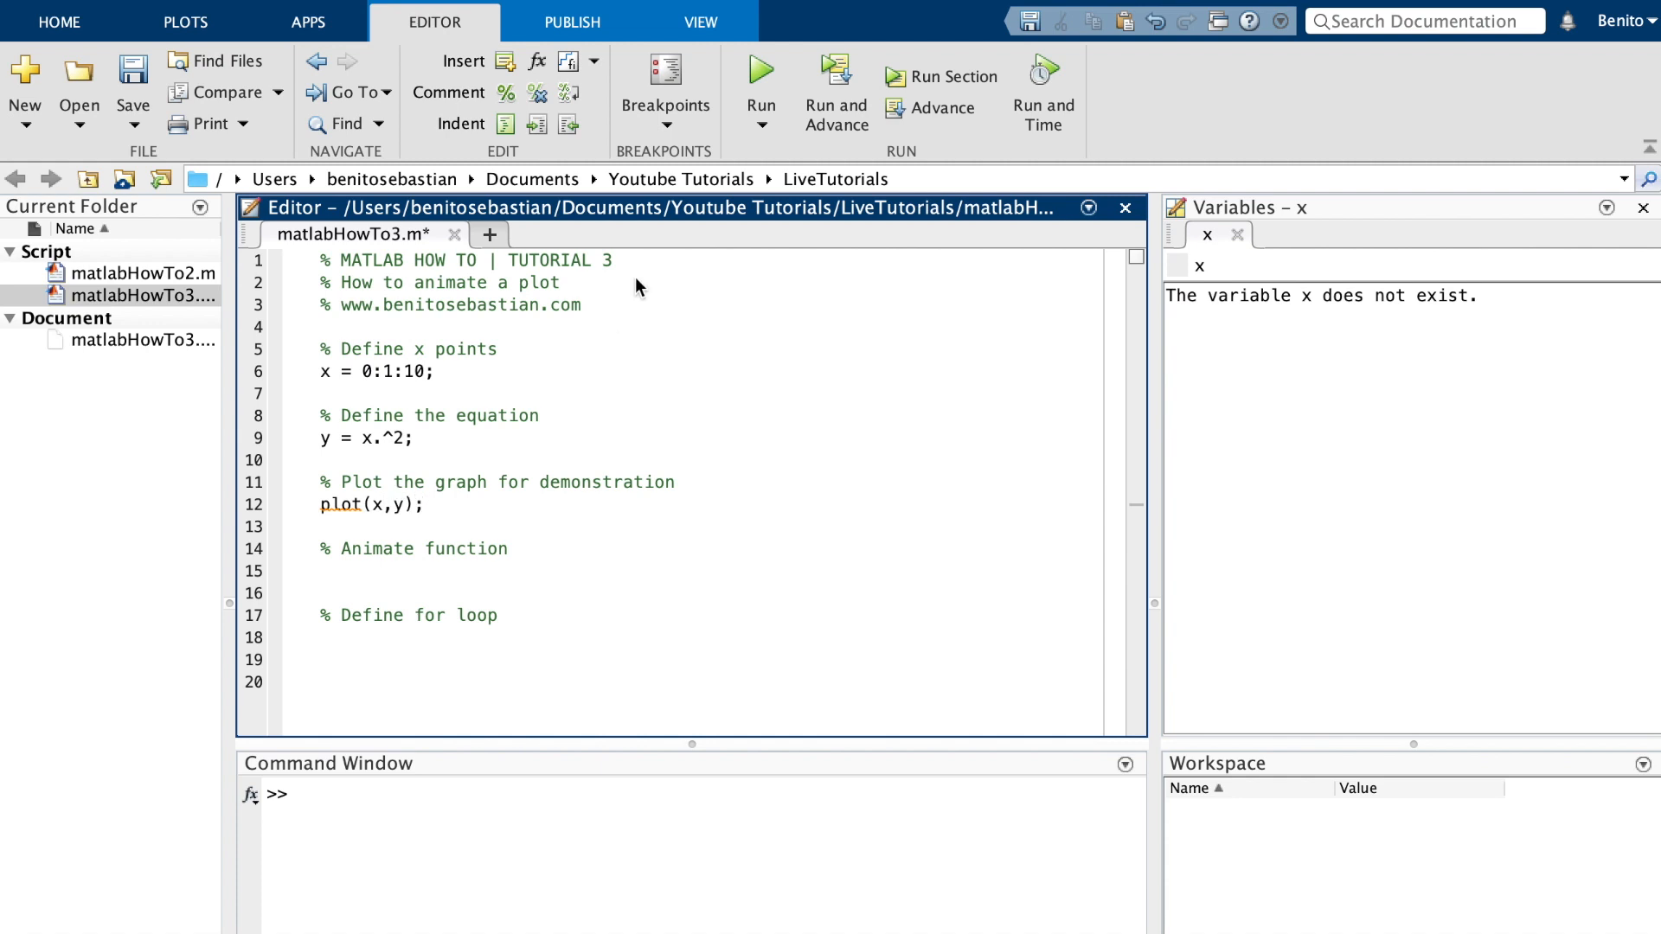
pyautogui.click(759, 76)
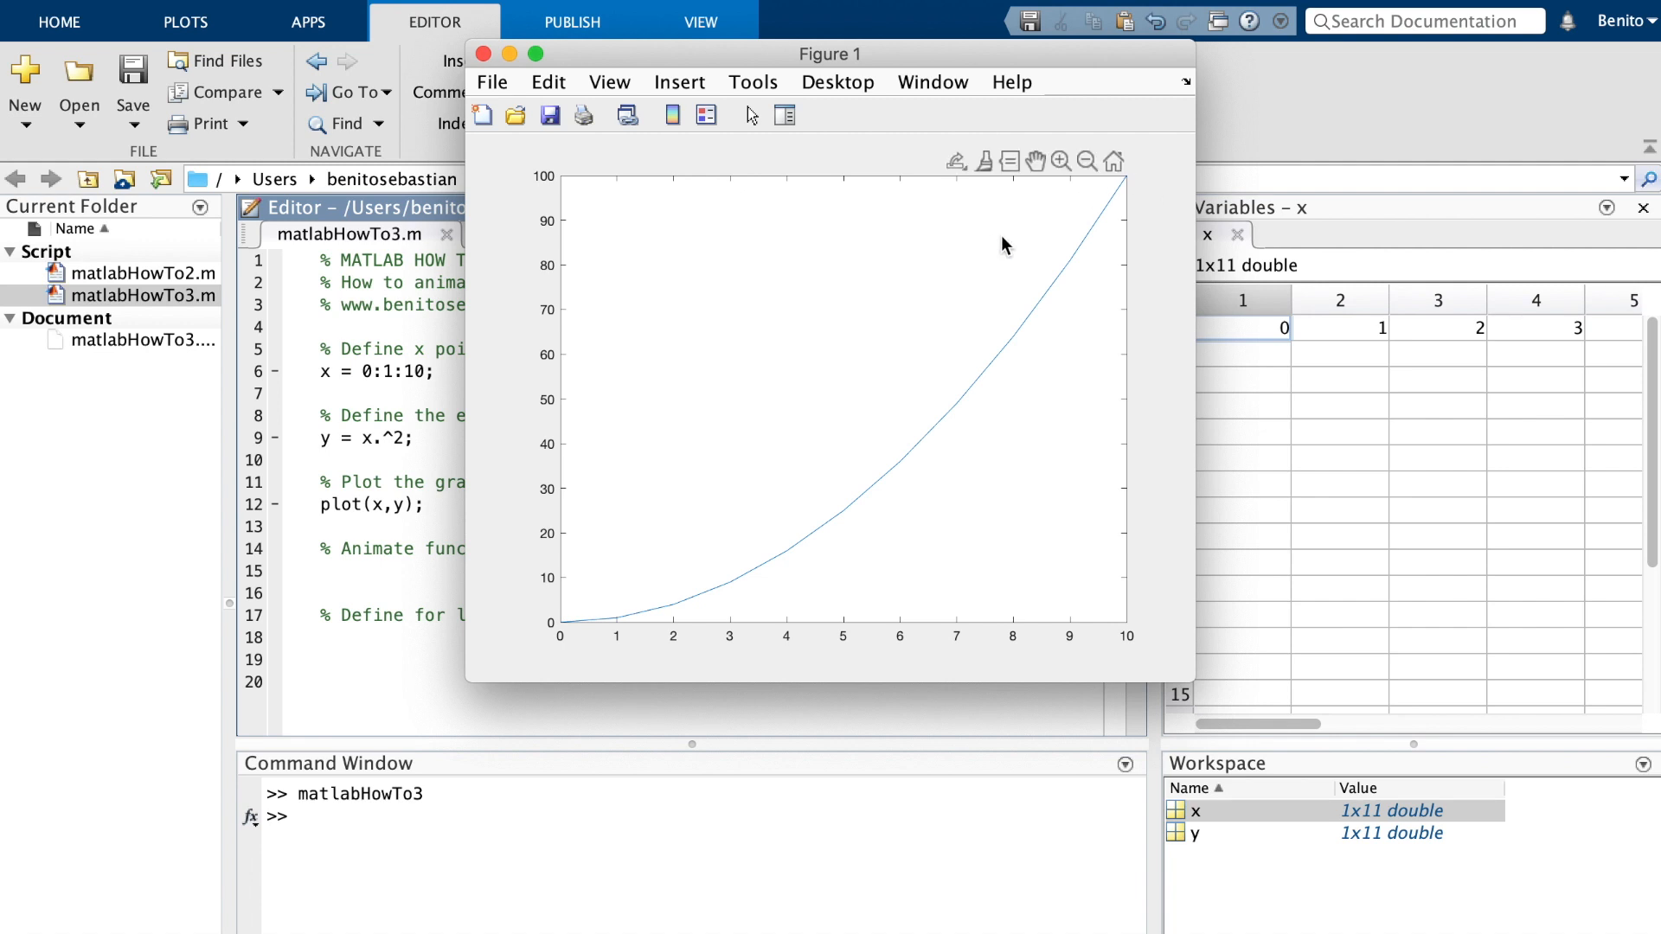
pyautogui.moveTo(576, 565)
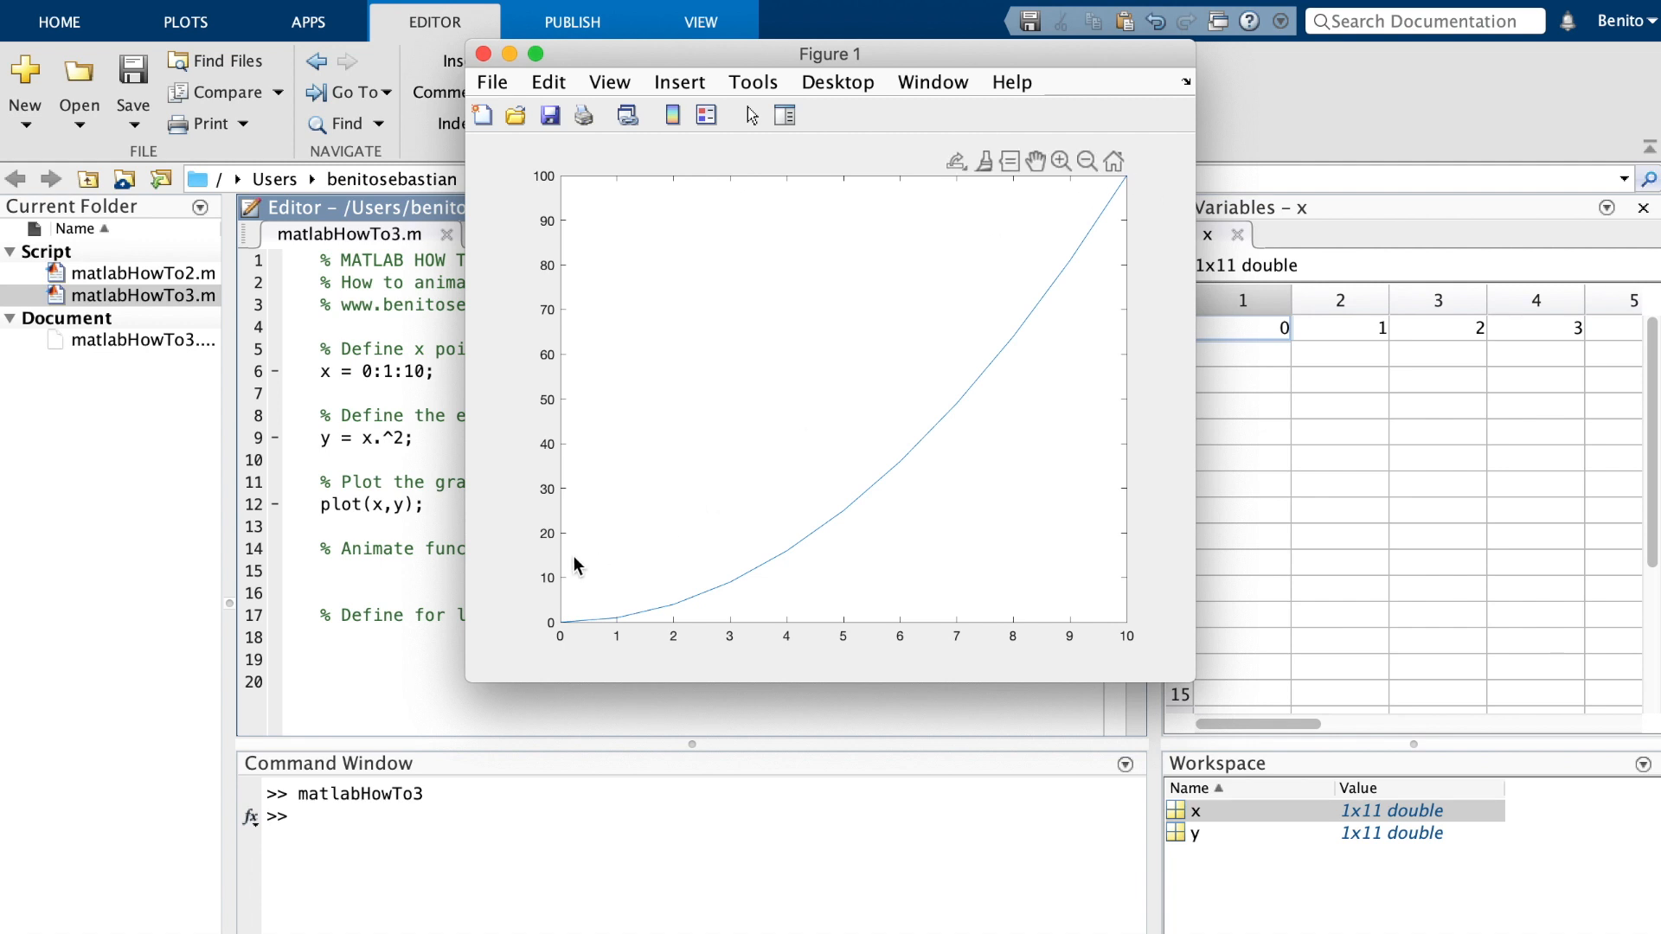
pyautogui.moveTo(1162, 97)
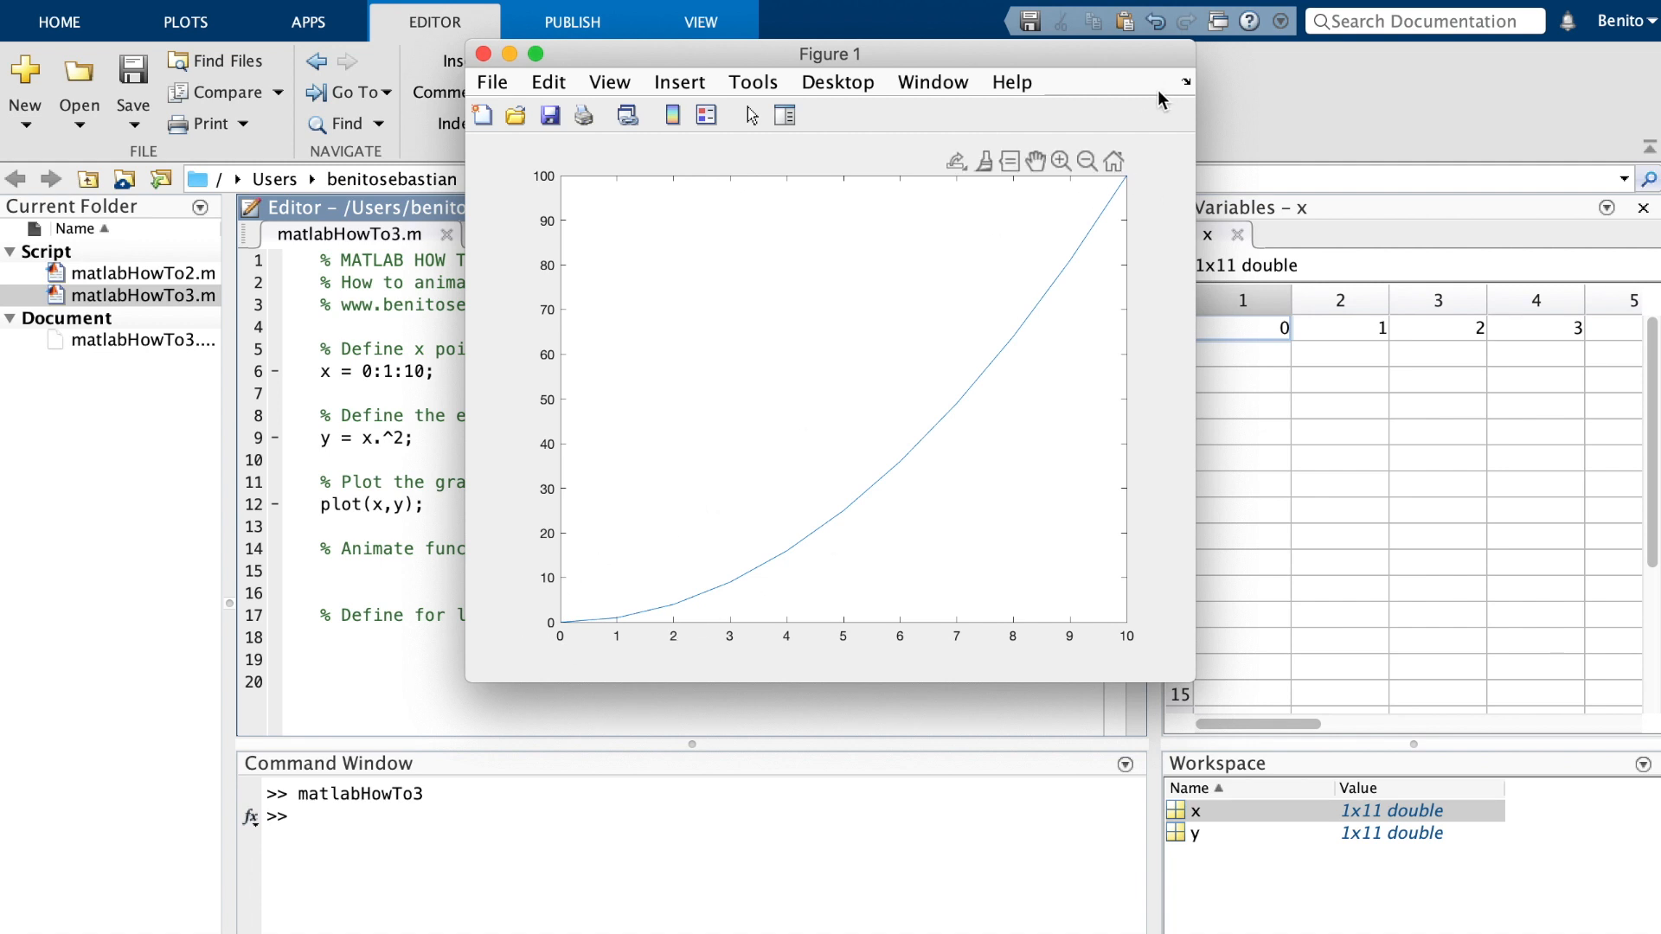
pyautogui.moveTo(578, 619)
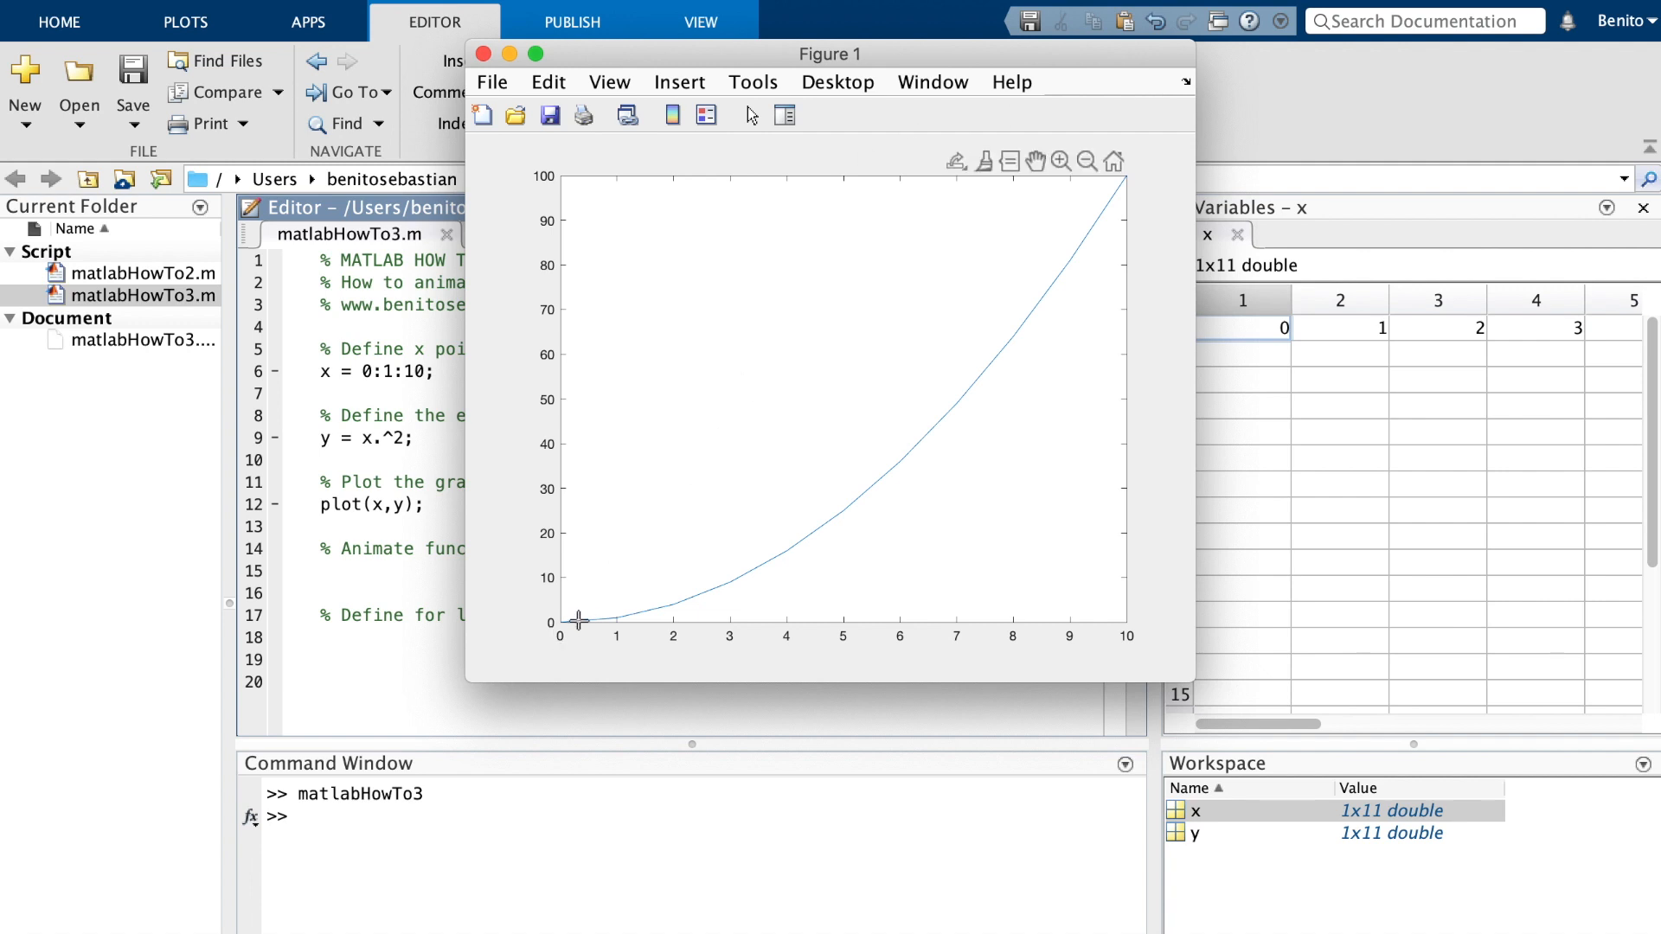
pyautogui.moveTo(1067, 258)
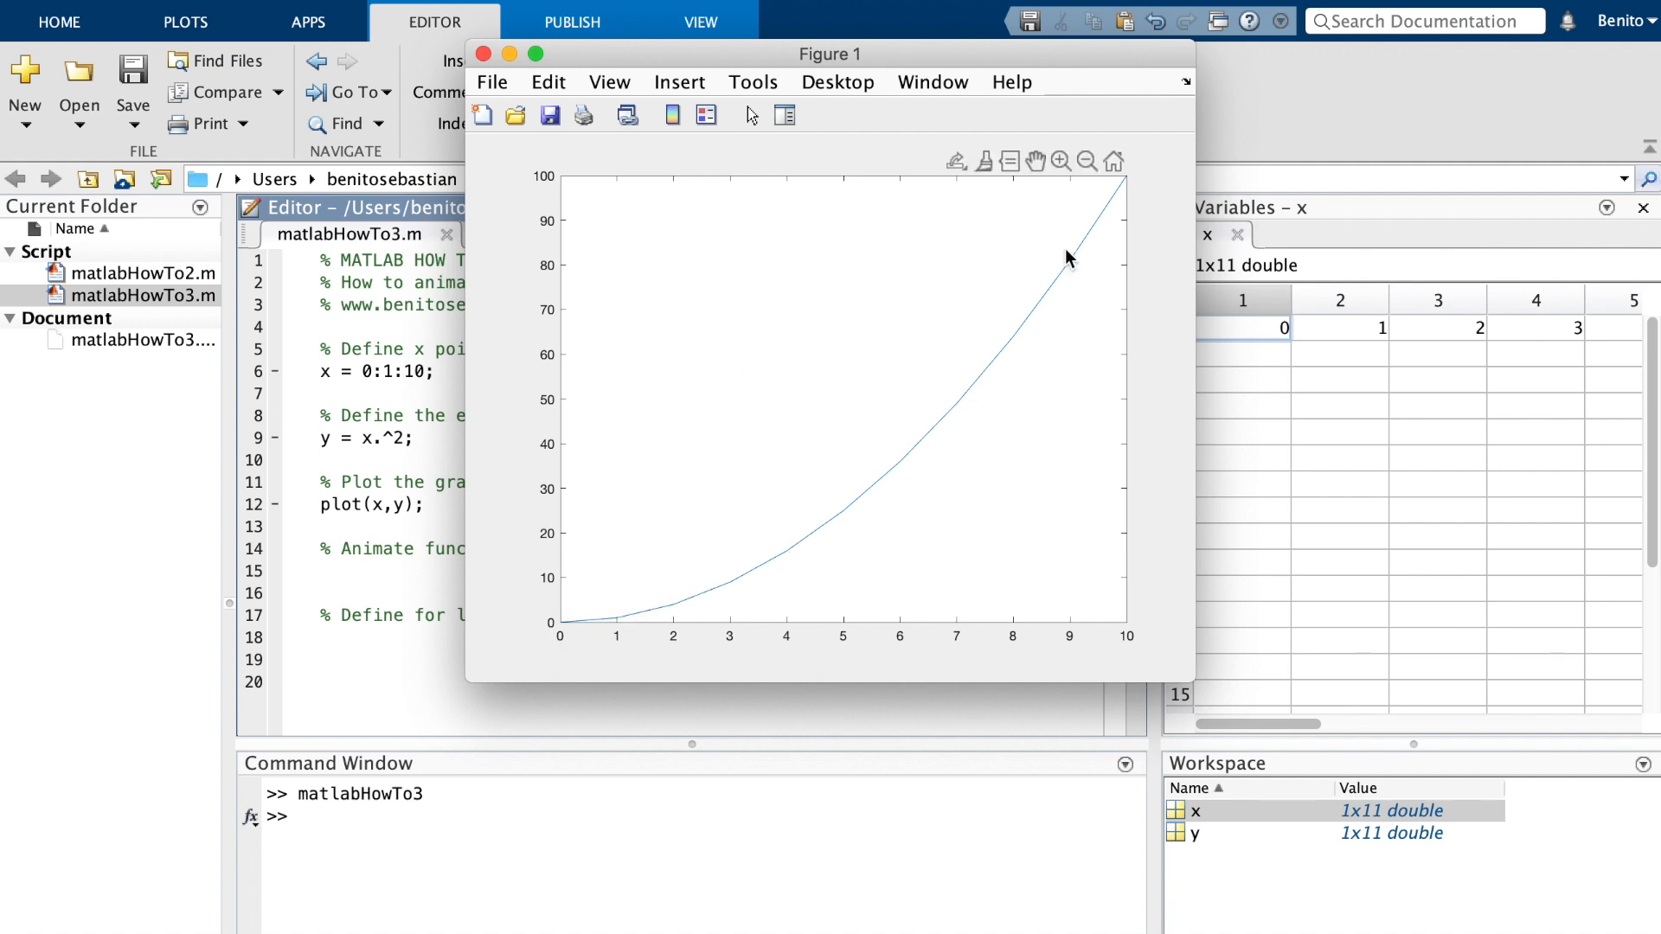
# - Close the Figure 1 window to return to the matlabHowTo3 script
pyautogui.click(483, 54)
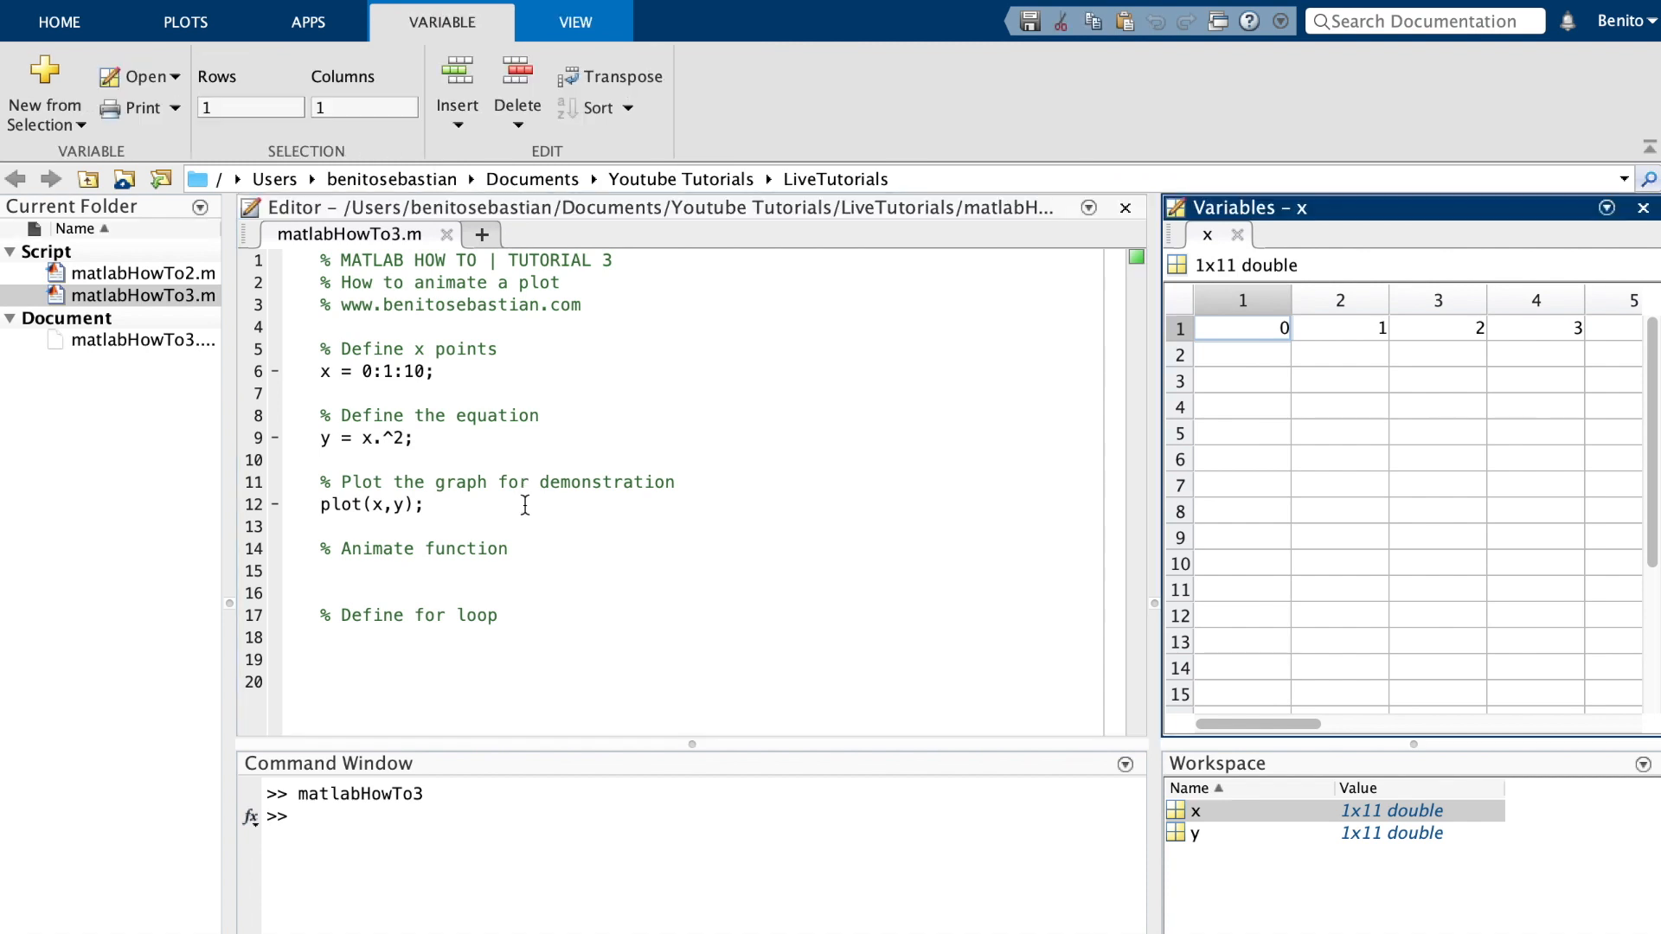
# - Comment out the plot(x,y) line and add h = animatedline; below it
pyautogui.click(523, 505)
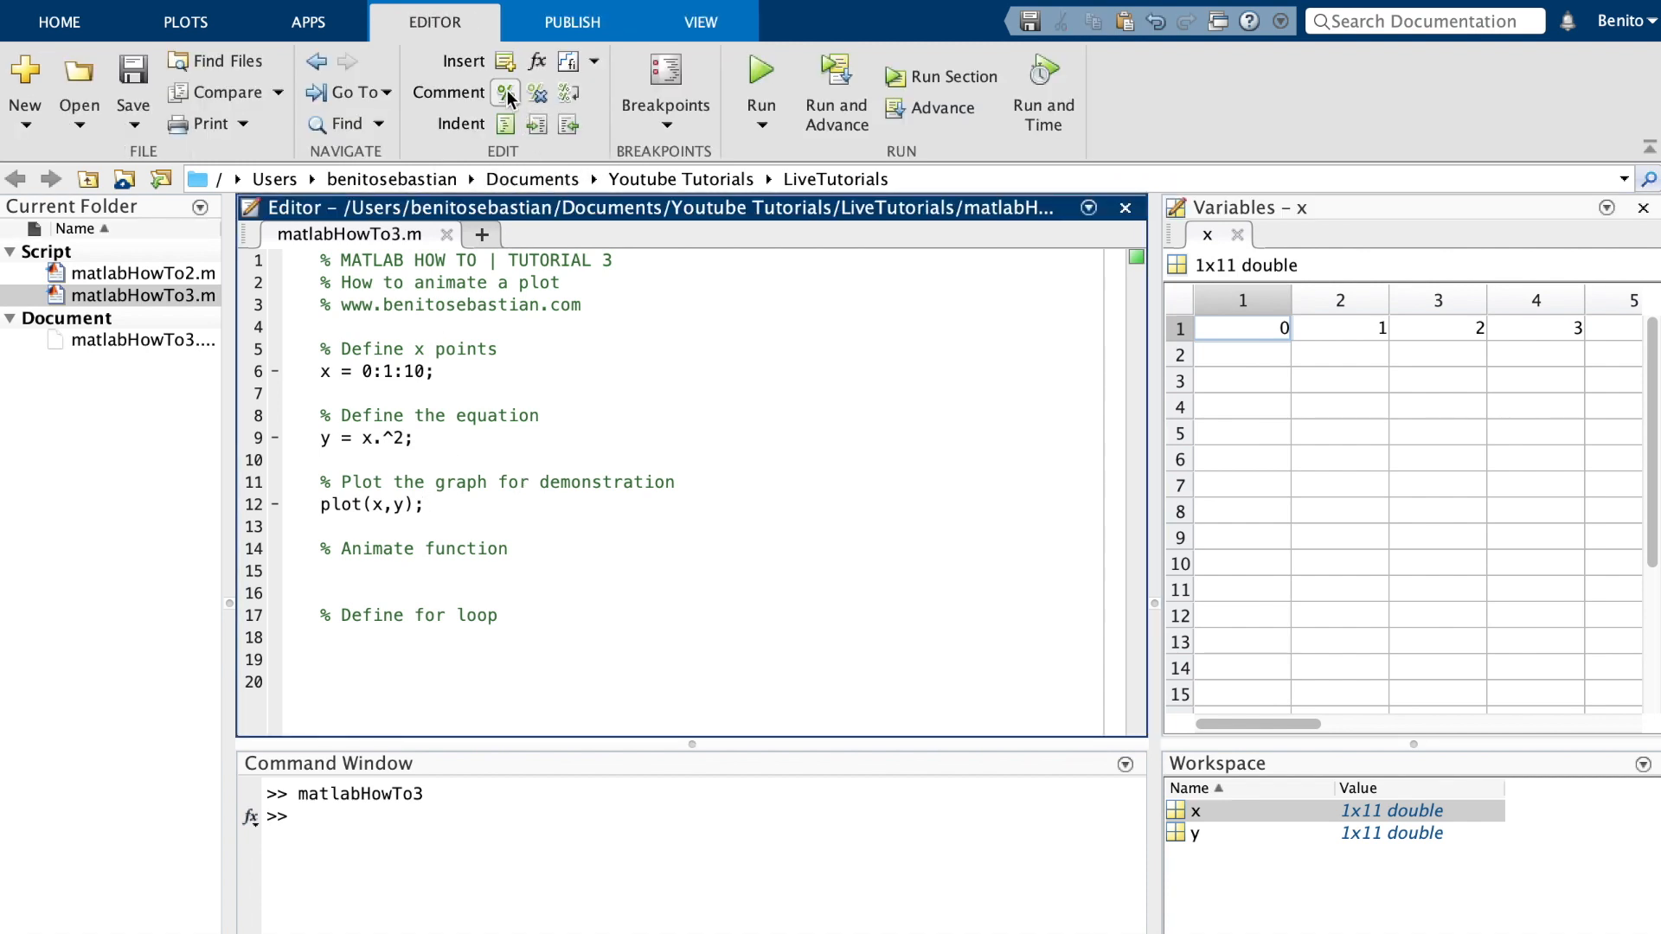
pyautogui.click(507, 92)
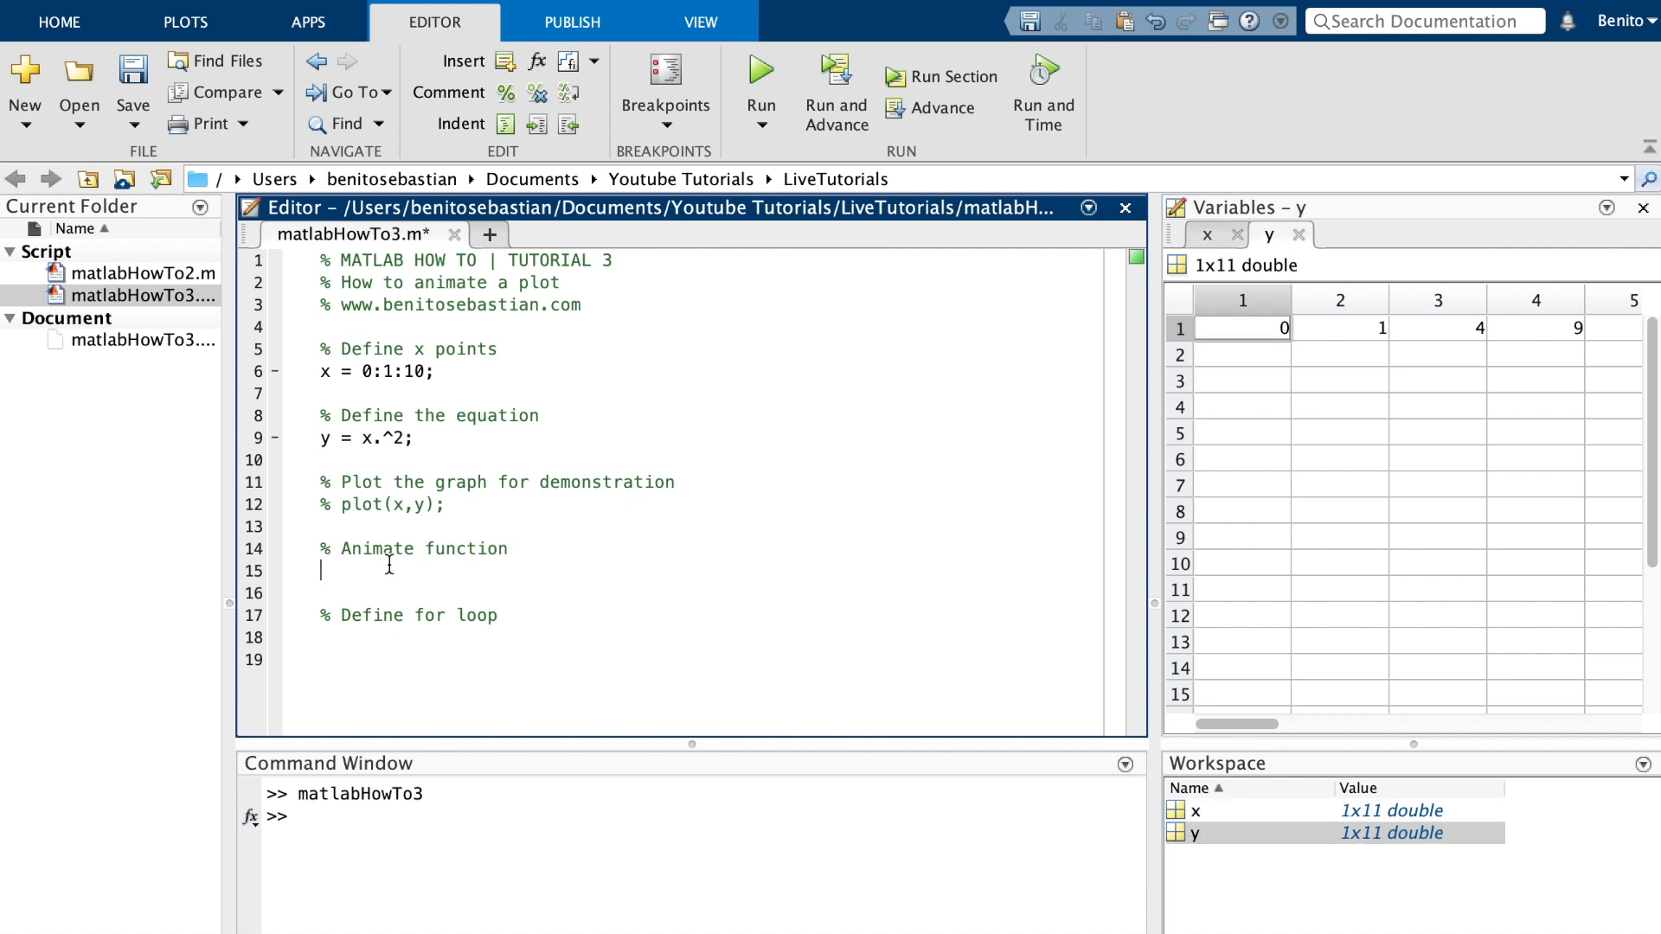
pyautogui.write('h =')
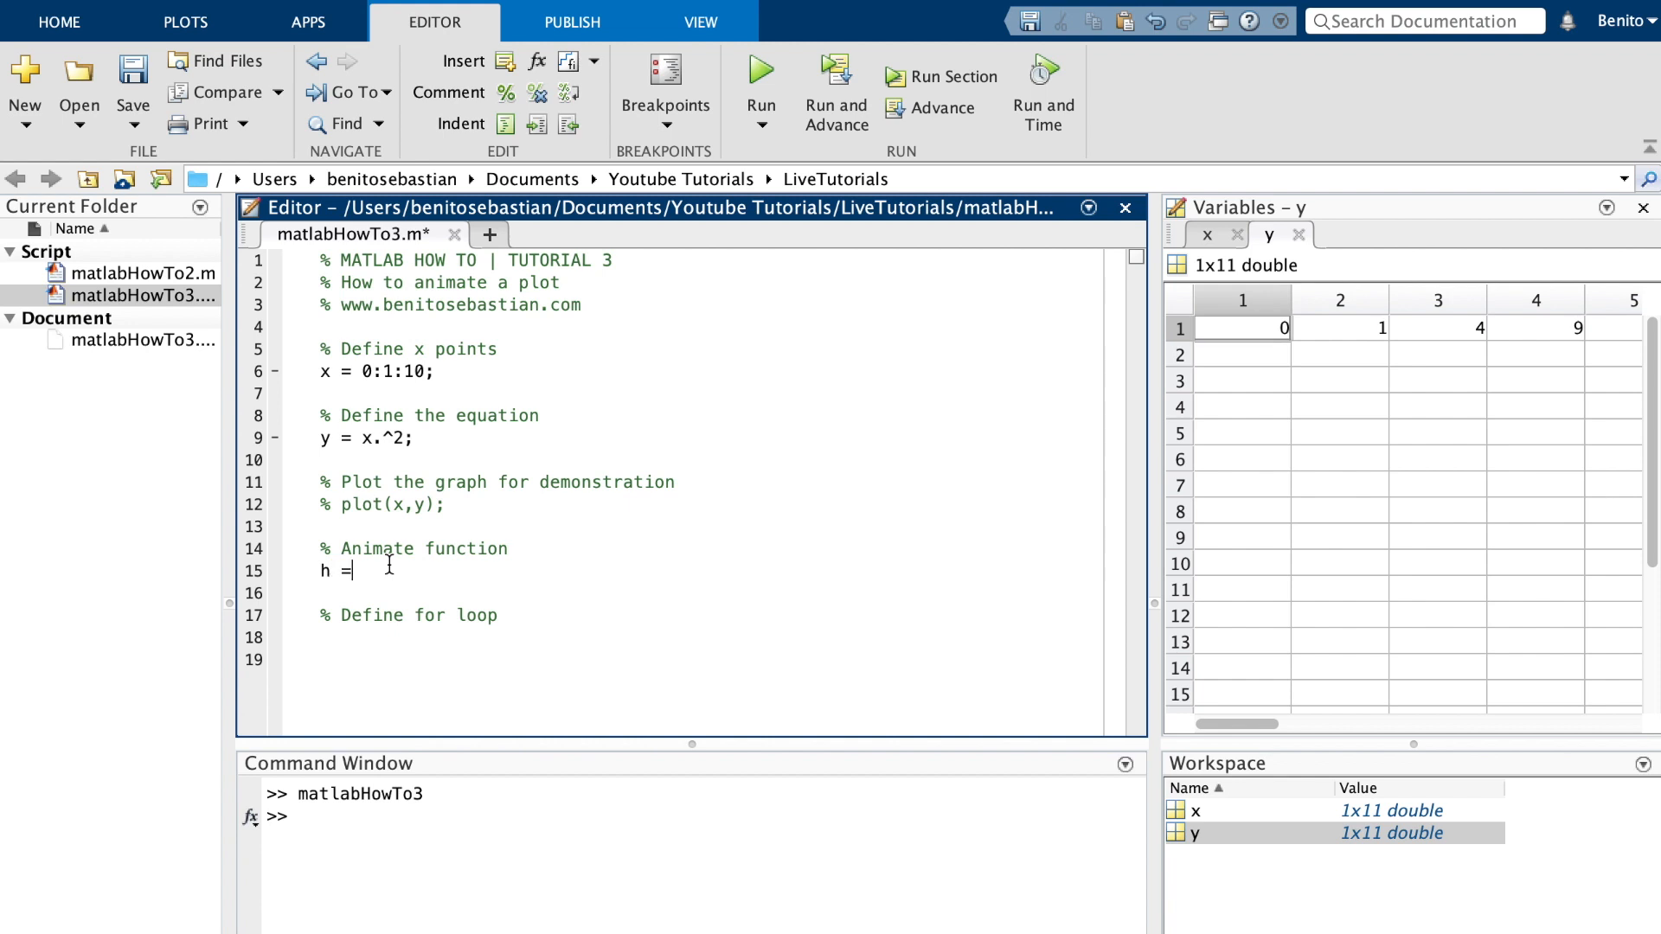
pyautogui.write('animatedline;')
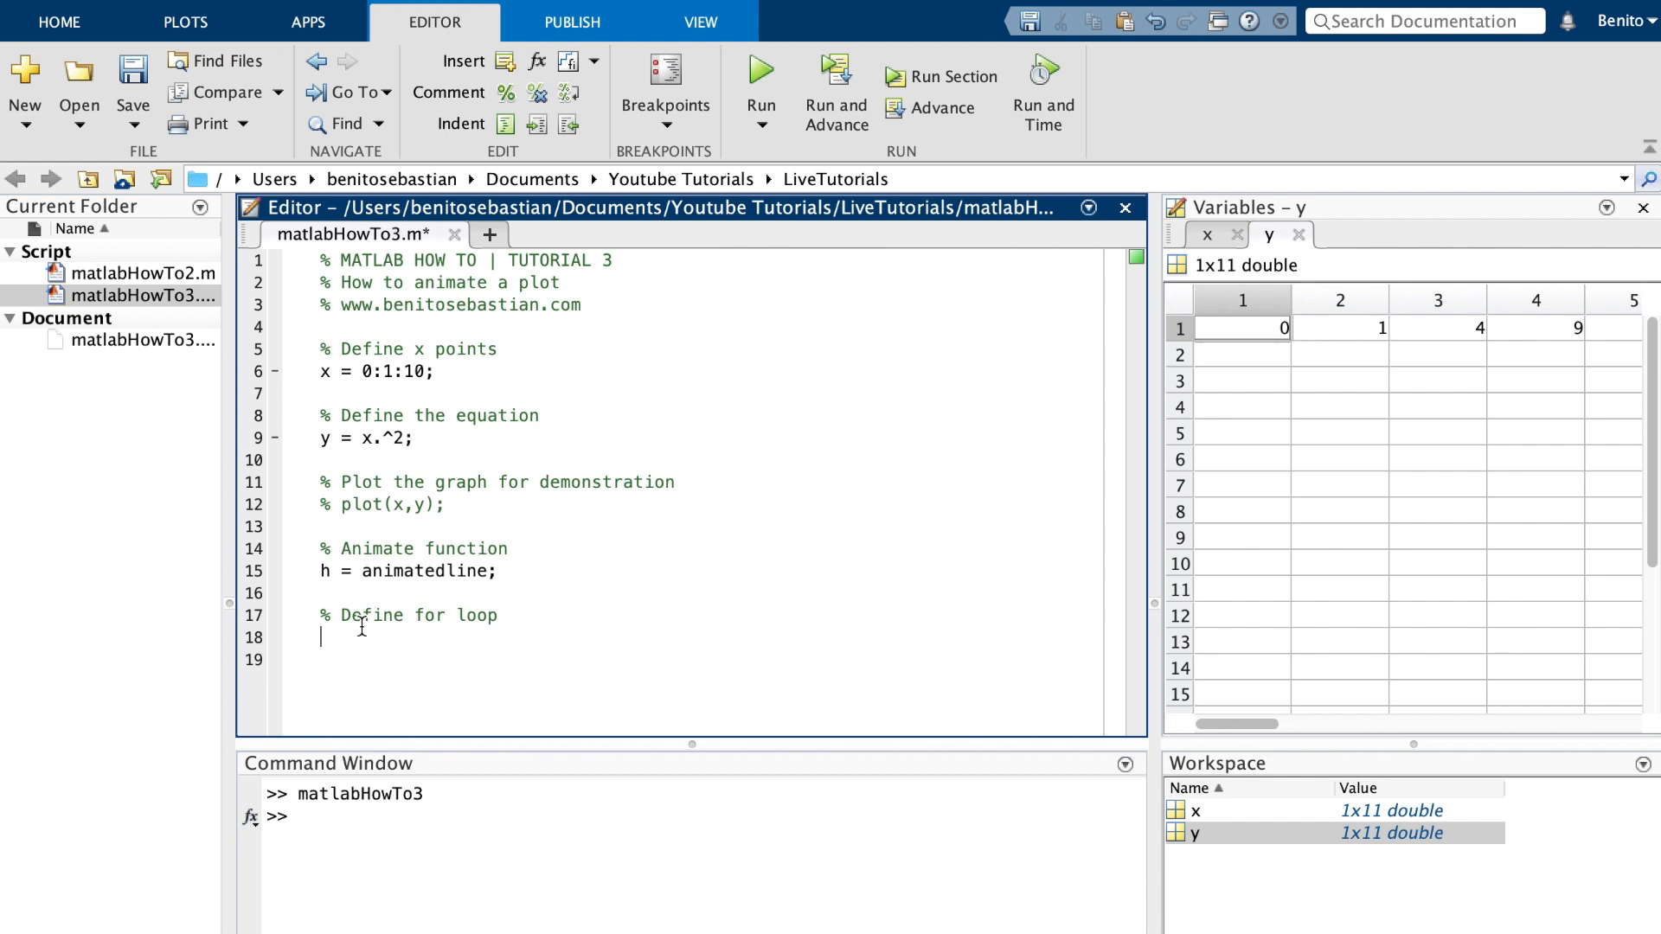
# - Start the loop with for i = 1:length(x)
pyautogui.write('for i')
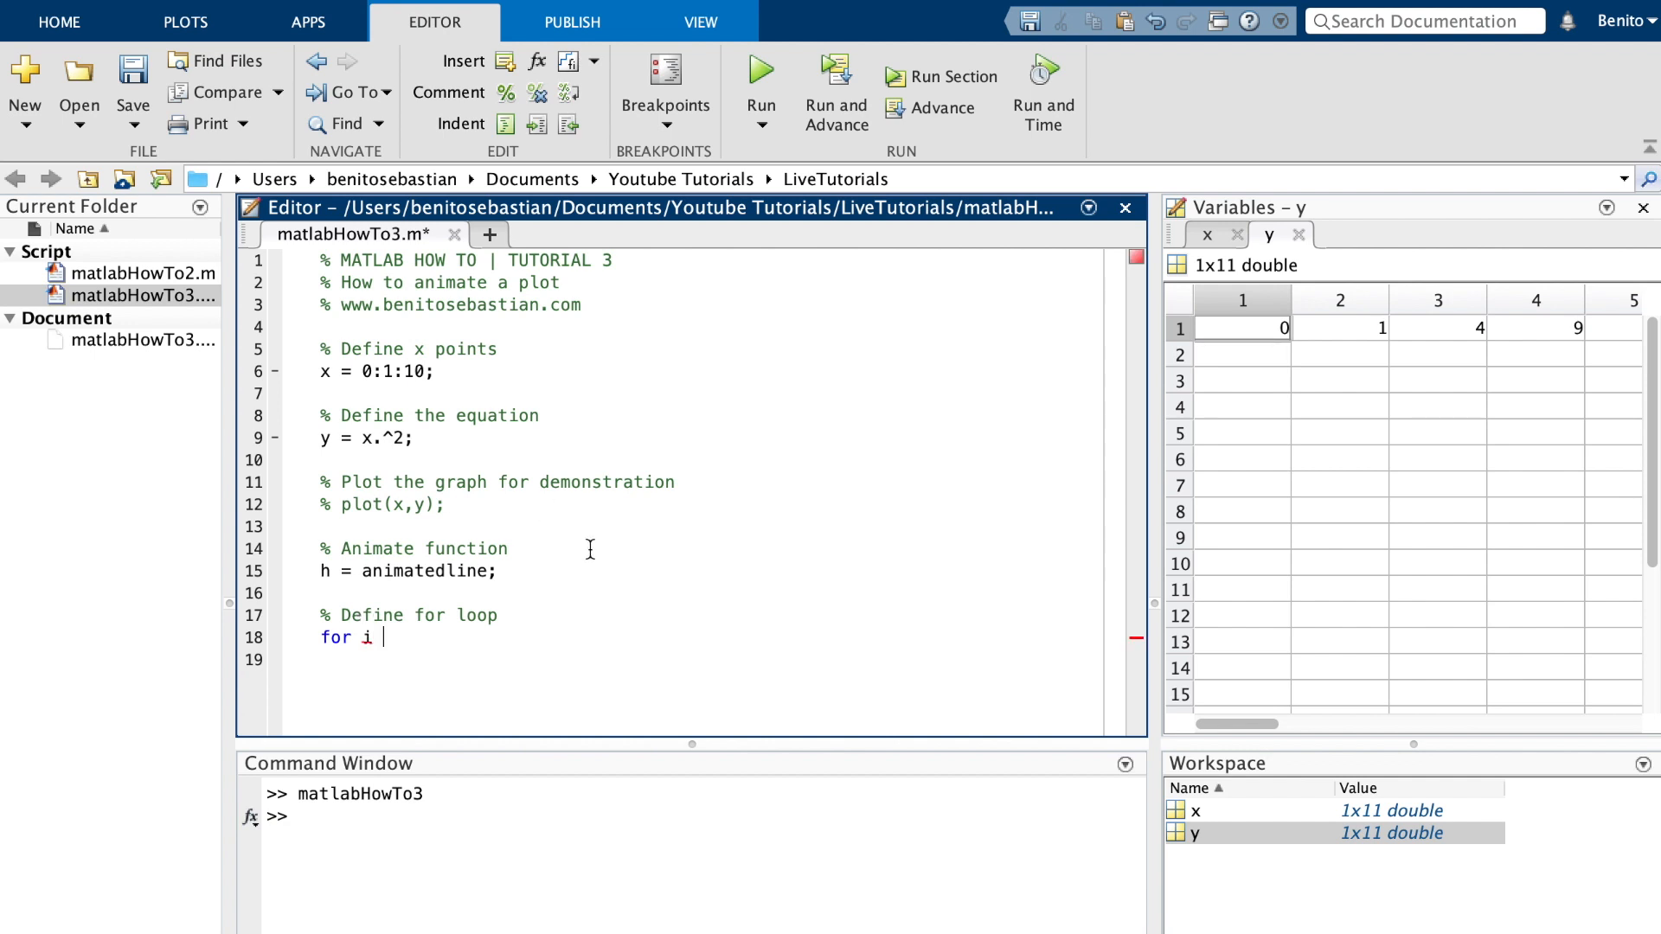
pyautogui.write('= 1')
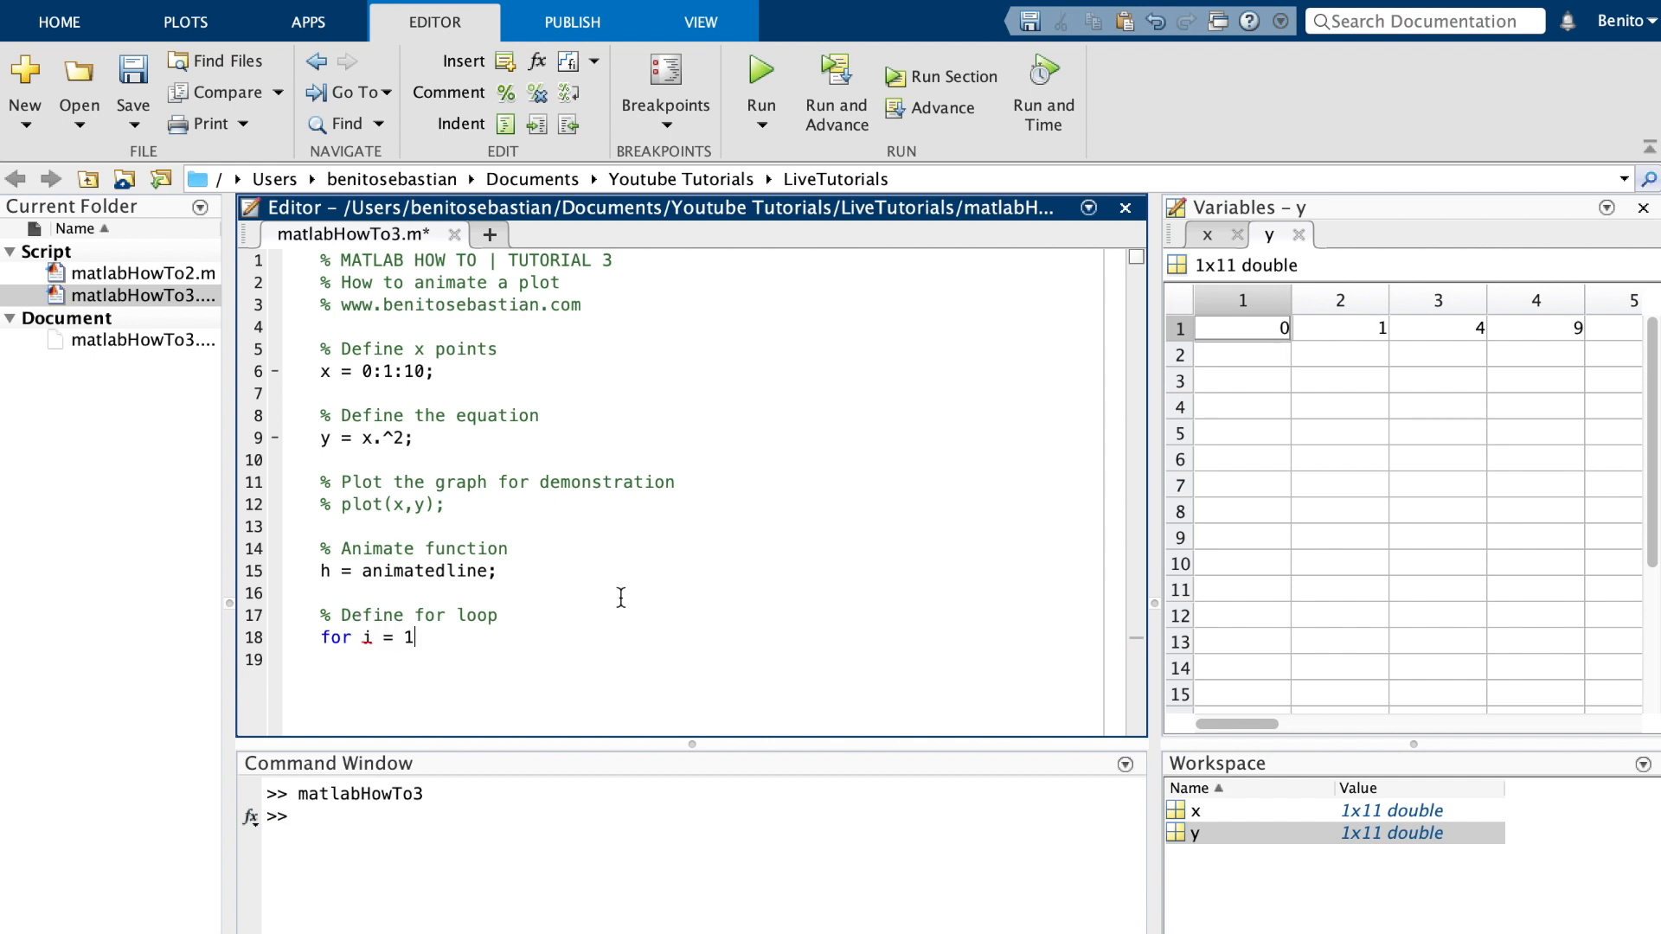
pyautogui.write(':length')
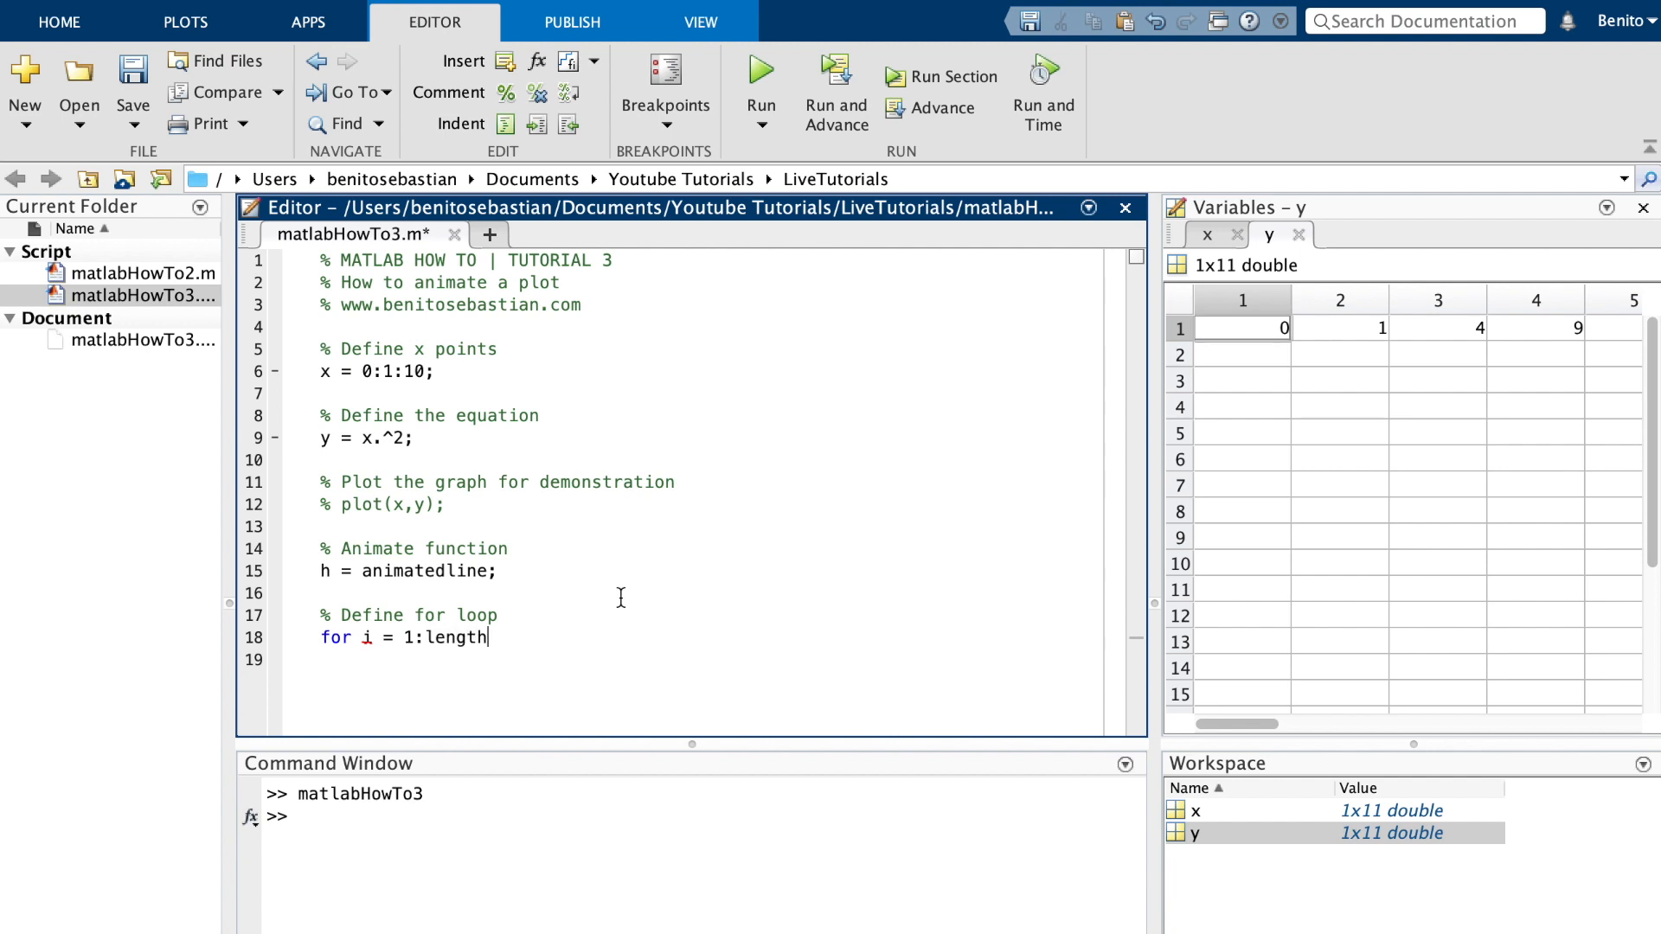
pyautogui.write('(x)')
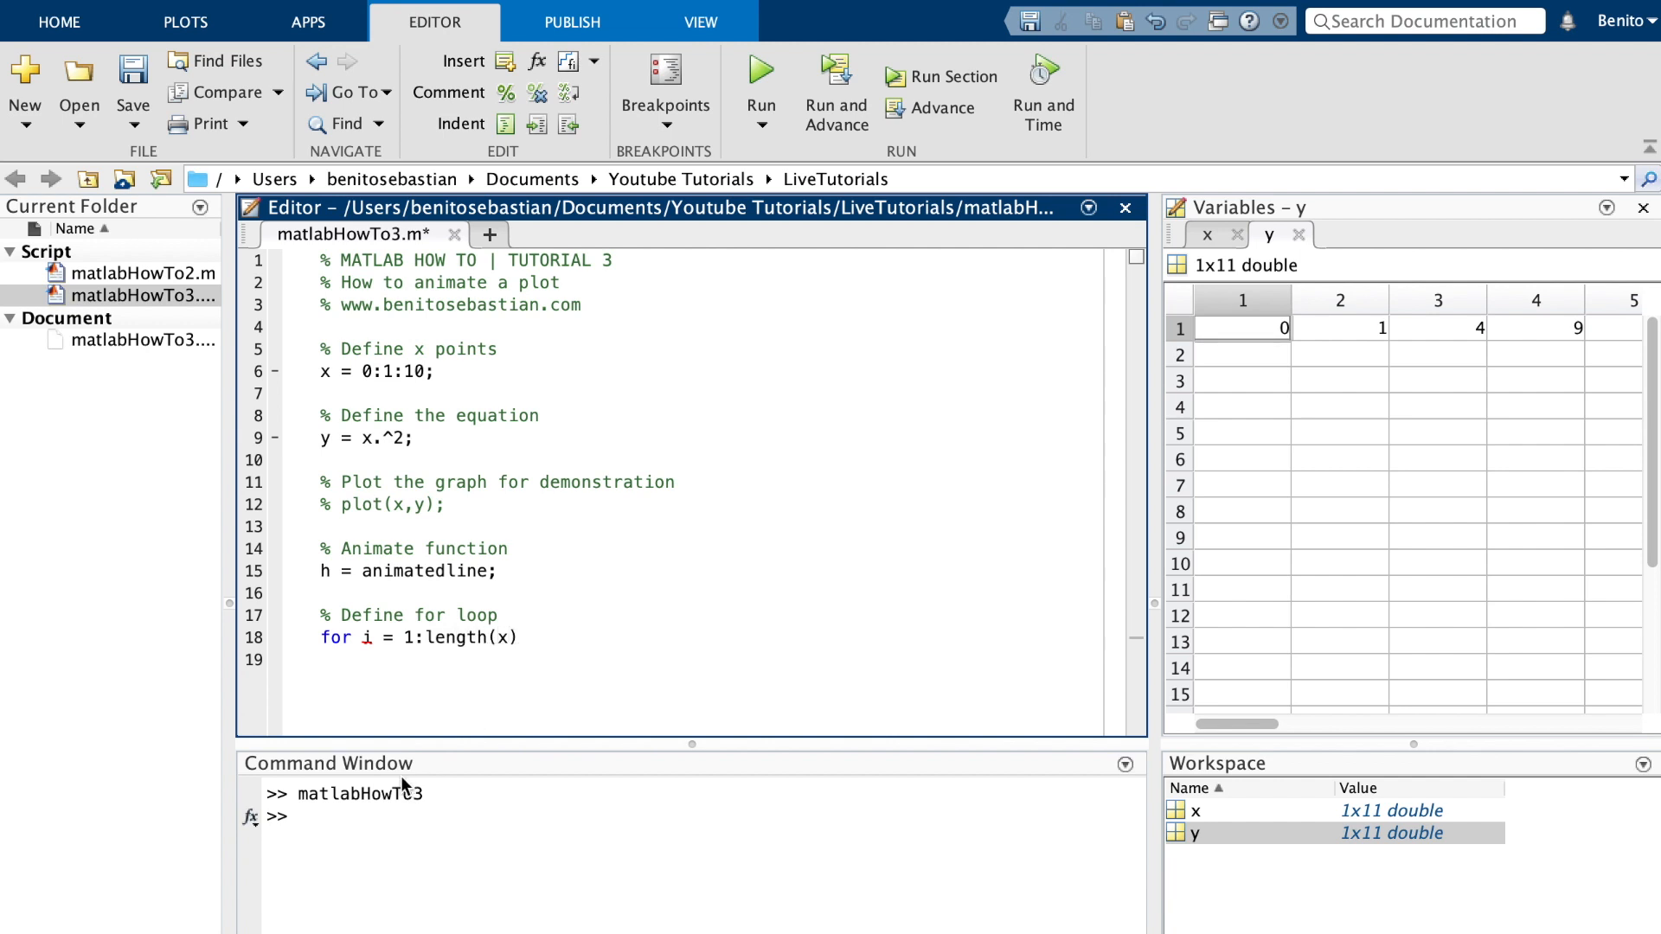
# - Check that length(x) returns 11 in the Command Window and view x's values in Variables
pyautogui.write('length')
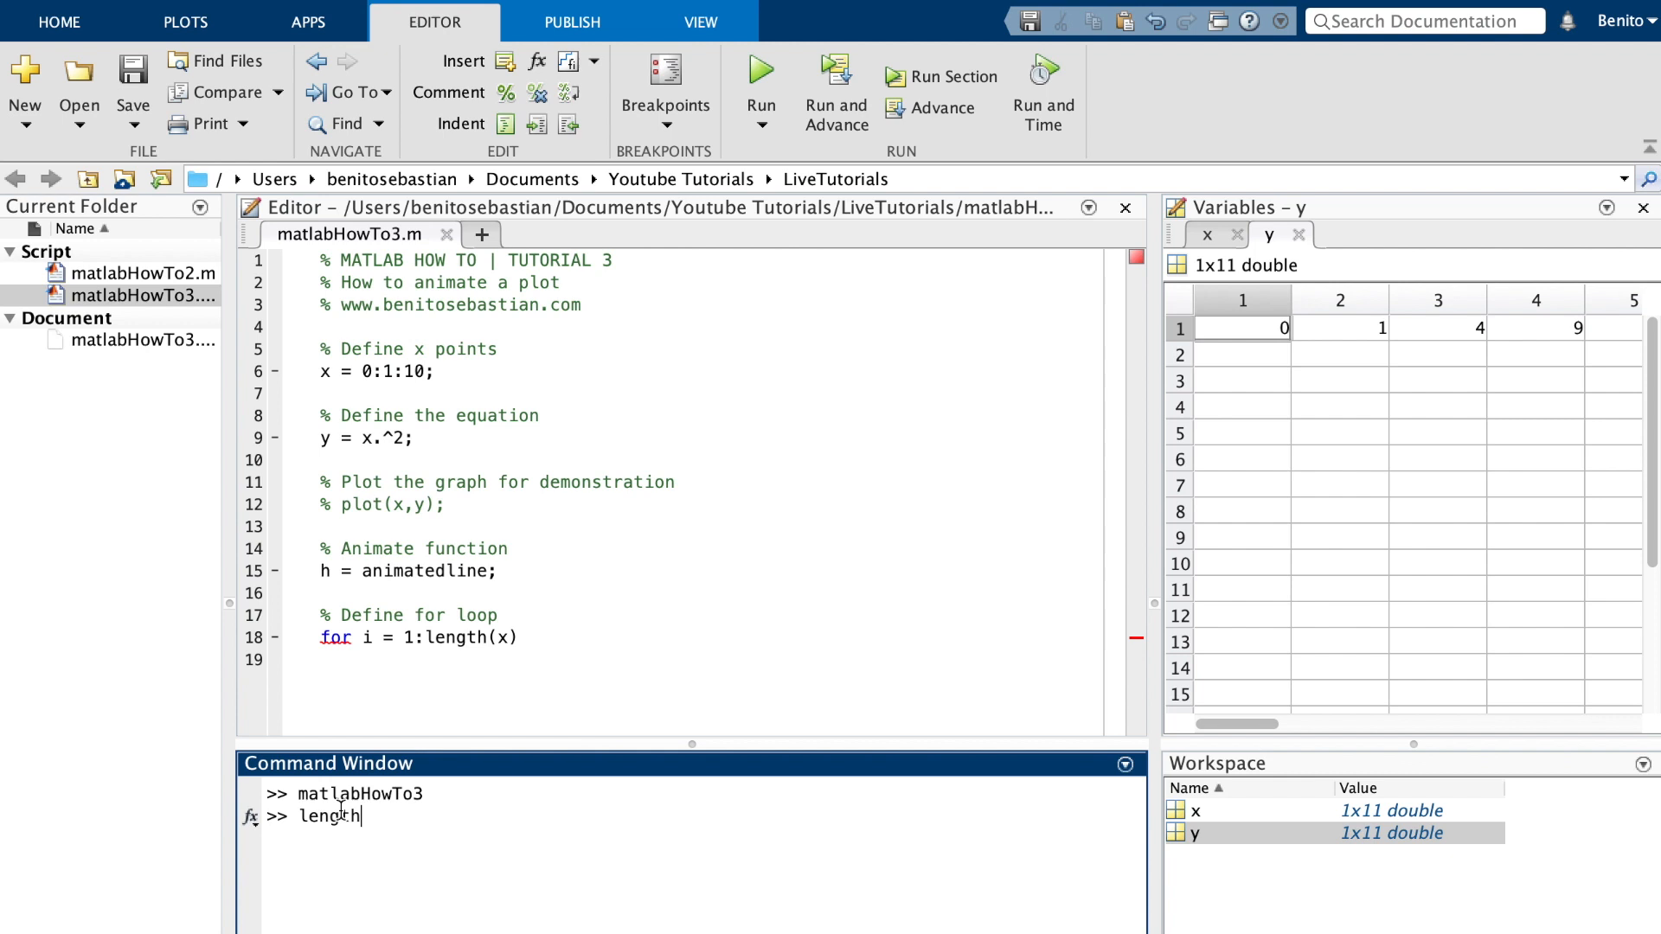
pyautogui.press('Return')
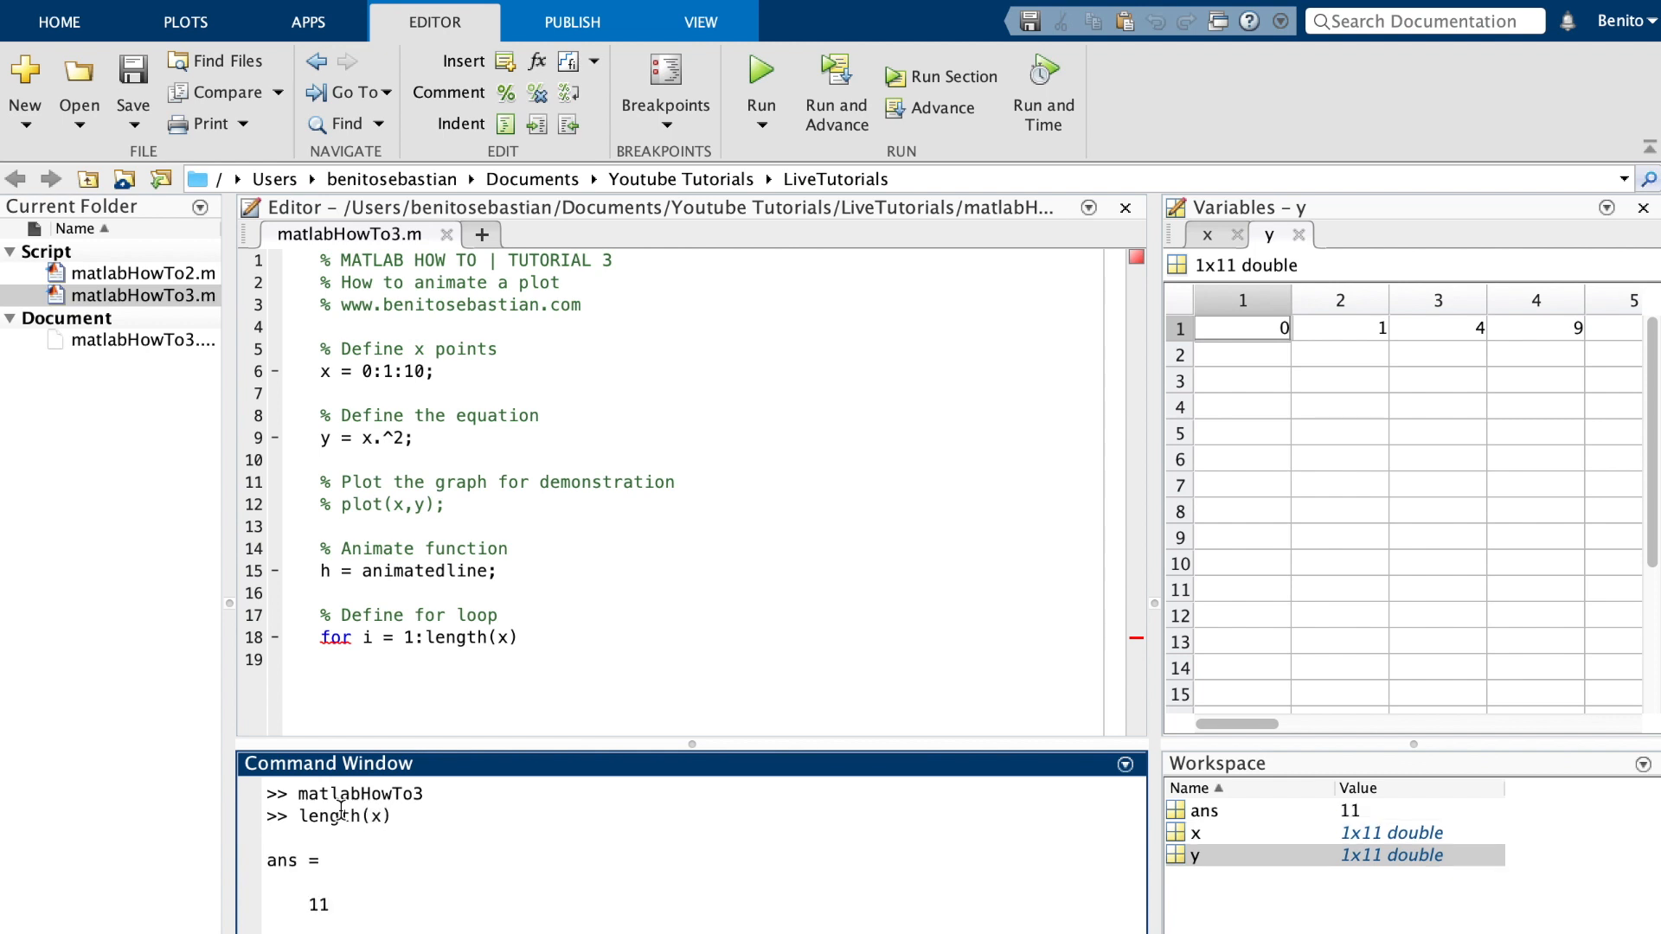
pyautogui.moveTo(1367, 363)
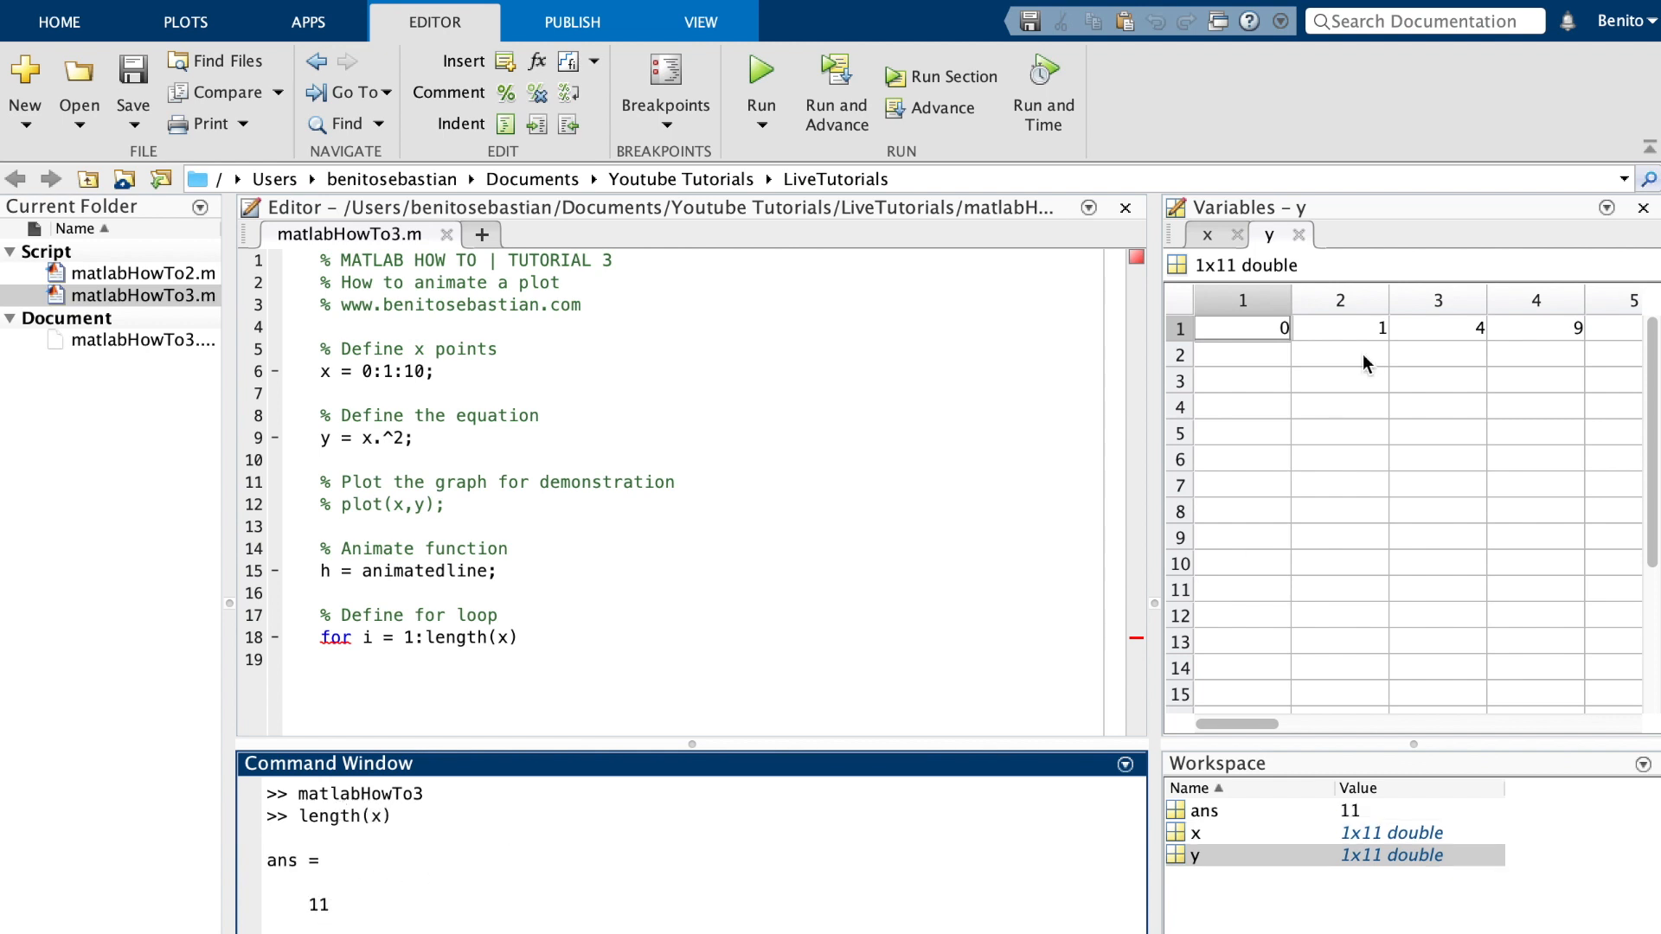
pyautogui.hscroll(3)
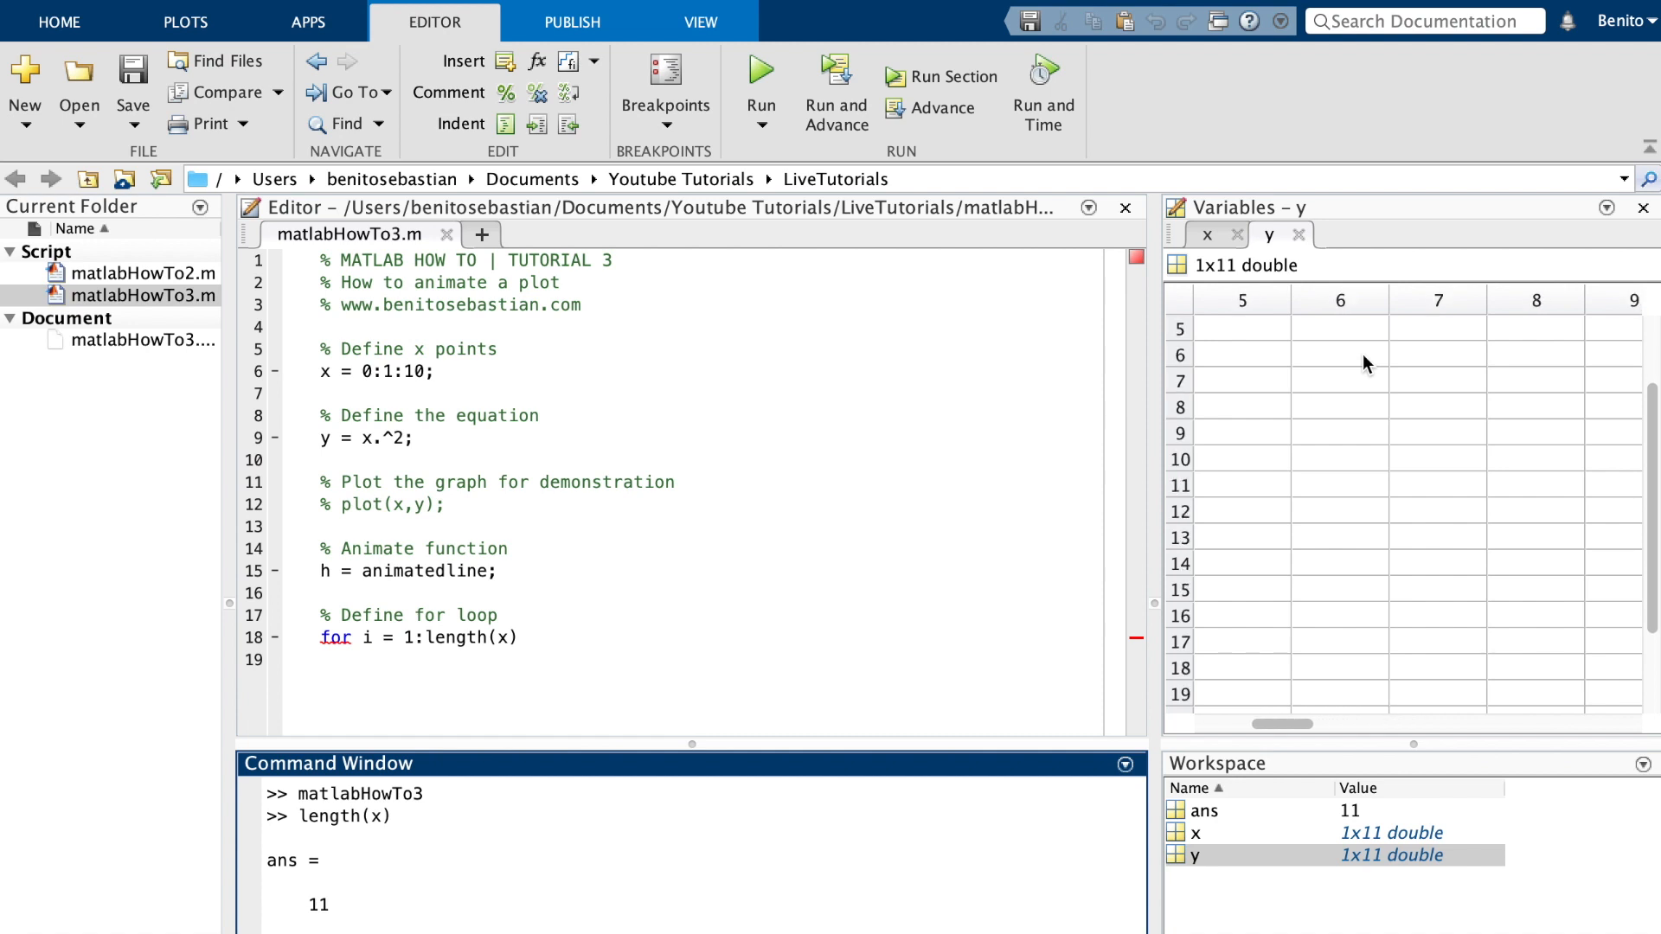
pyautogui.hscroll(-3)
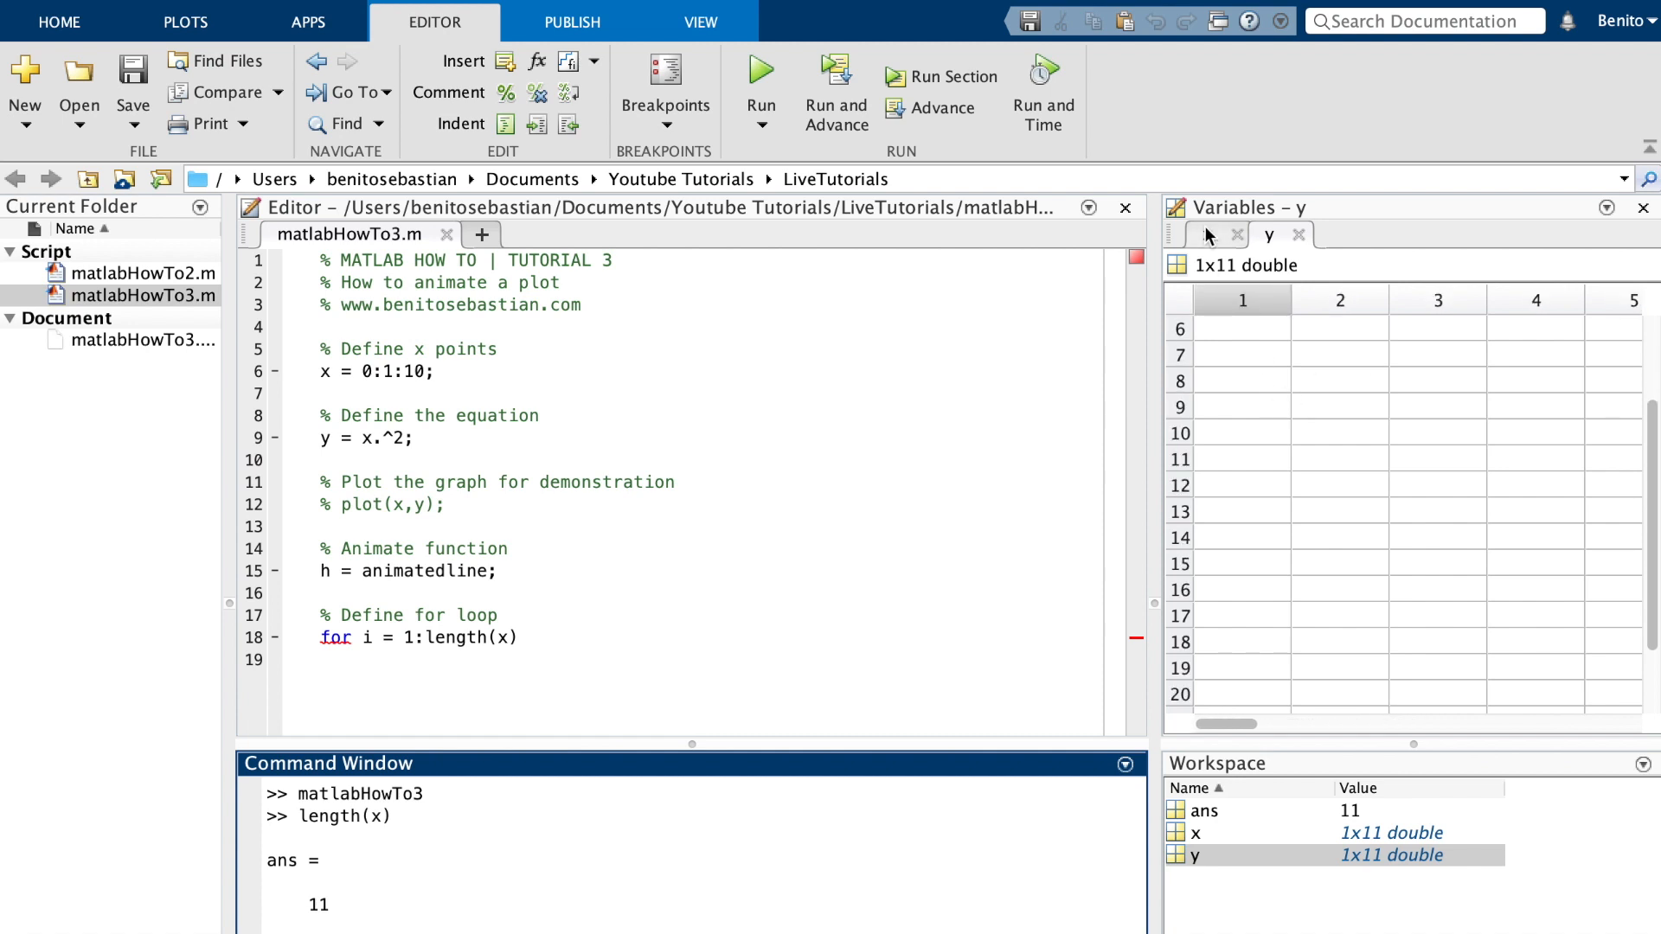
pyautogui.click(1206, 234)
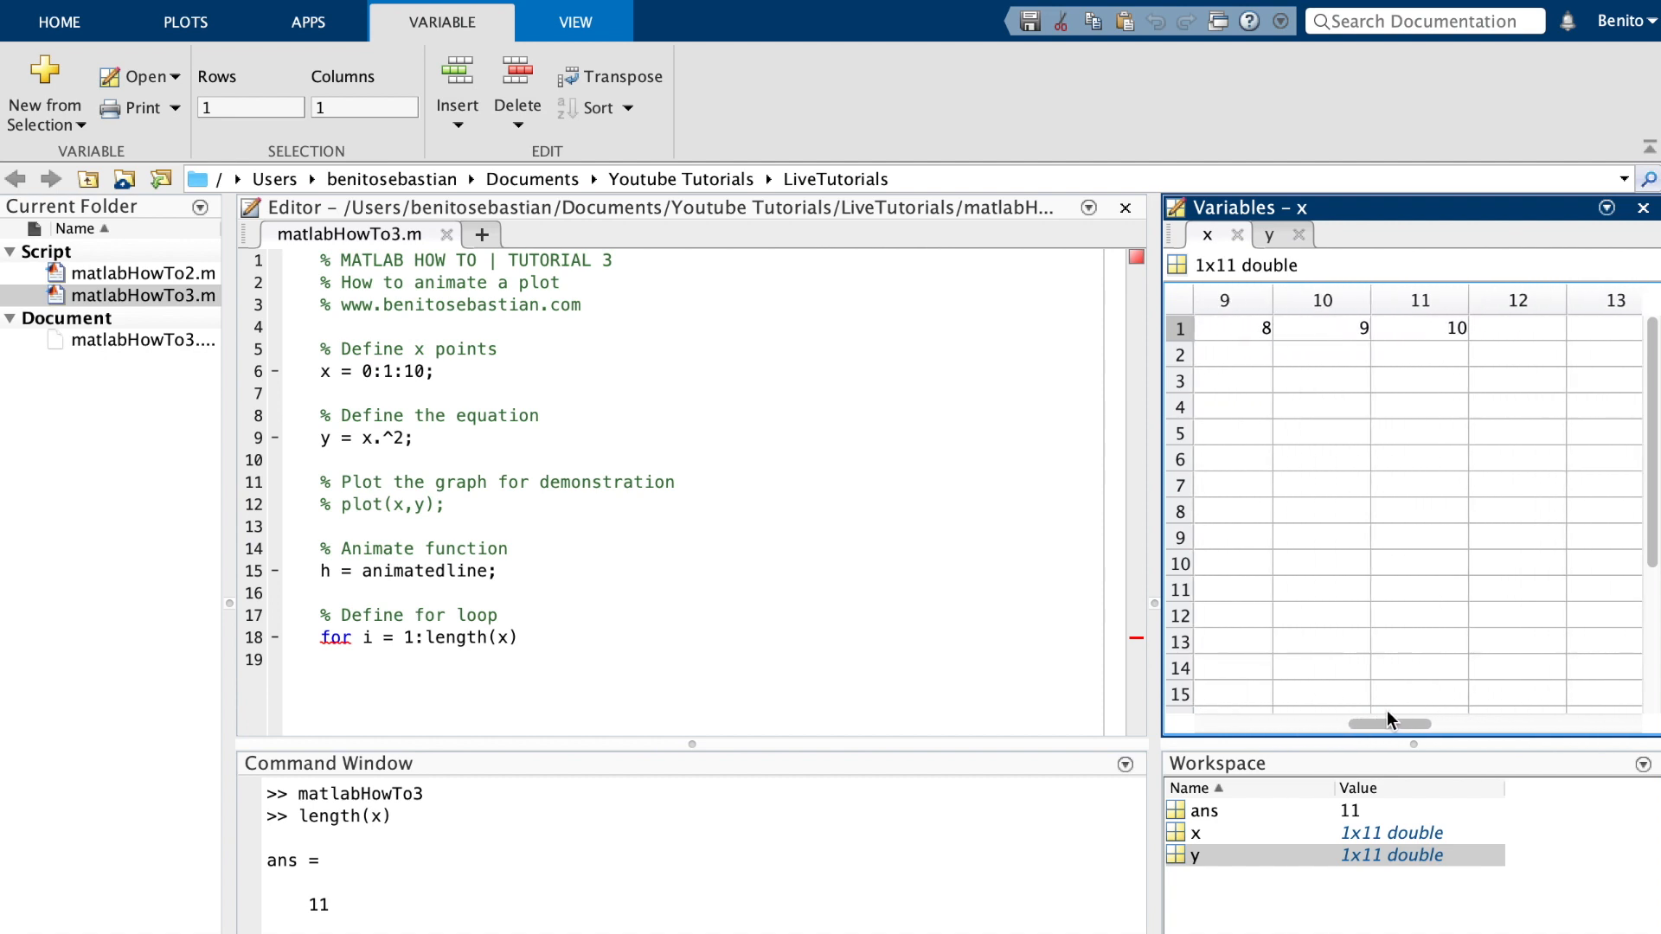
pyautogui.click(621, 656)
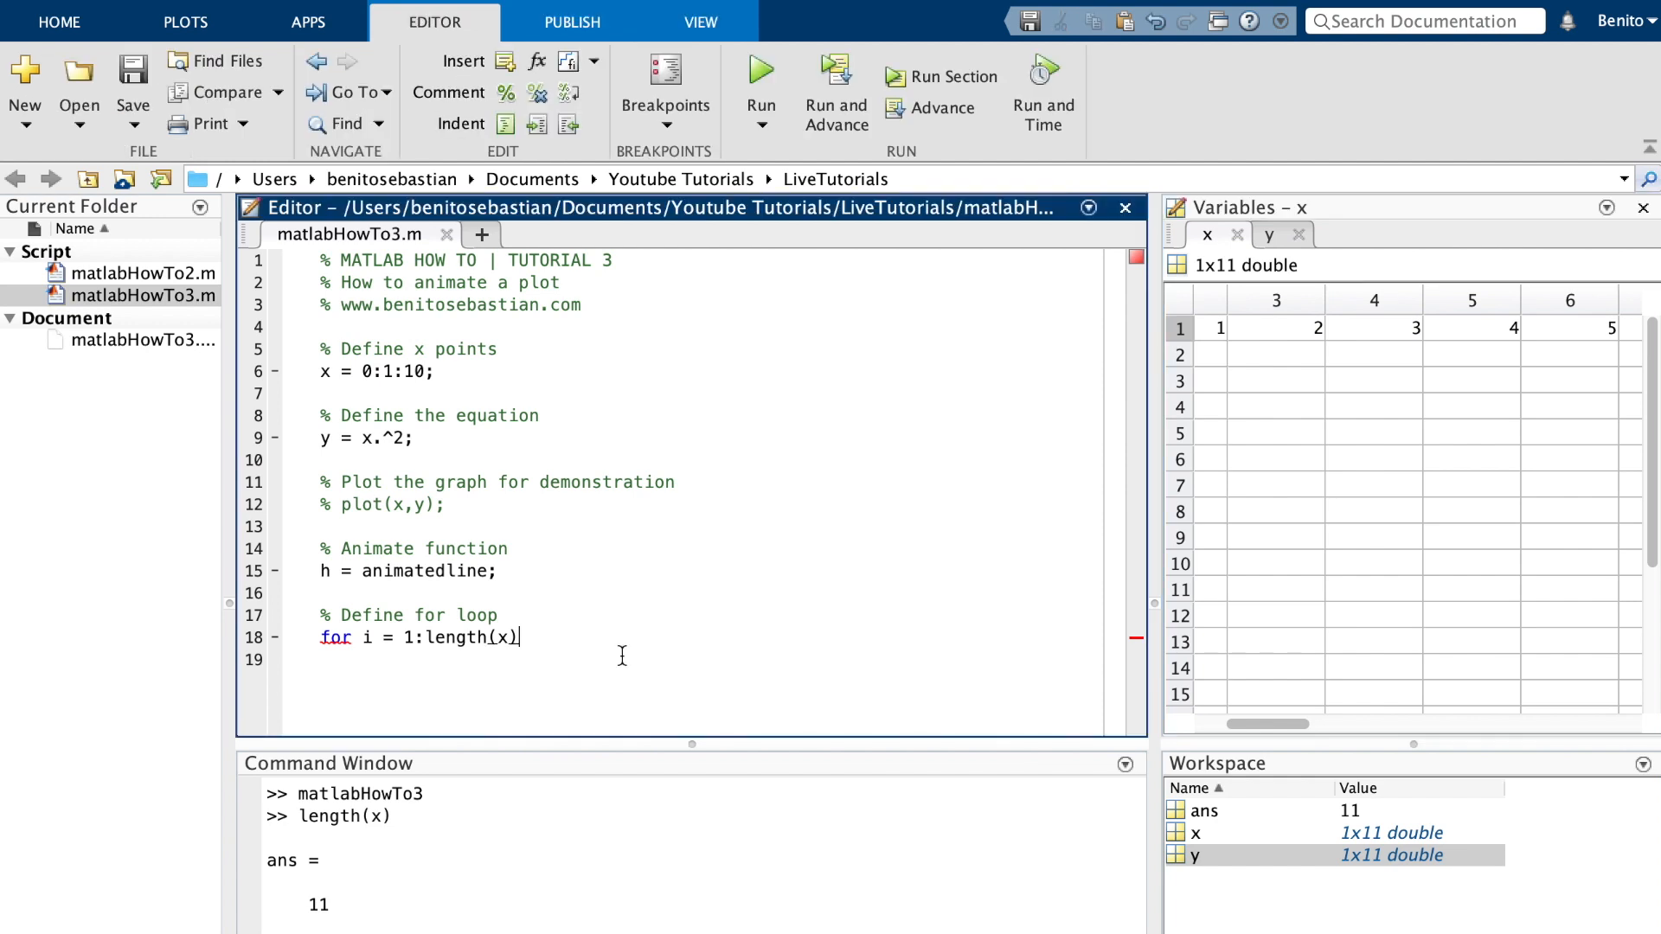
# - Write the loop body addpoints(h,x(i),y(i)) on a new line
pyautogui.press('enter')
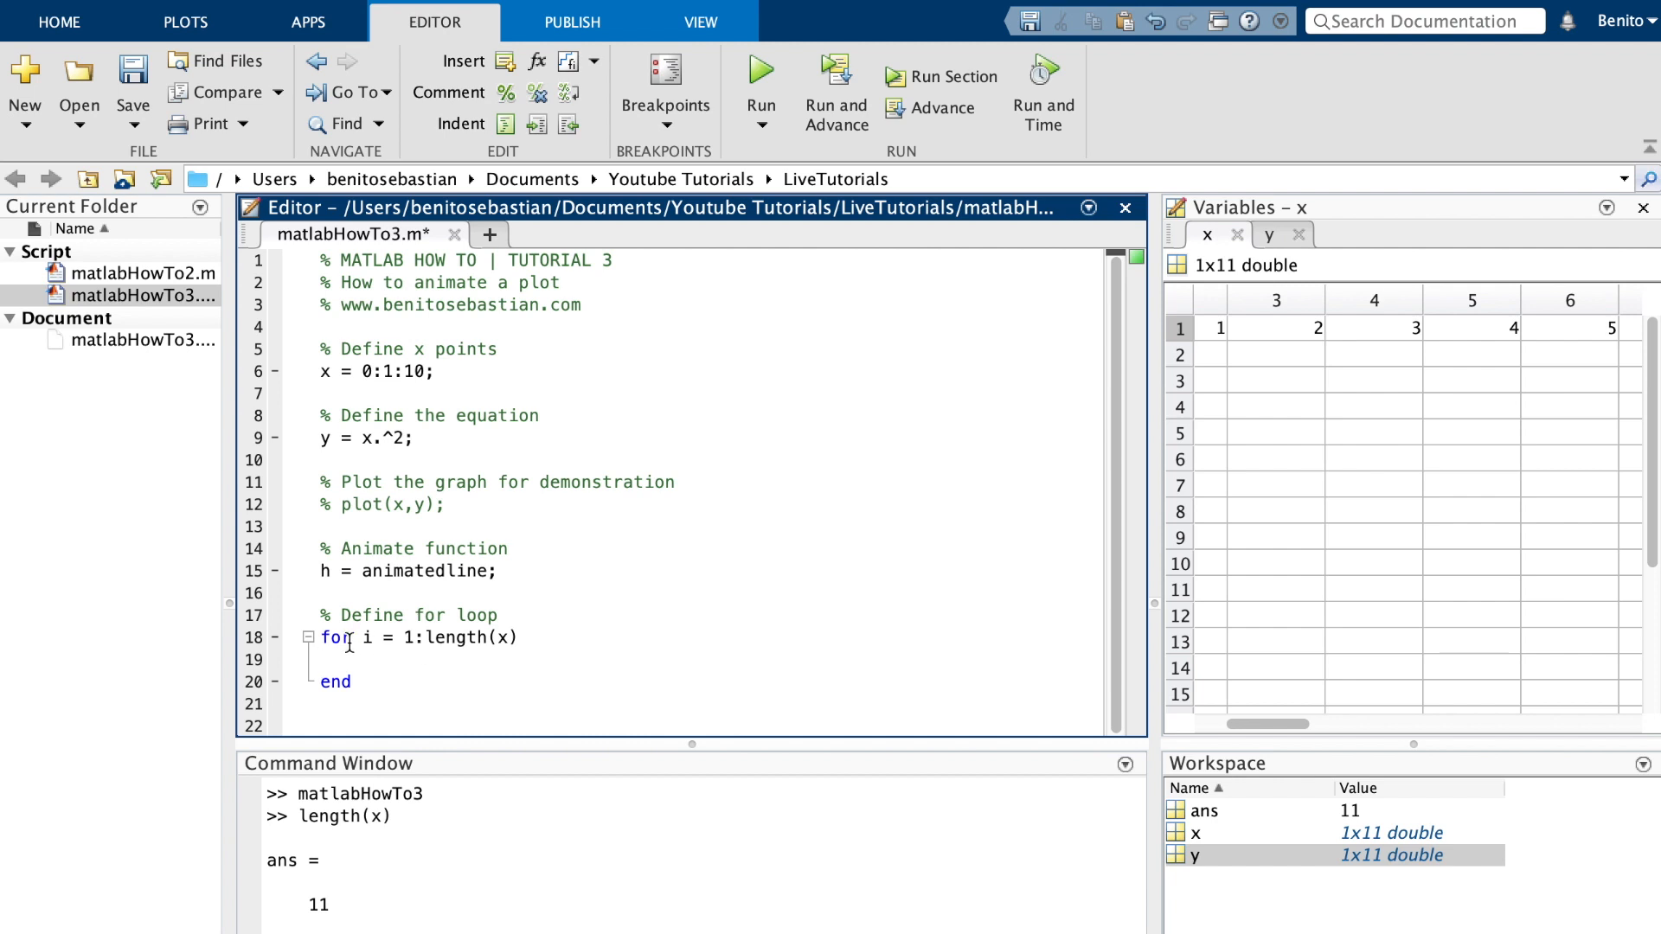
pyautogui.write('a')
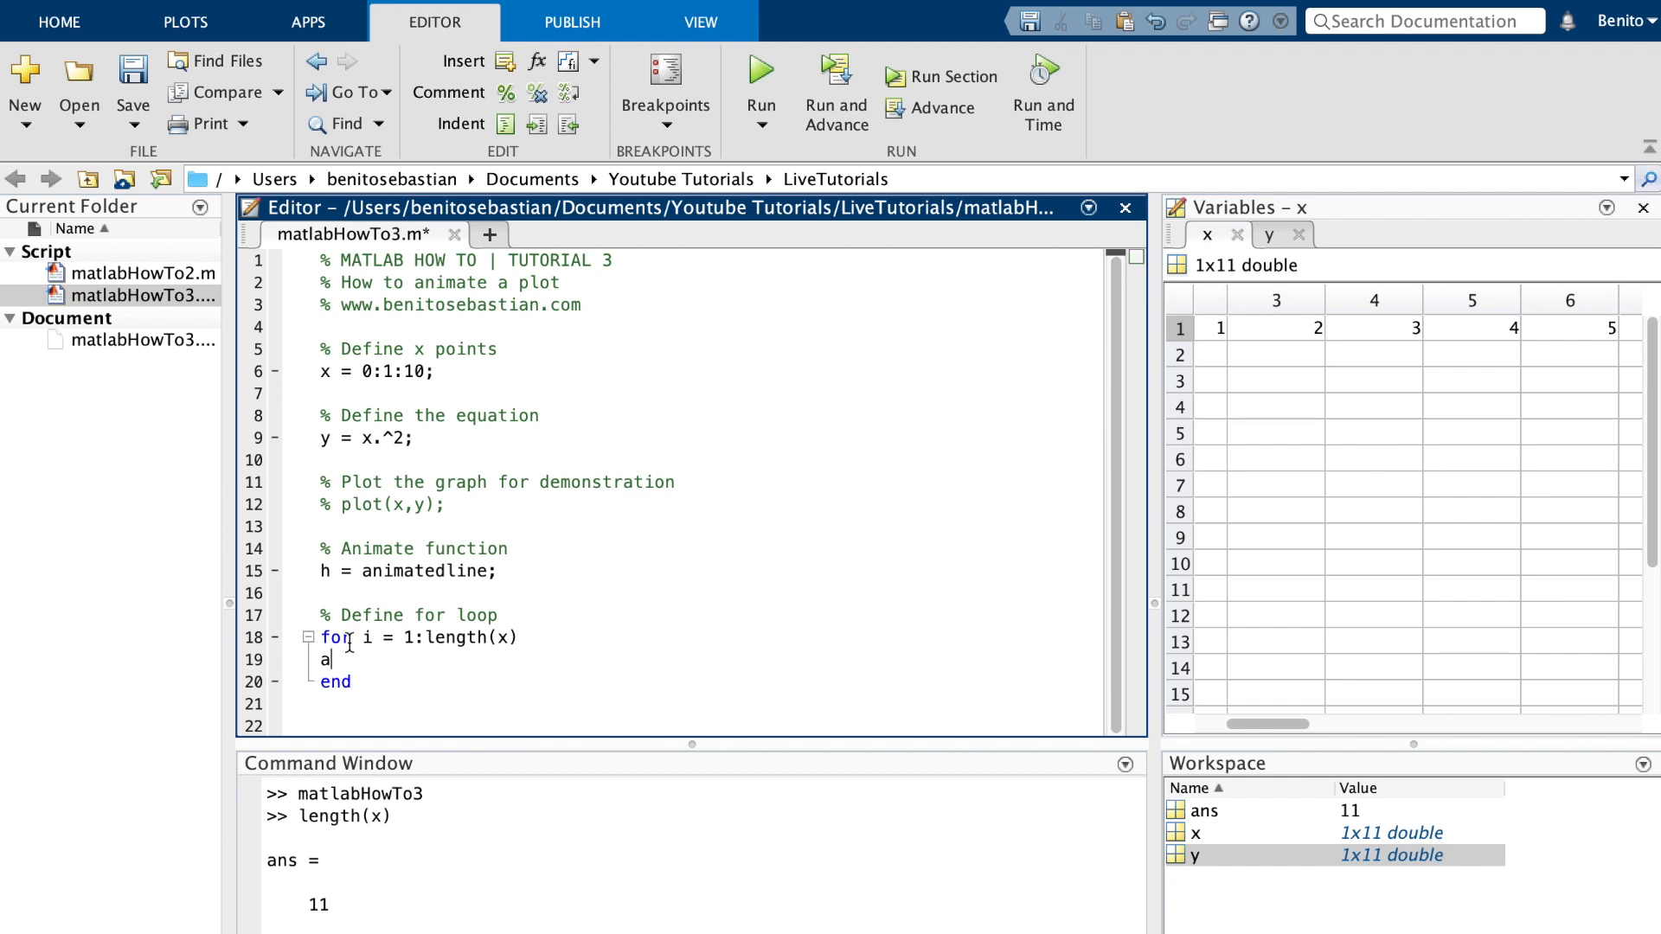
pyautogui.write('ddpoints(')
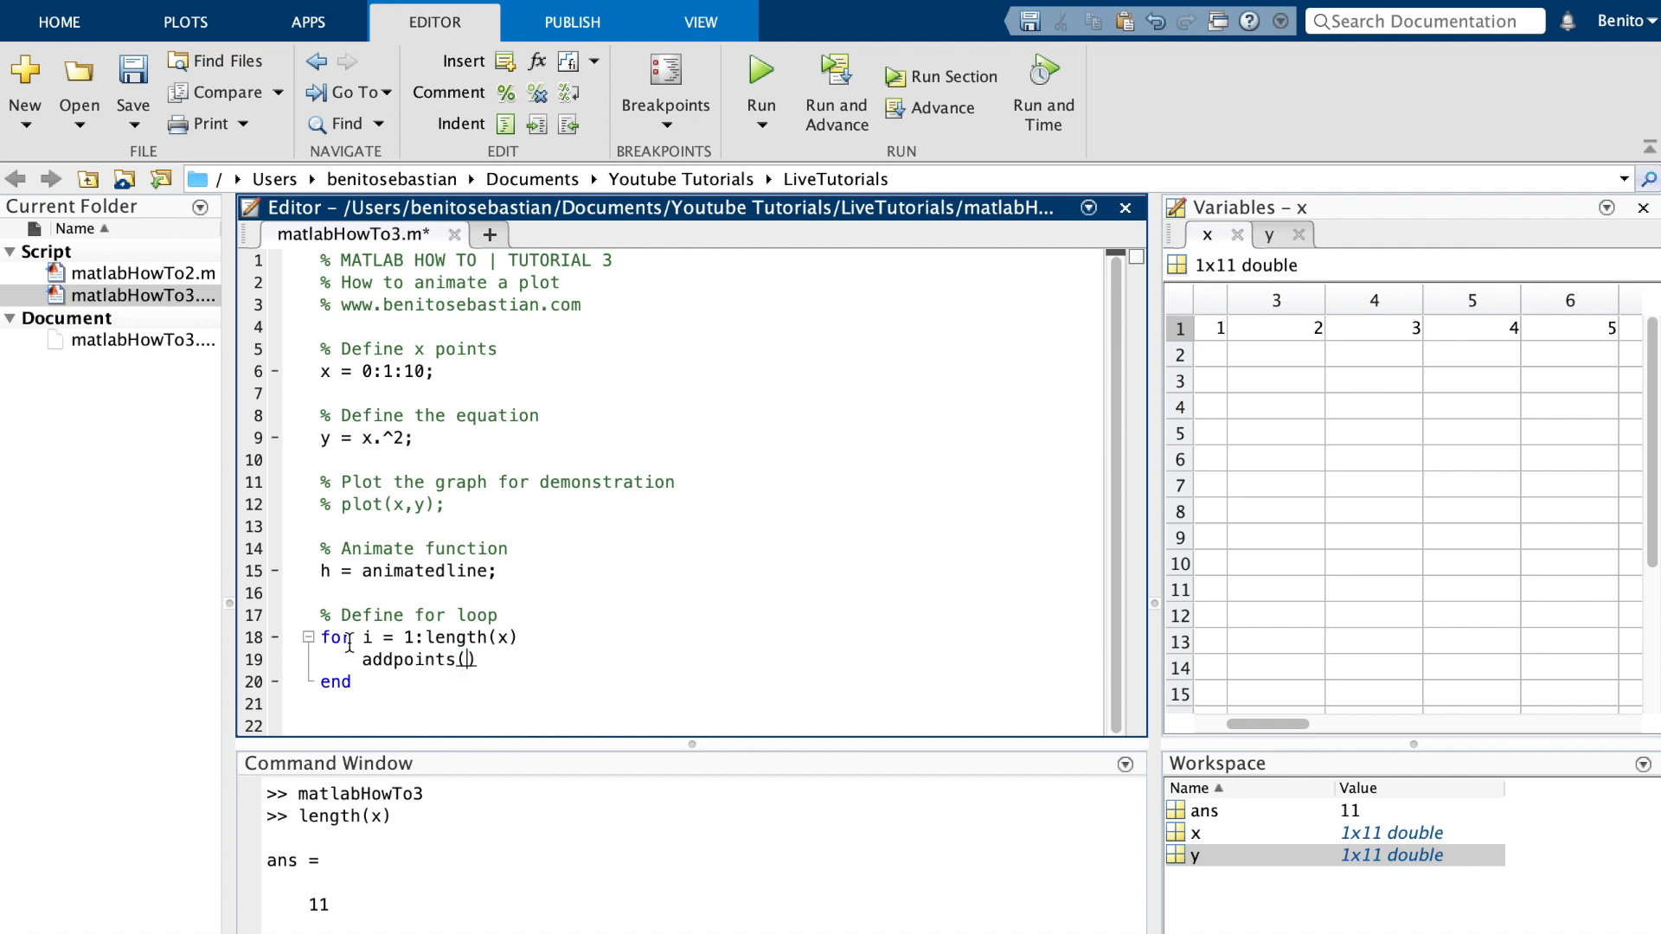
pyautogui.write('h,')
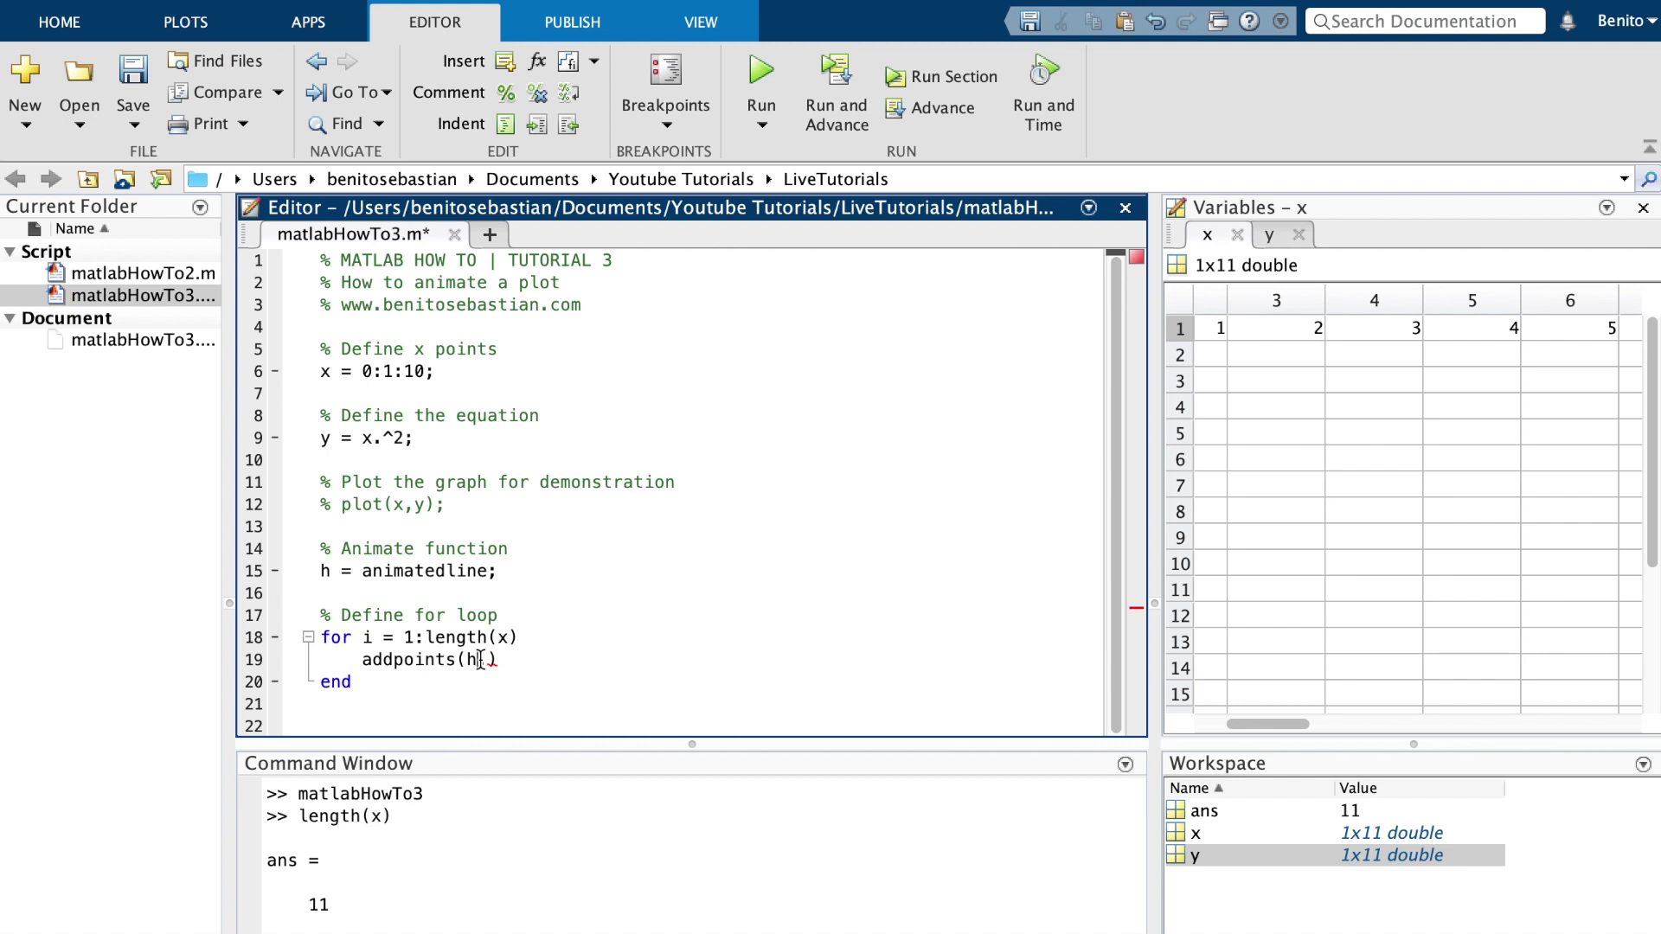
pyautogui.write(',')
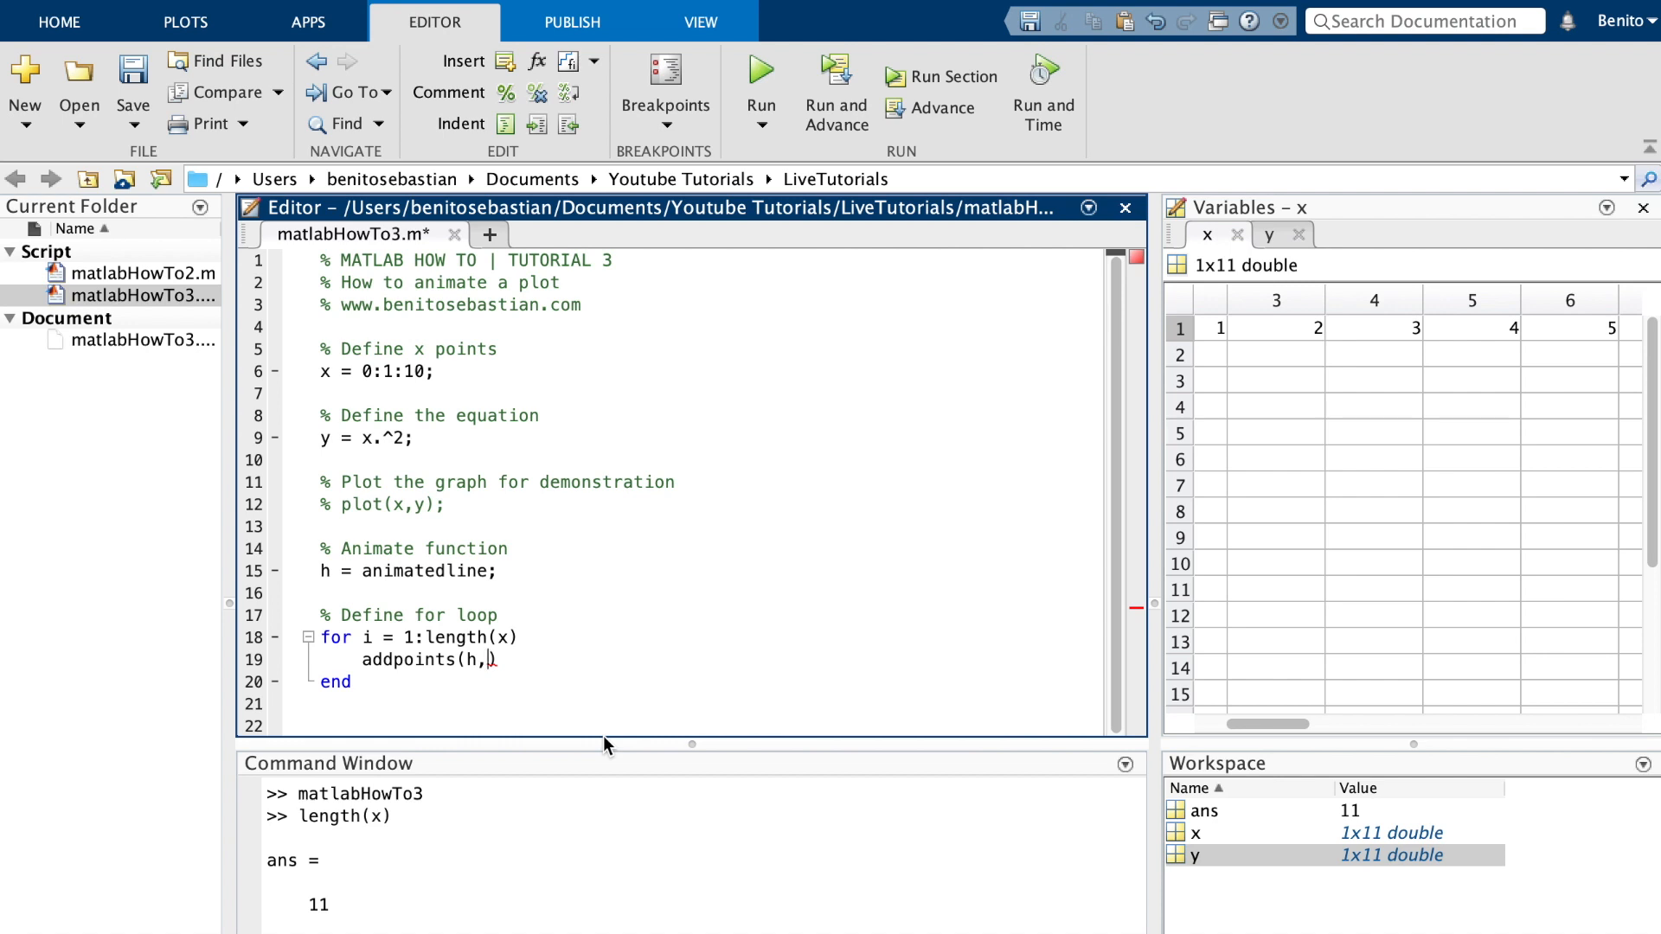
pyautogui.write('x')
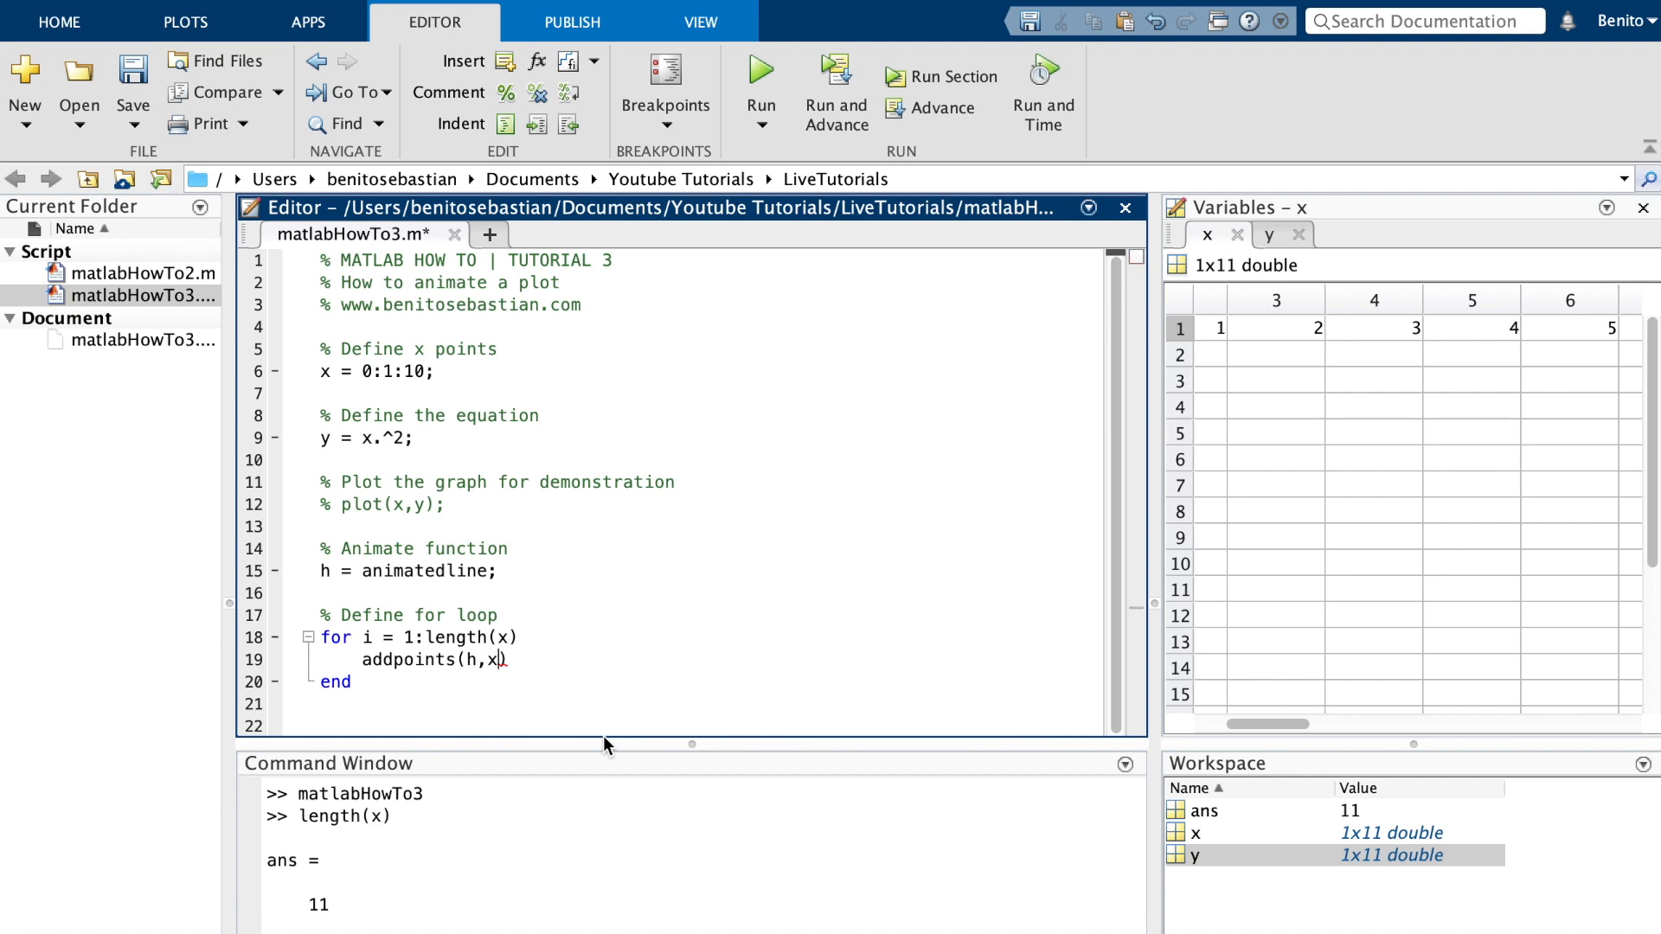
pyautogui.write(',y)')
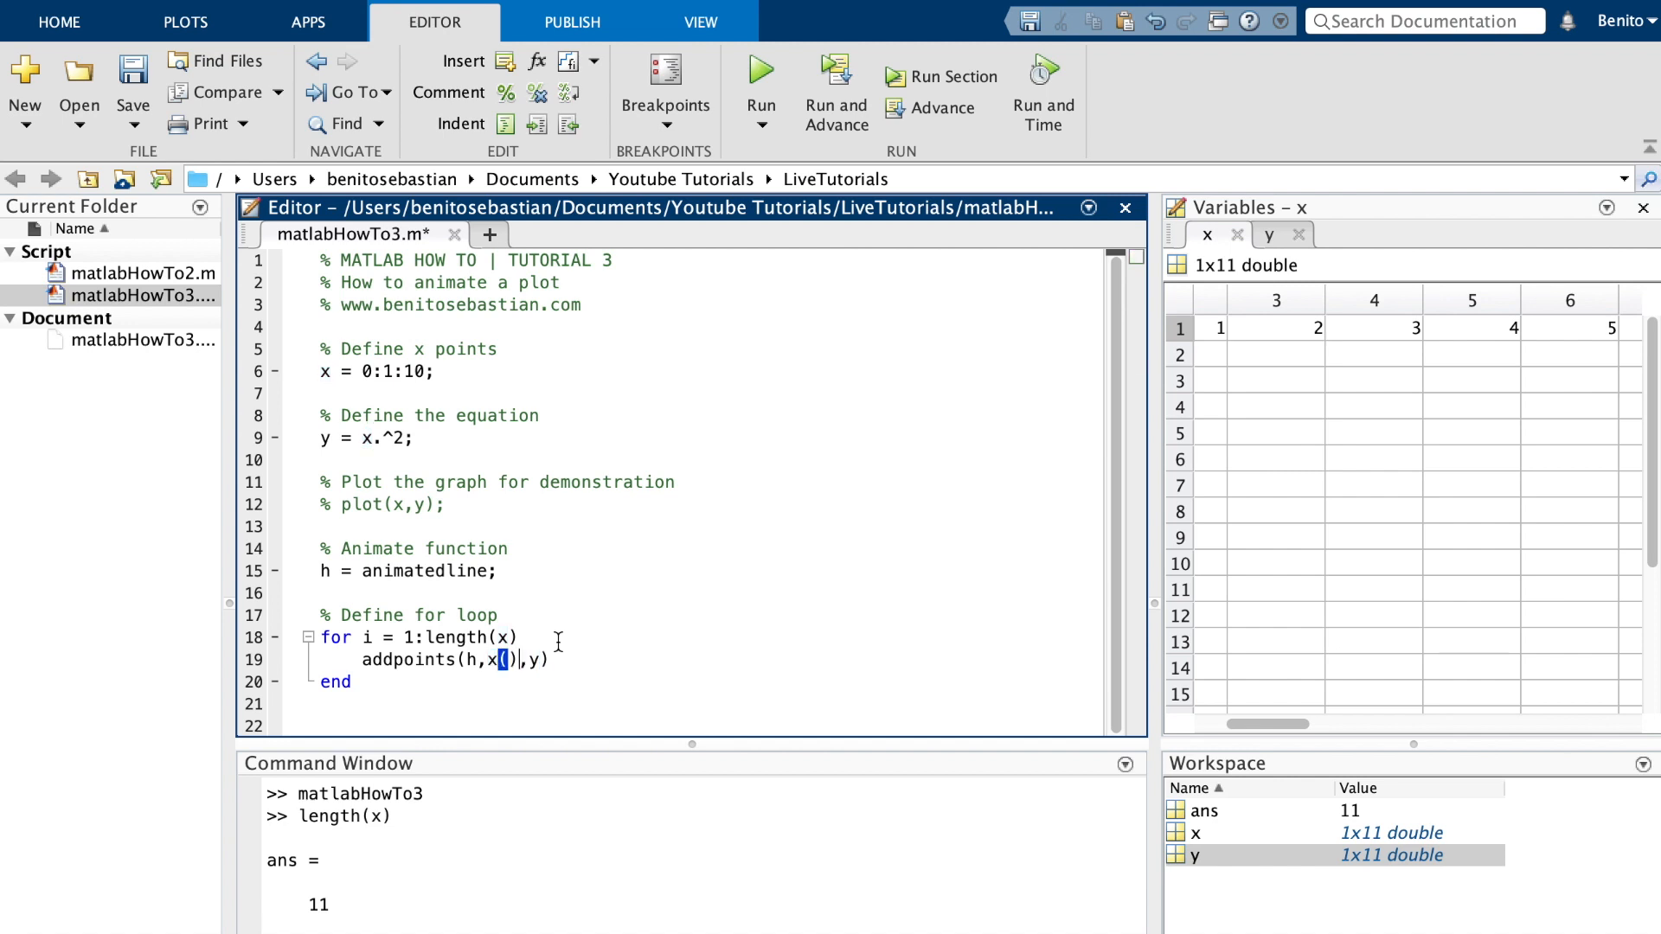
pyautogui.write('i')
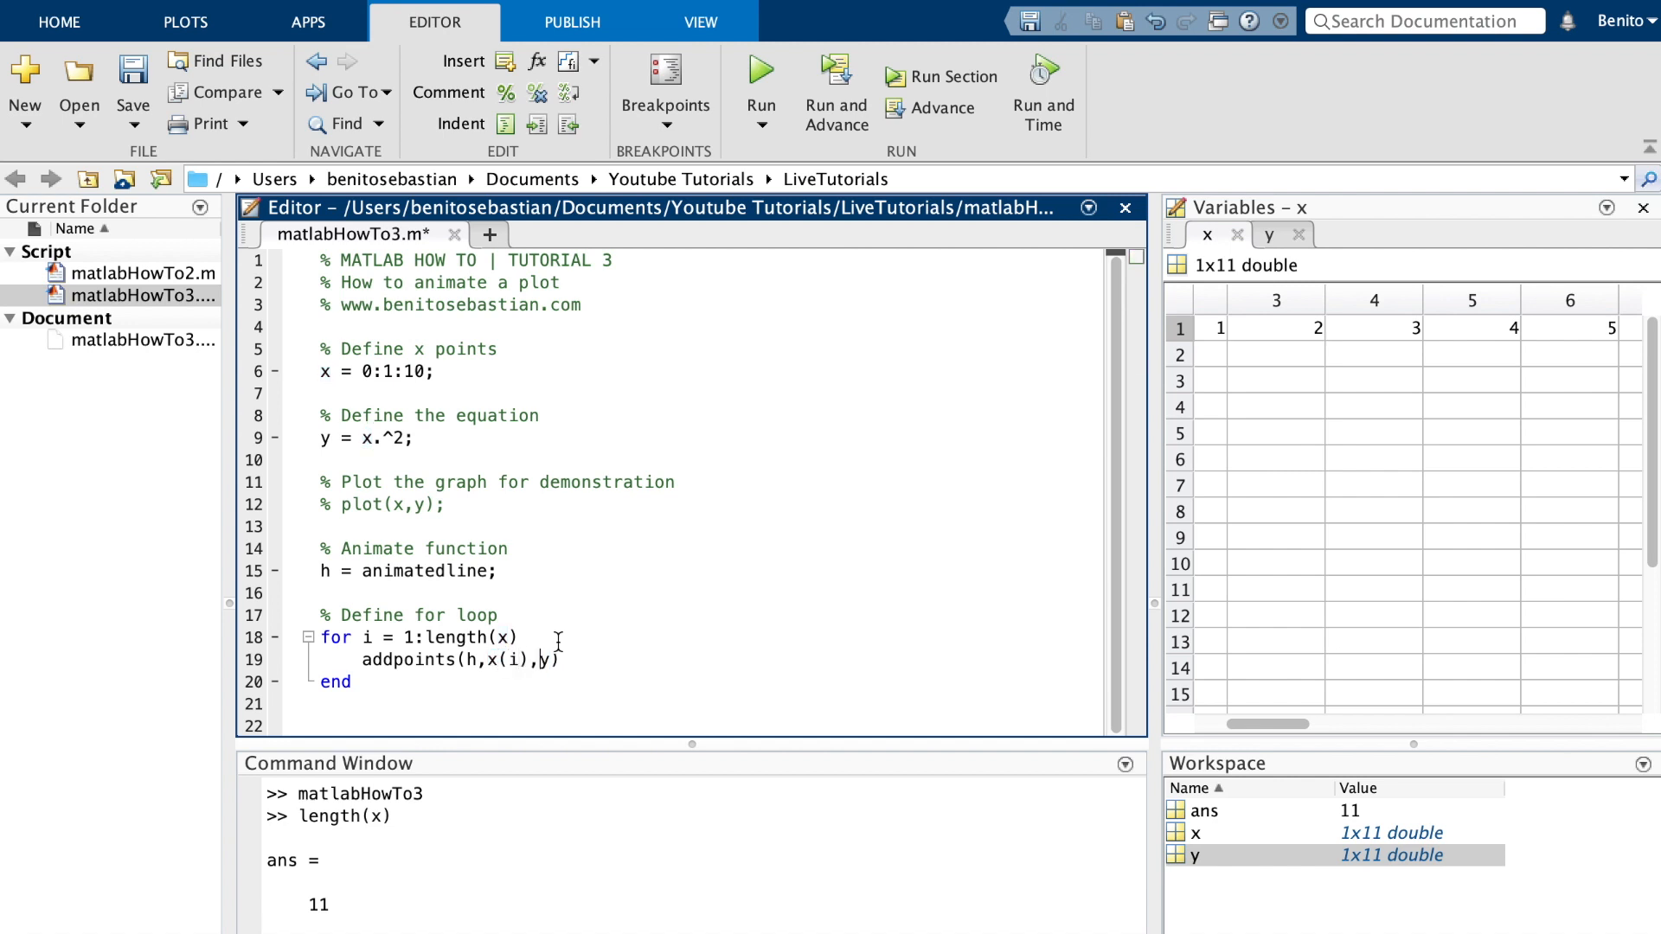
pyautogui.write('(i)')
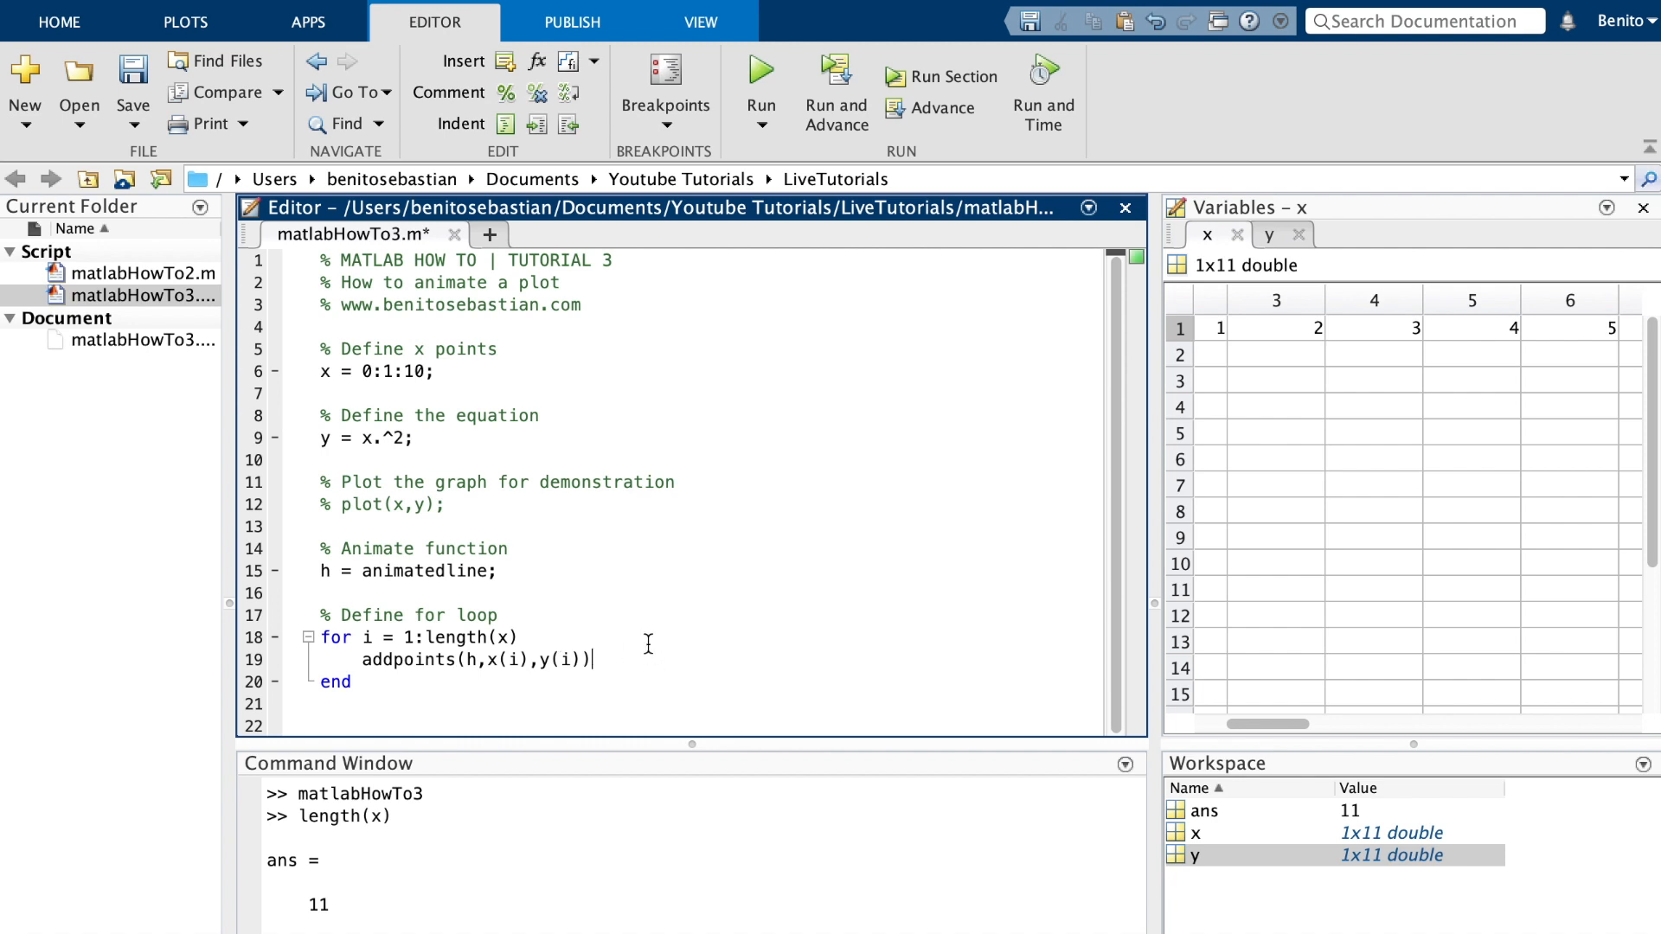
pyautogui.moveTo(554, 600)
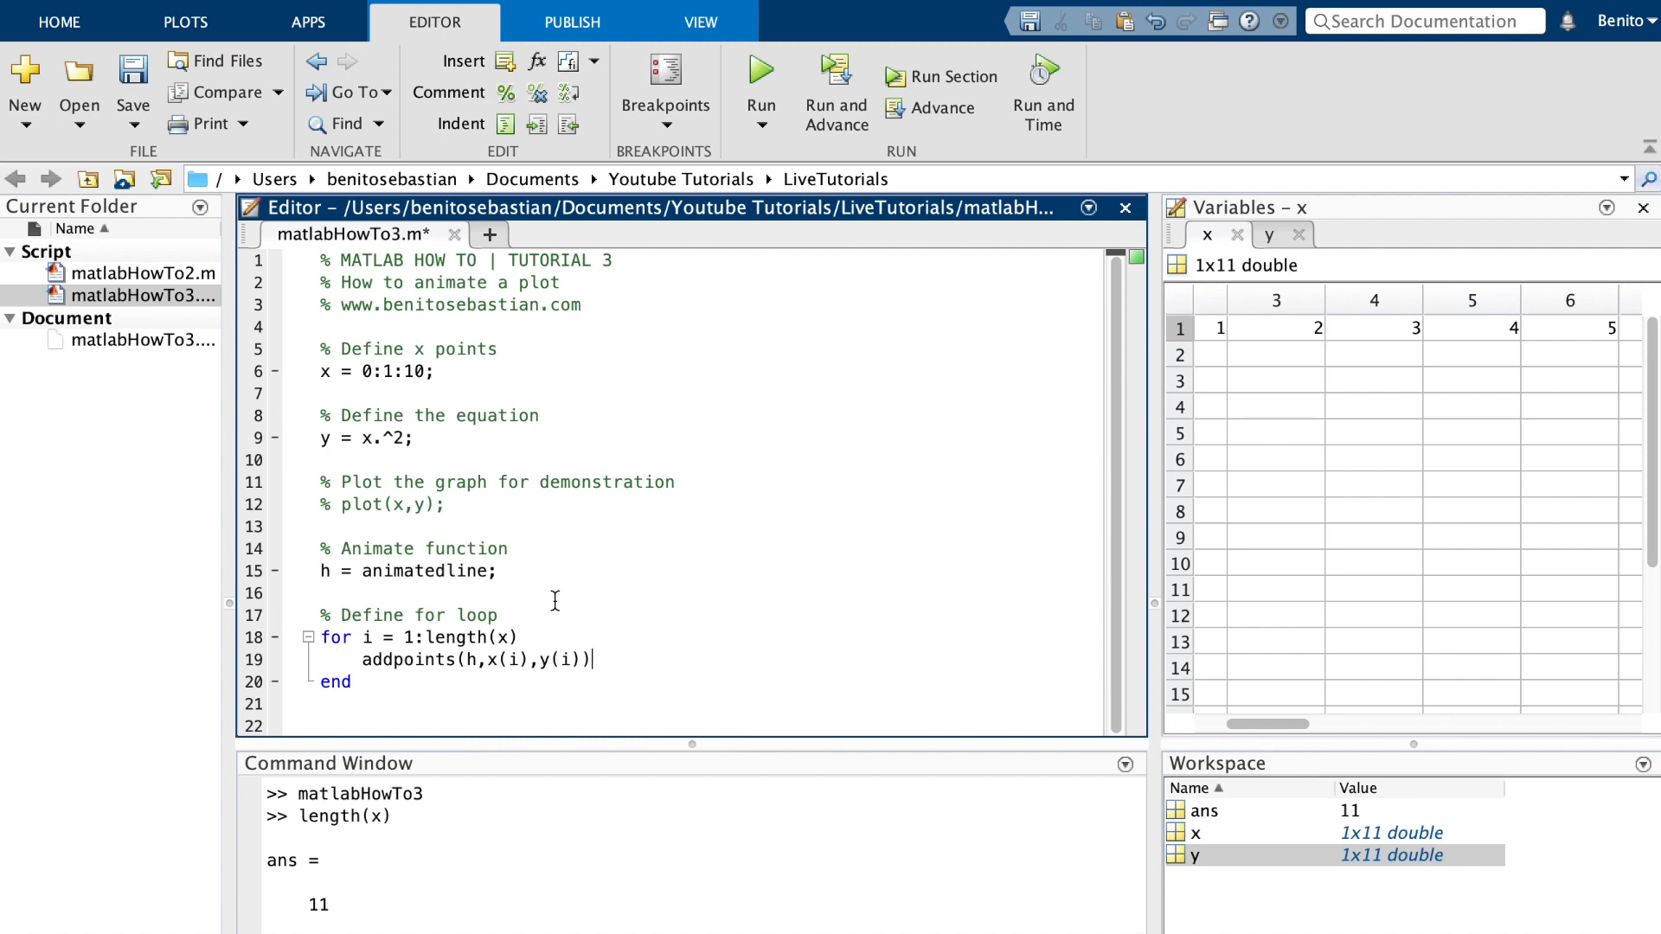
pyautogui.moveTo(429, 638)
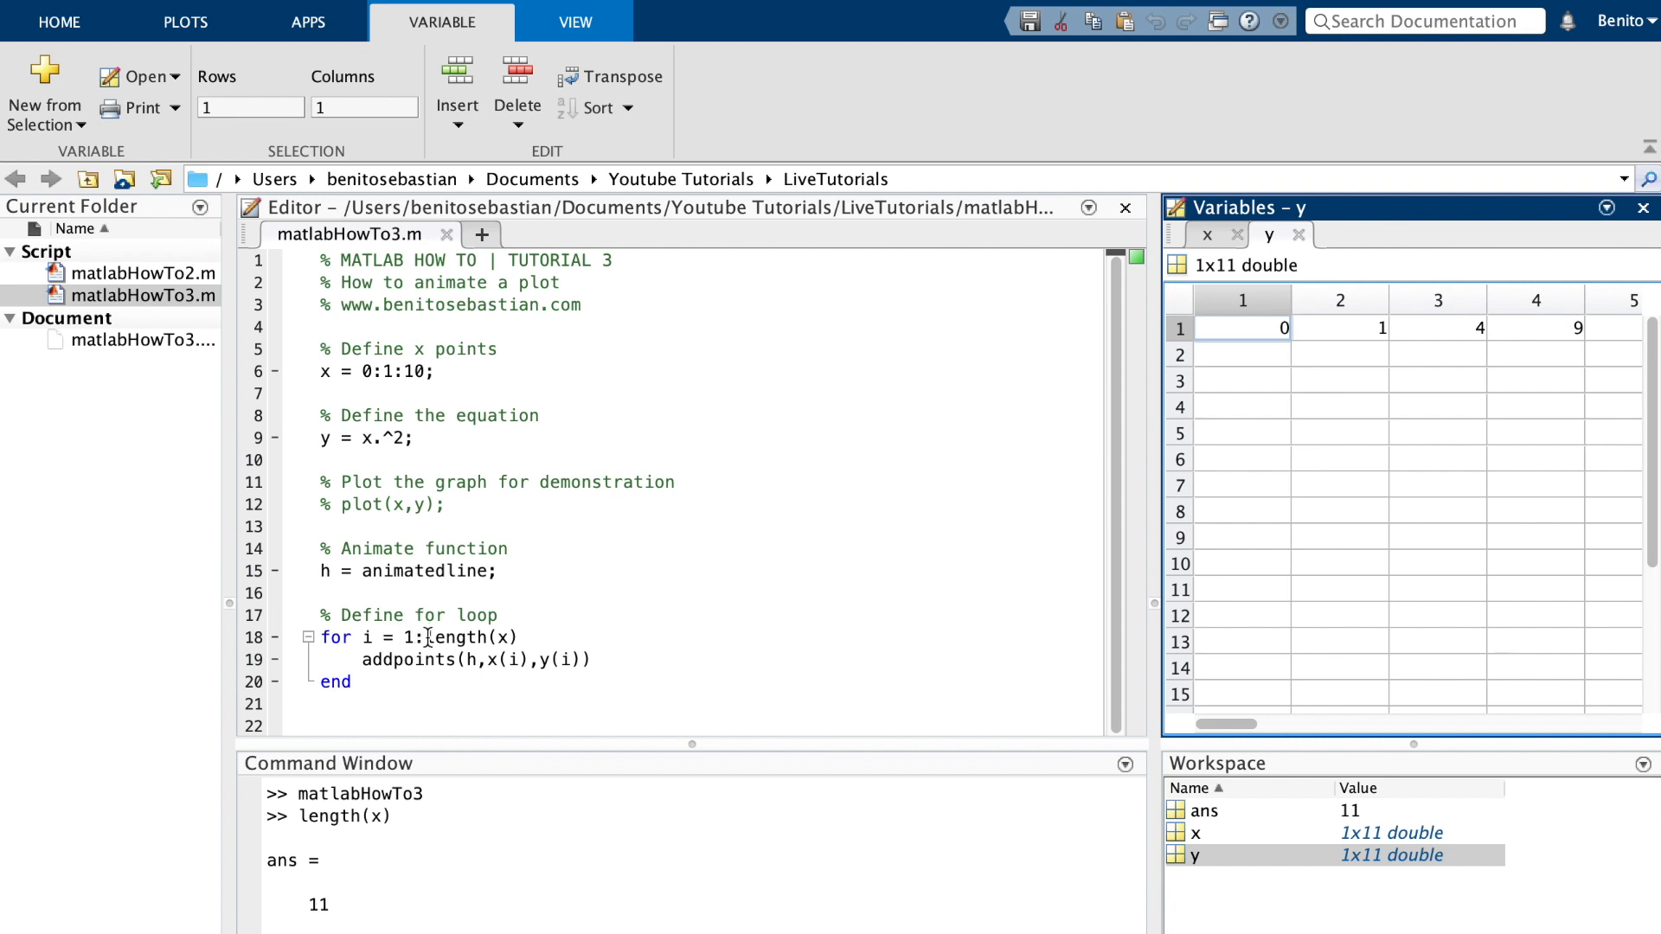
pyautogui.moveTo(1364, 325)
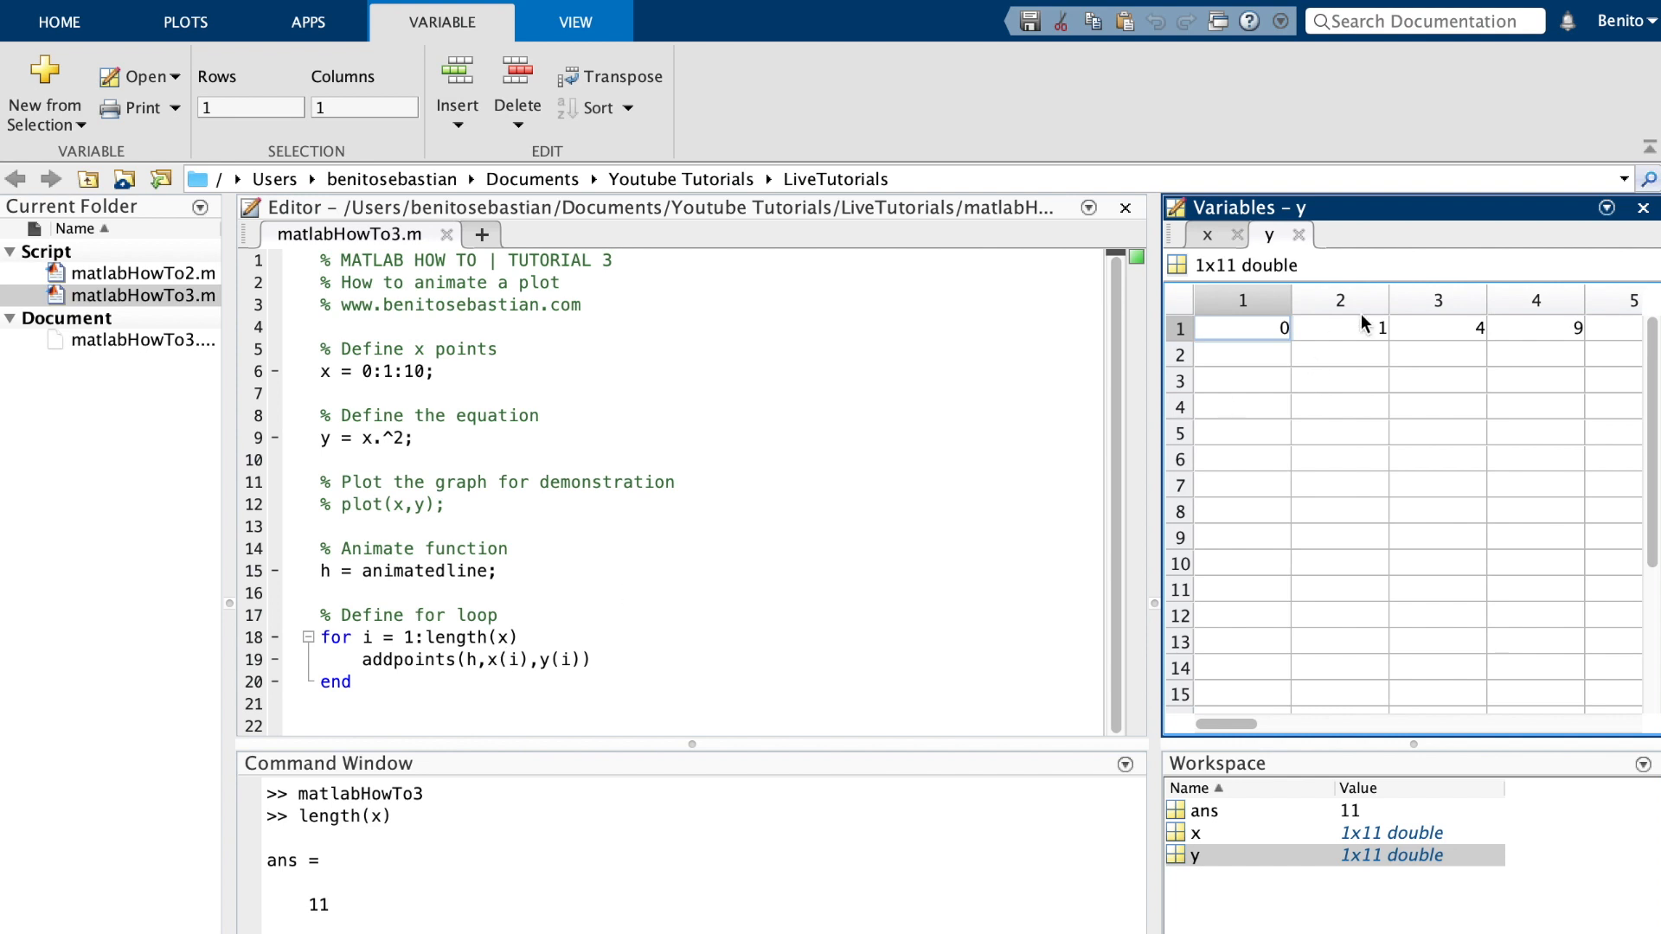
# - Inspect the y values 0 to 100 in the Variables editor, then resume the addpoints line
pyautogui.click(1339, 327)
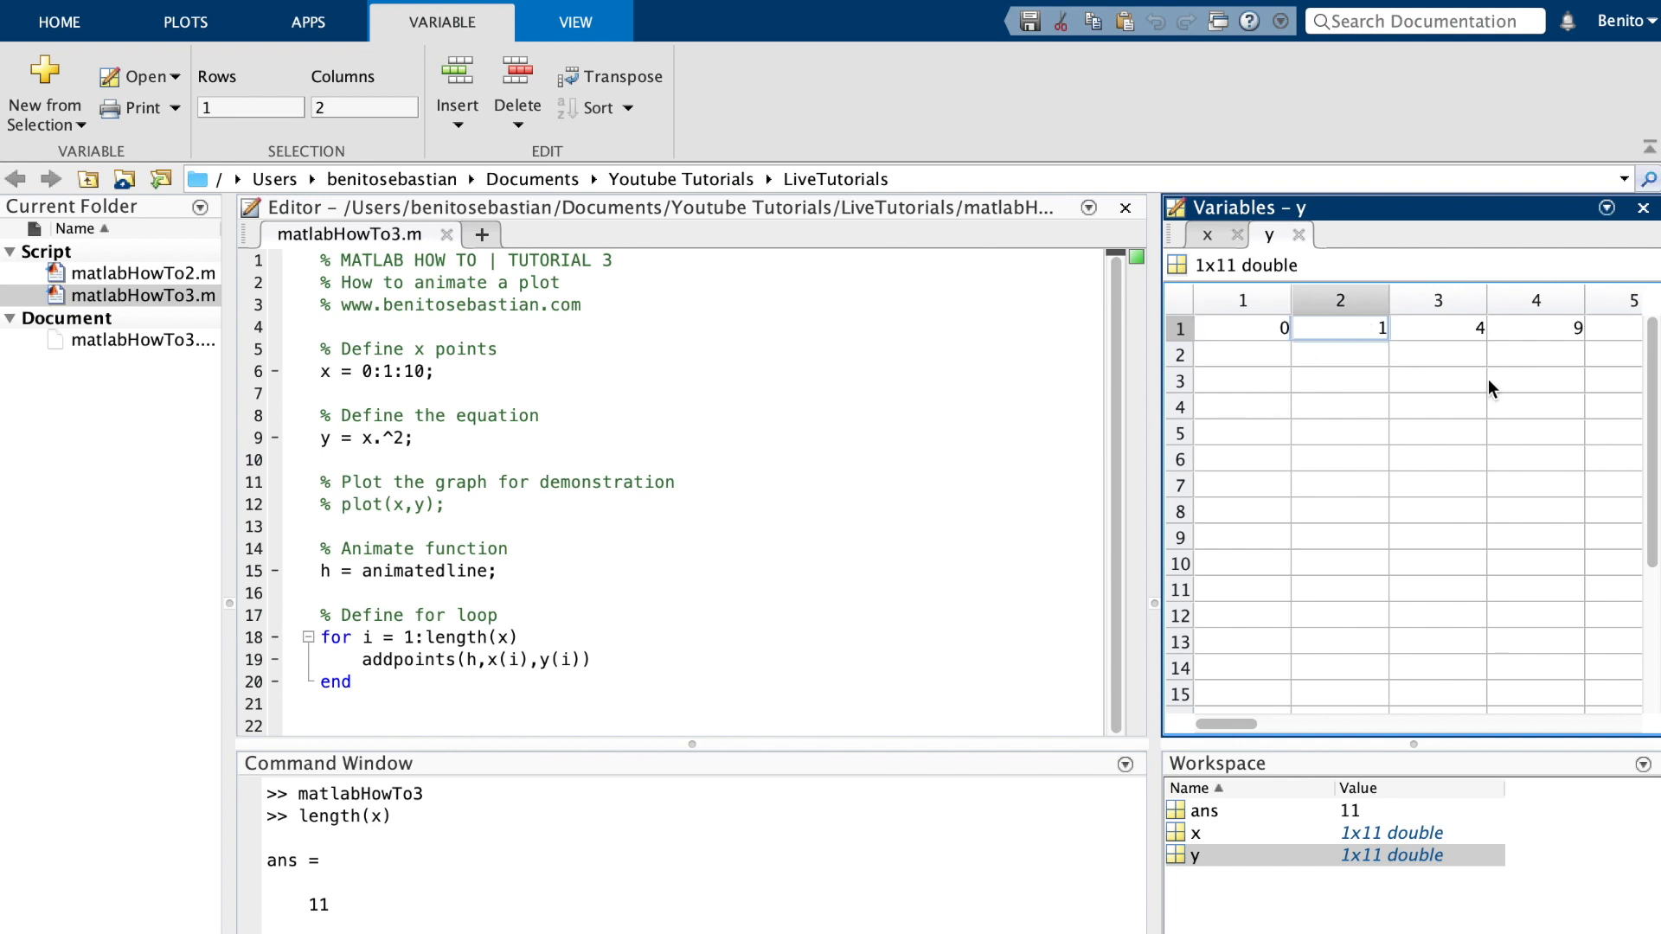
pyautogui.hscroll(3)
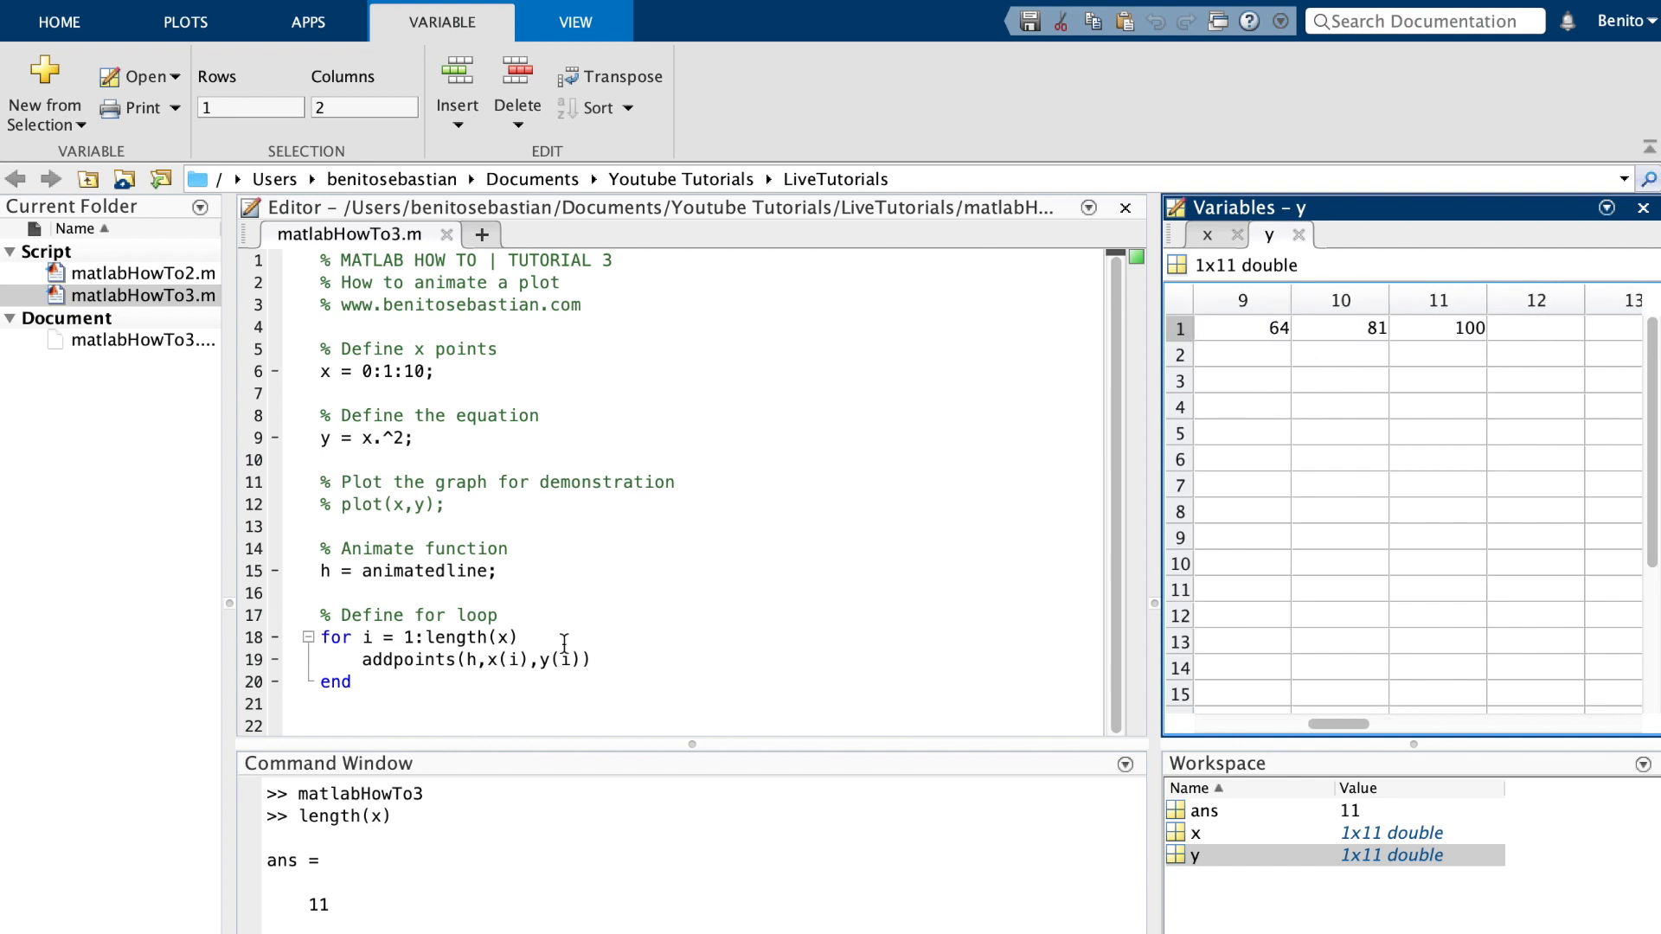
pyautogui.click(636, 652)
pyautogui.write(';')
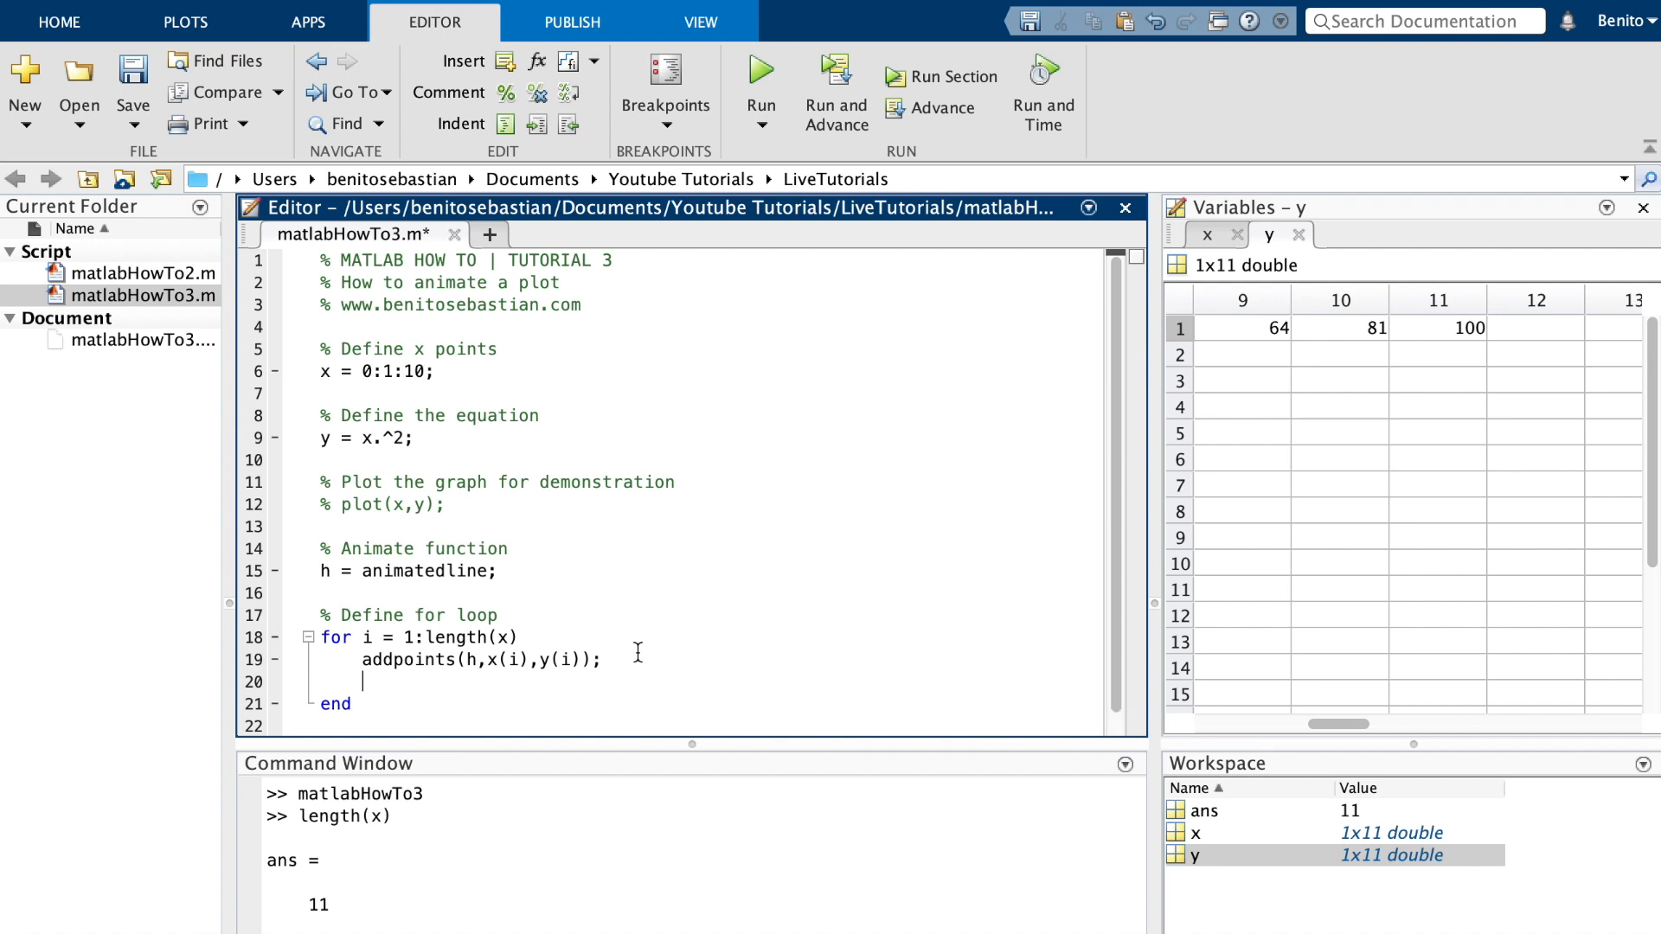
# - Add drawnow; to the loop, change x to 0:0.1:10 and run to animate the smooth parabola
pyautogui.write('drawnow;')
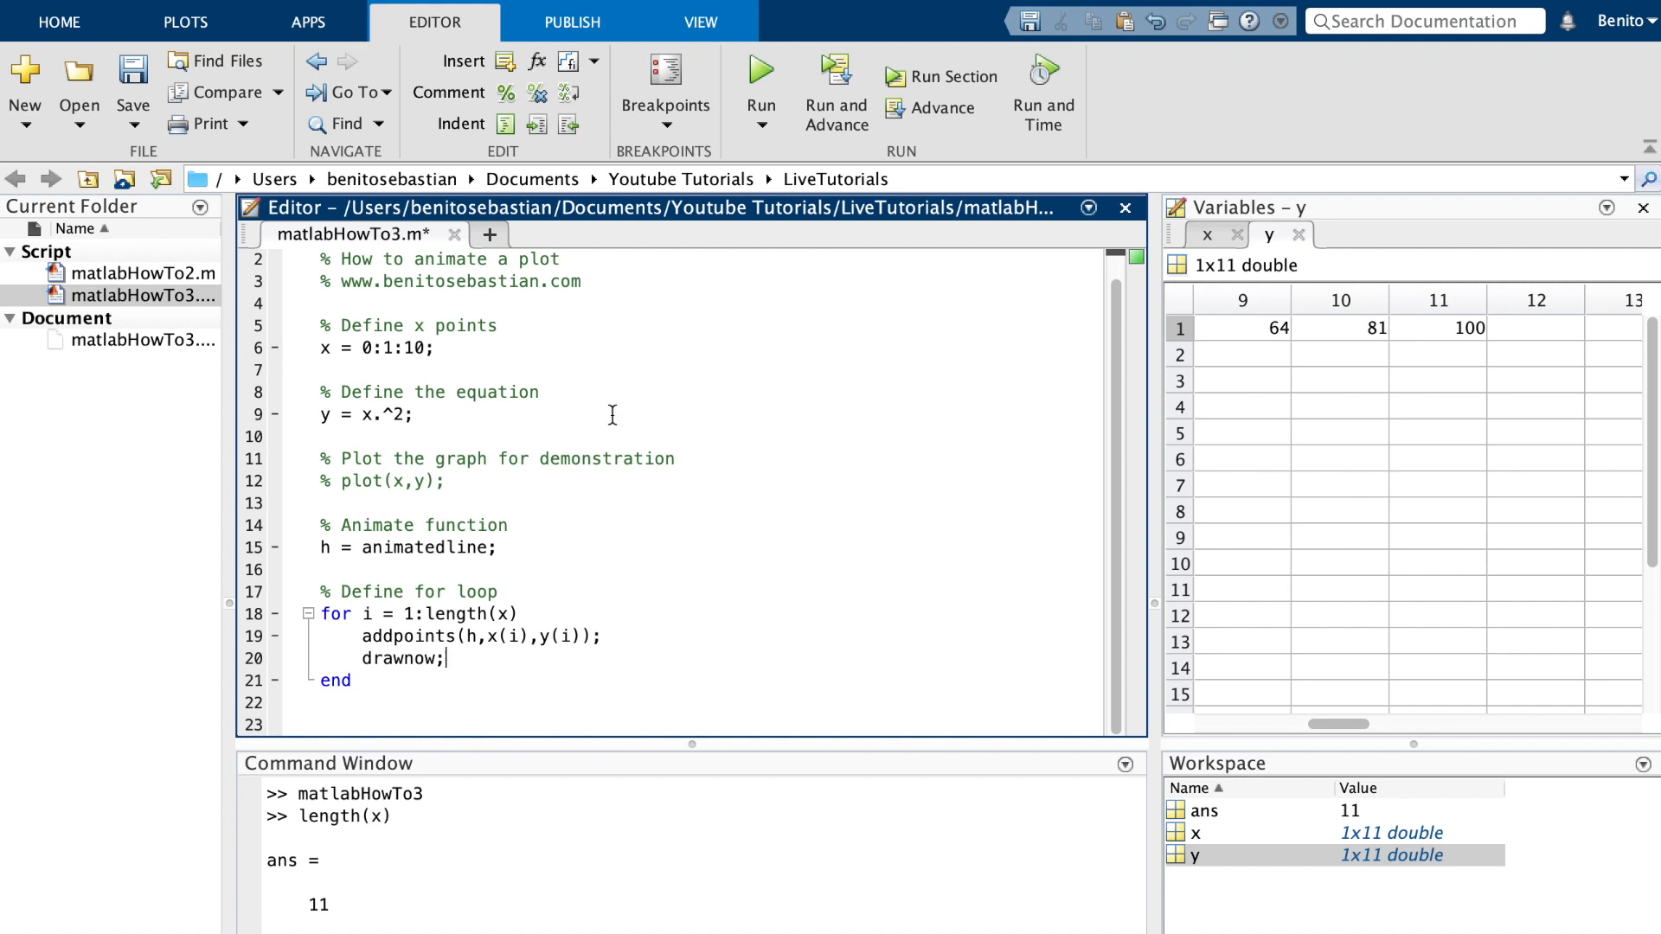
pyautogui.click(760, 71)
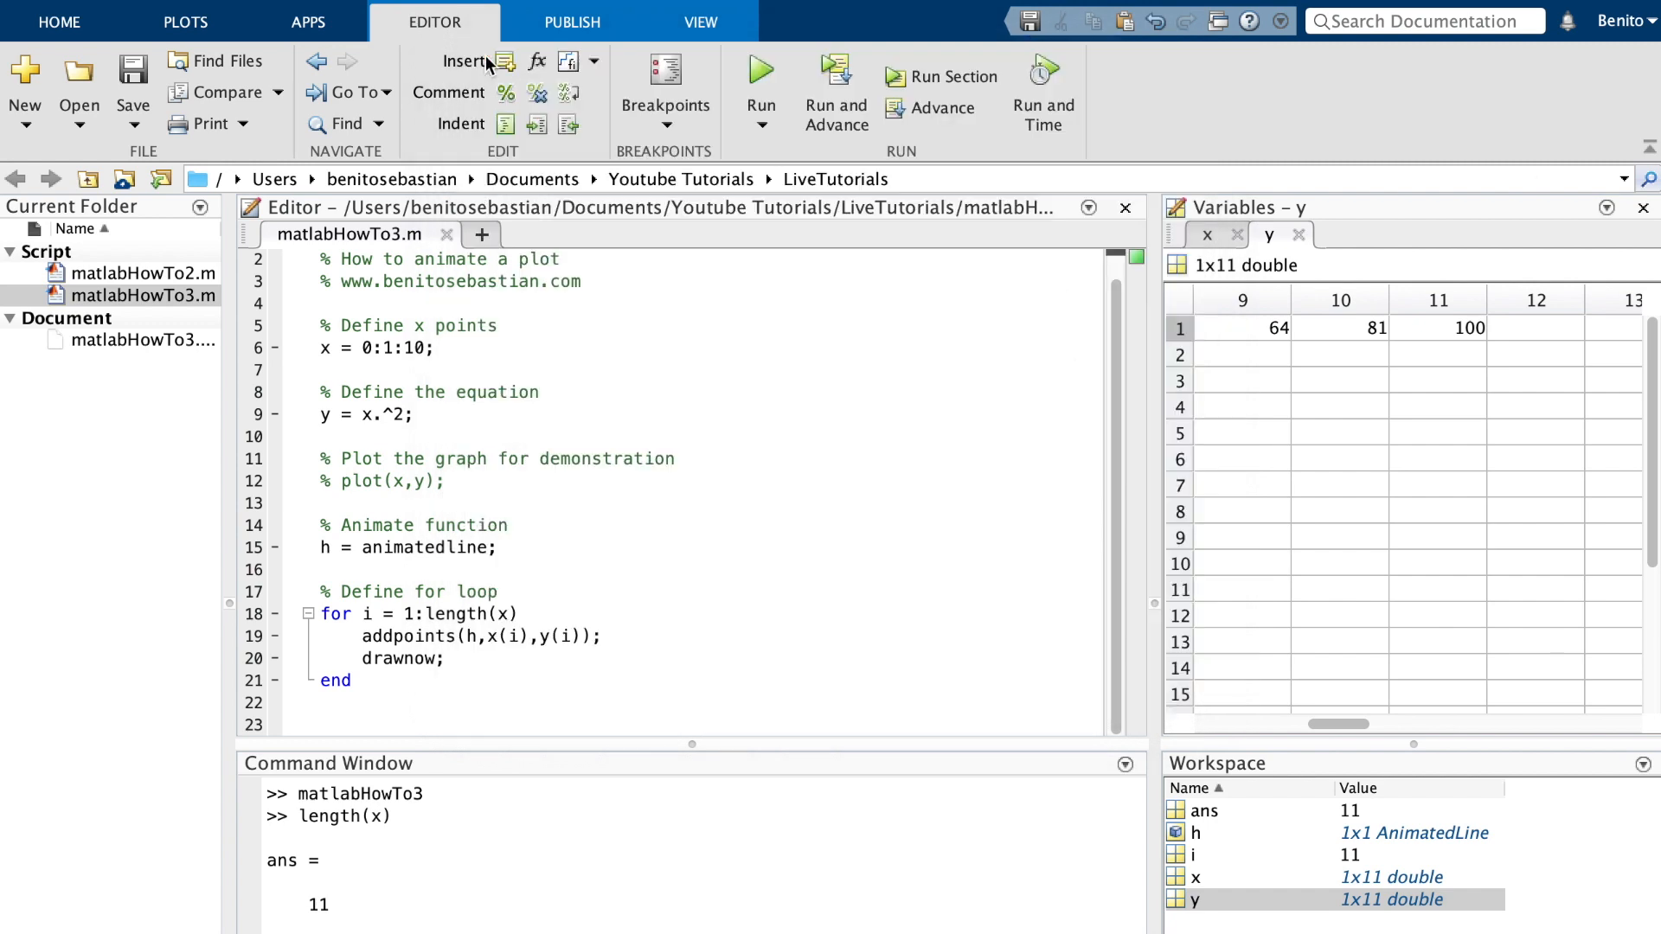
pyautogui.scroll(3)
pyautogui.write('0.')
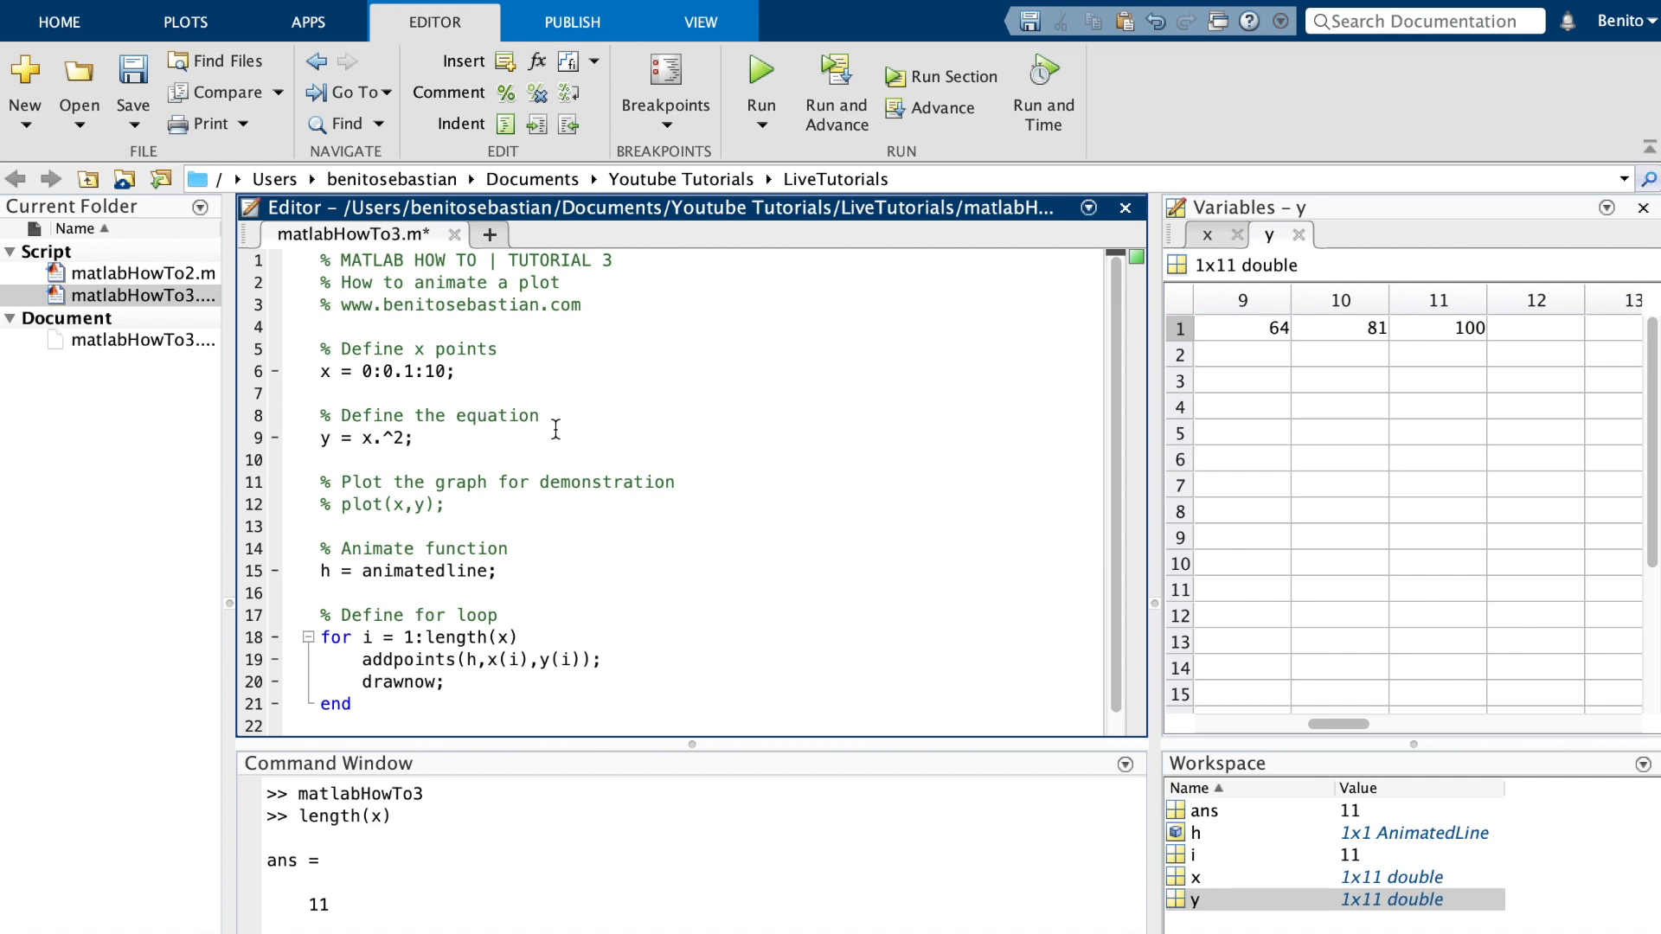
pyautogui.click(757, 76)
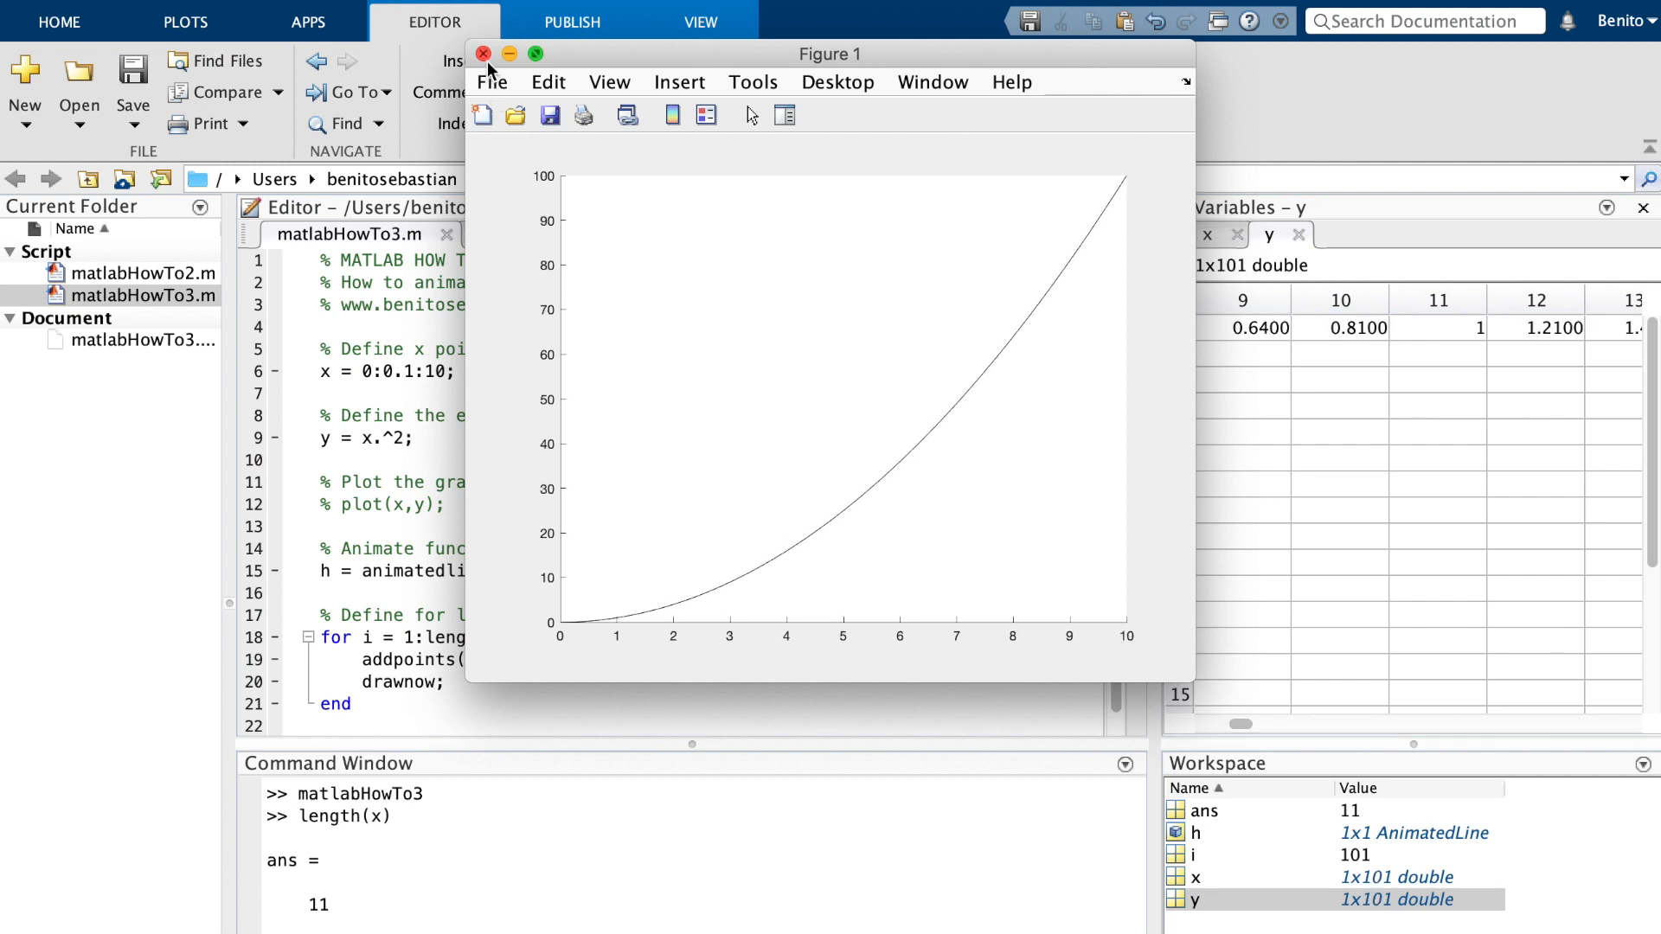
# - Close Figure 1 and add pause(0.5); after drawnow; in the loop
pyautogui.click(483, 54)
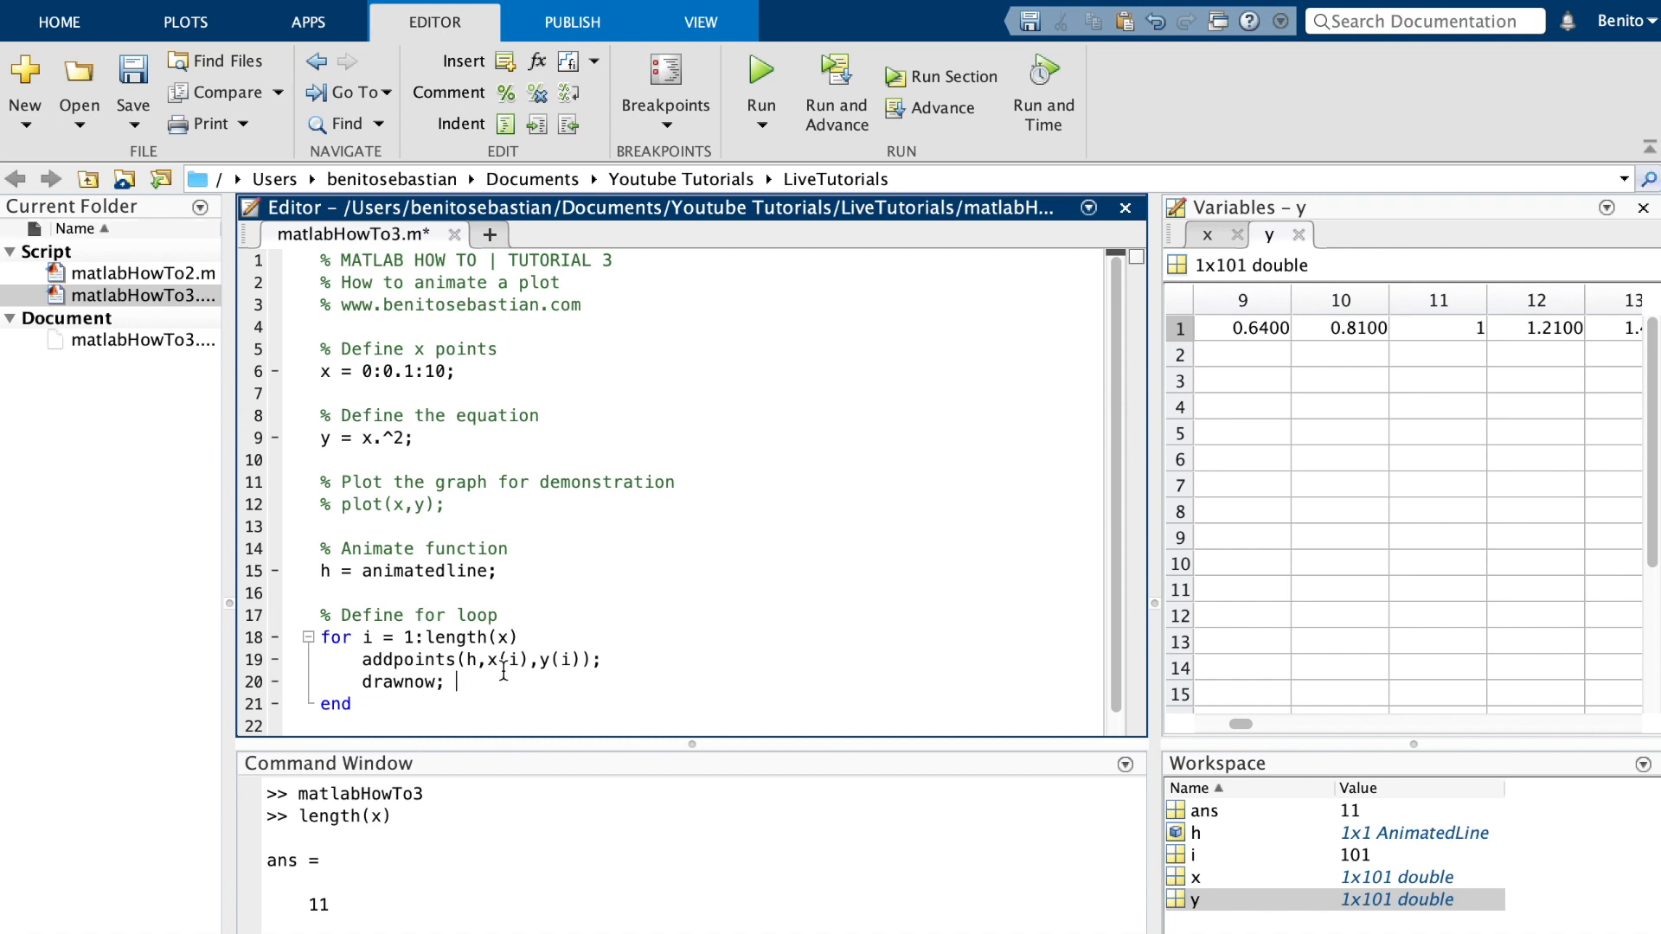
pyautogui.write('pau')
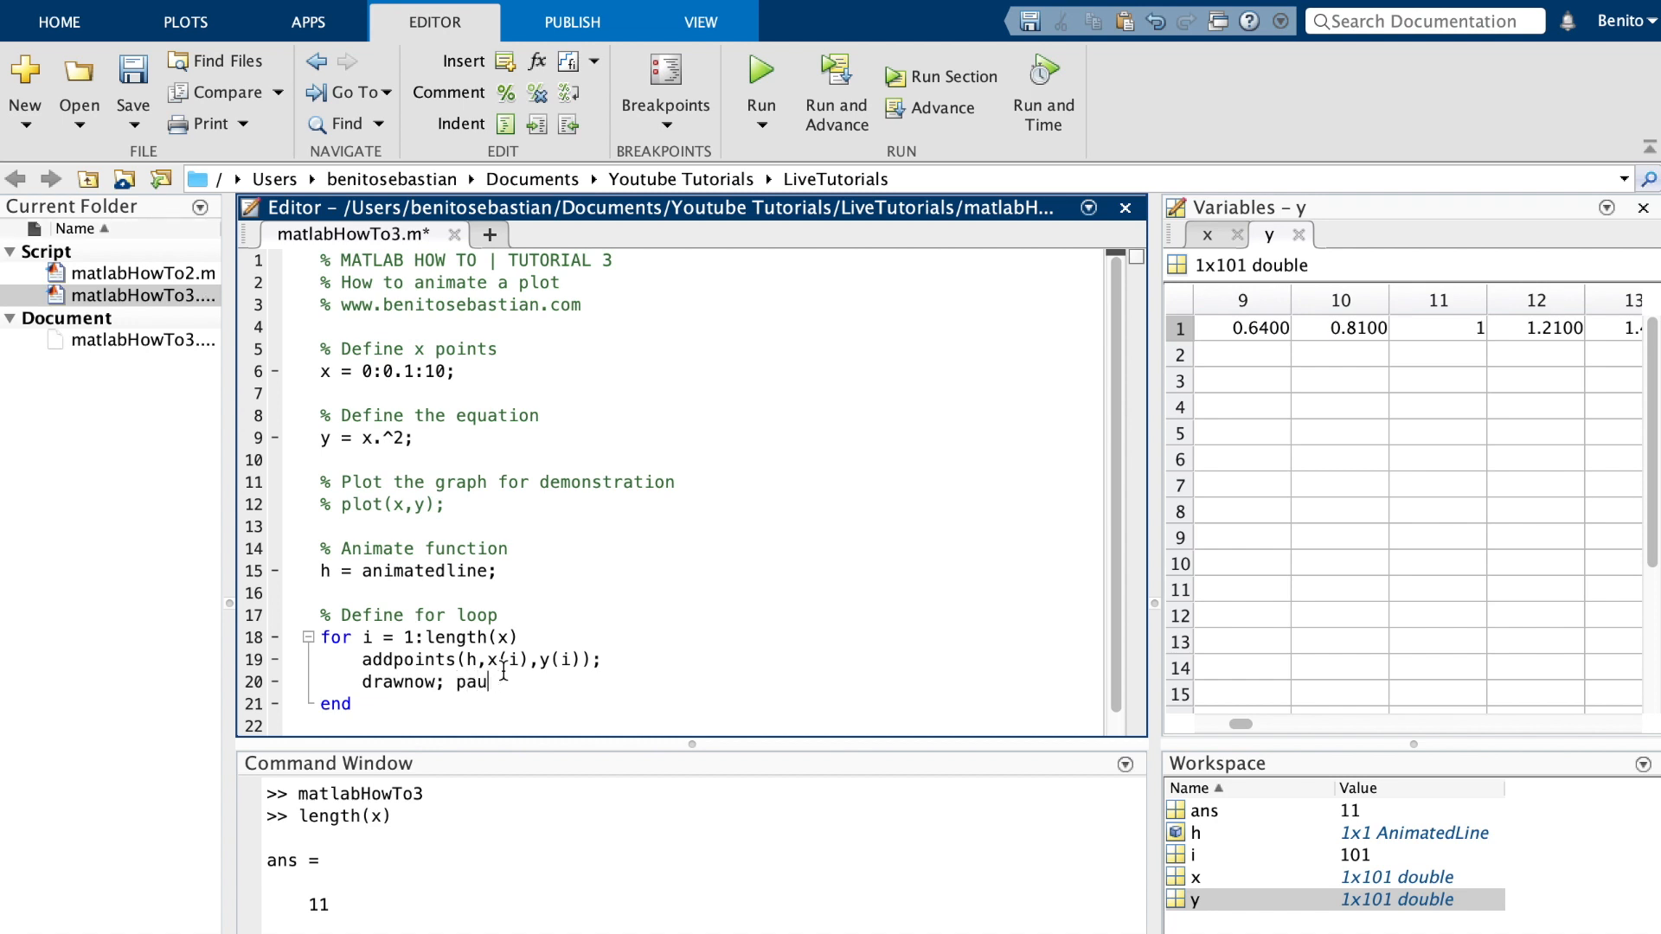
pyautogui.write('se(0)')
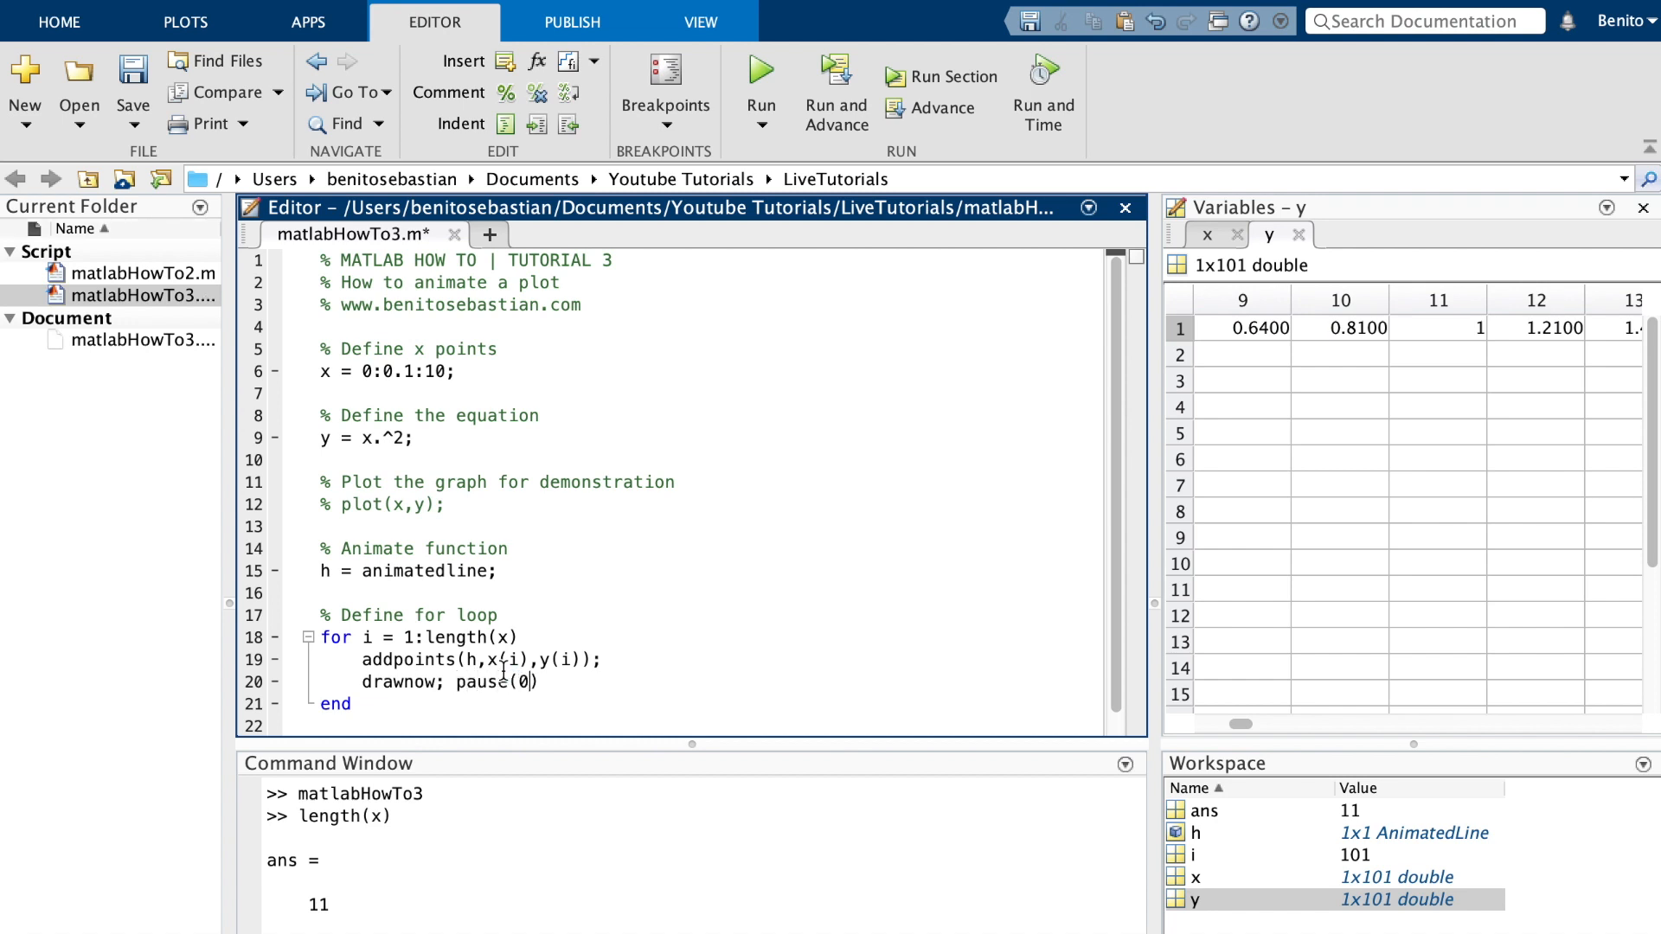
pyautogui.write('.5')
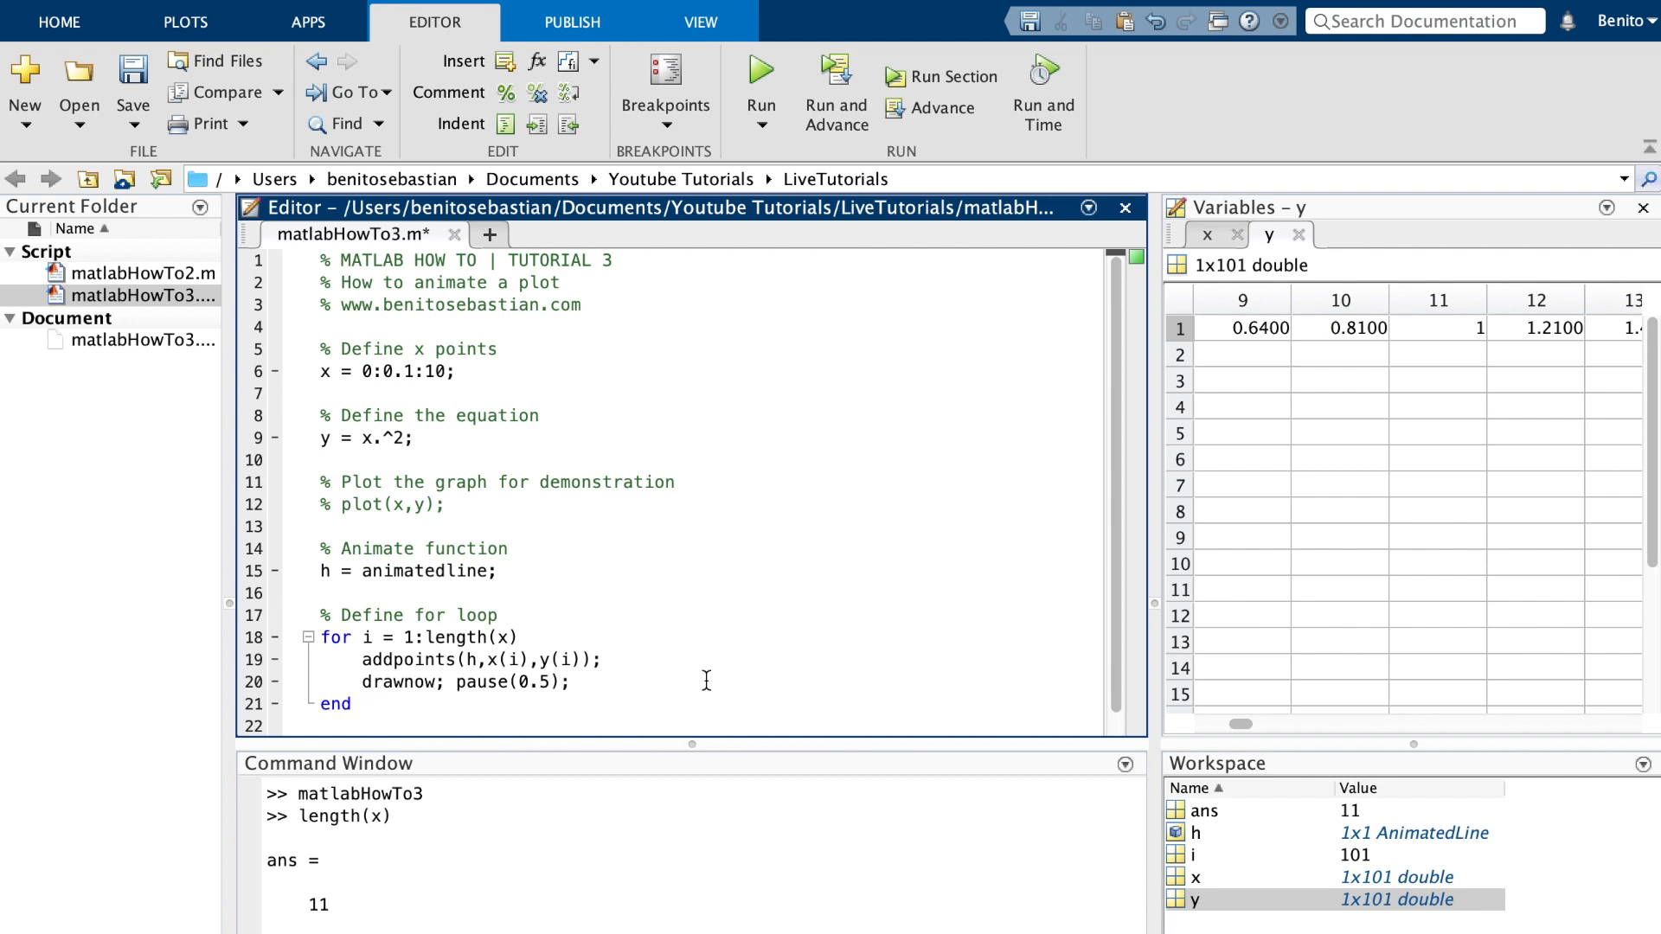
pyautogui.moveTo(593, 666)
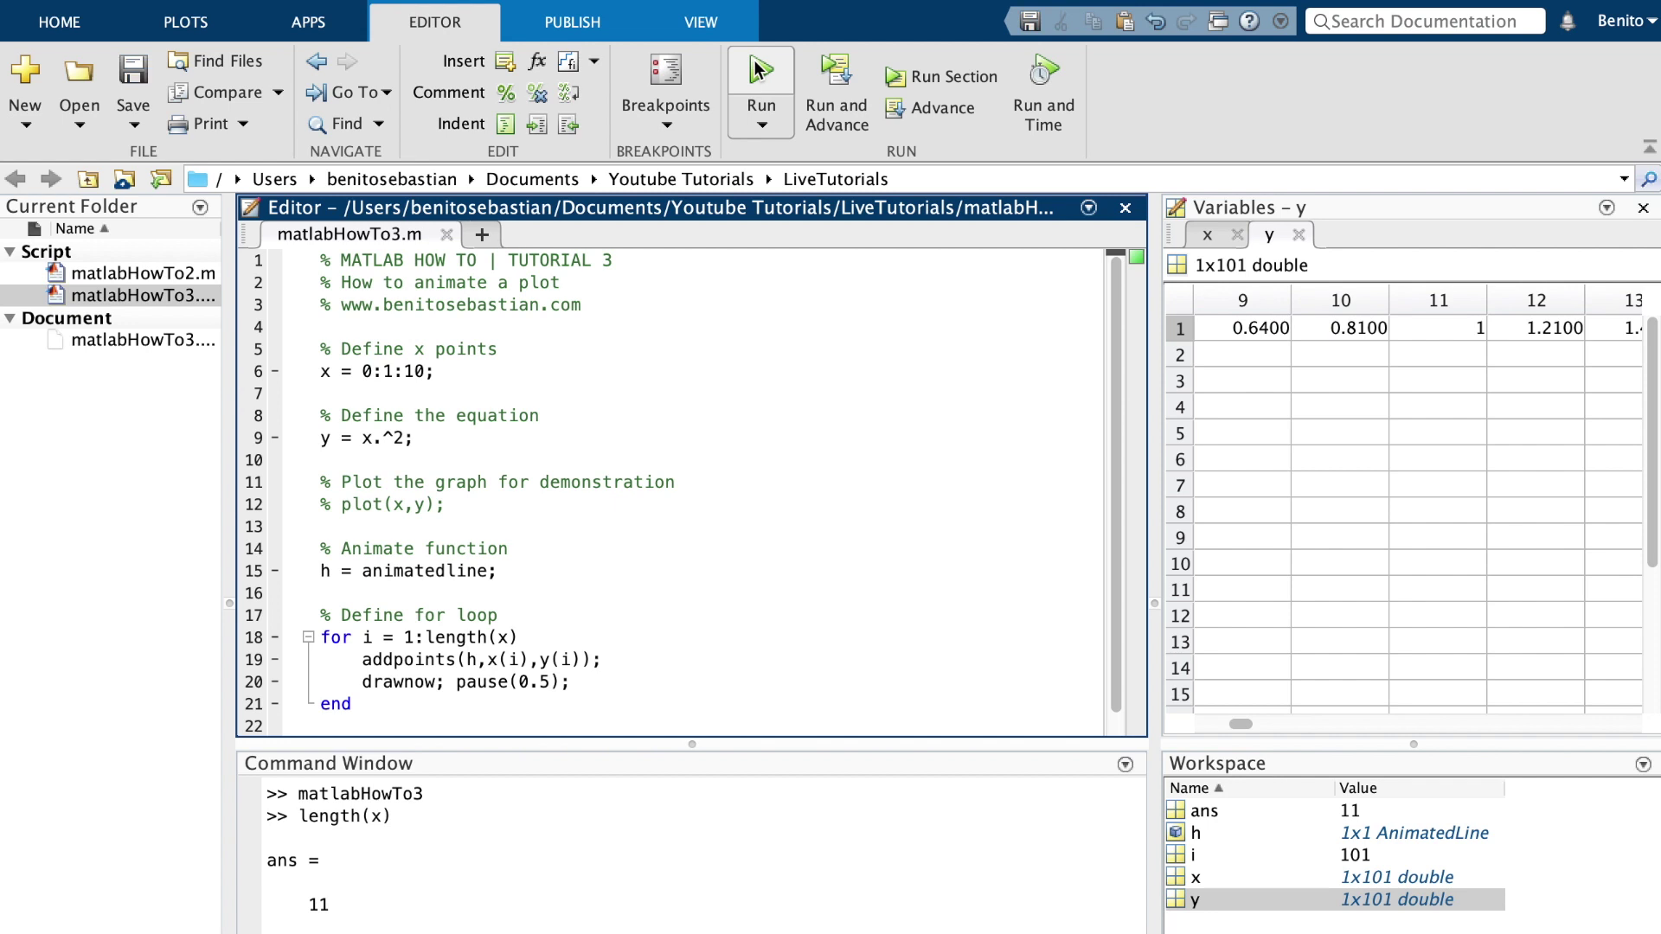
# - Run the 11-point animation with x = 0:1:10, close the figure and mark the x step size
pyautogui.click(759, 71)
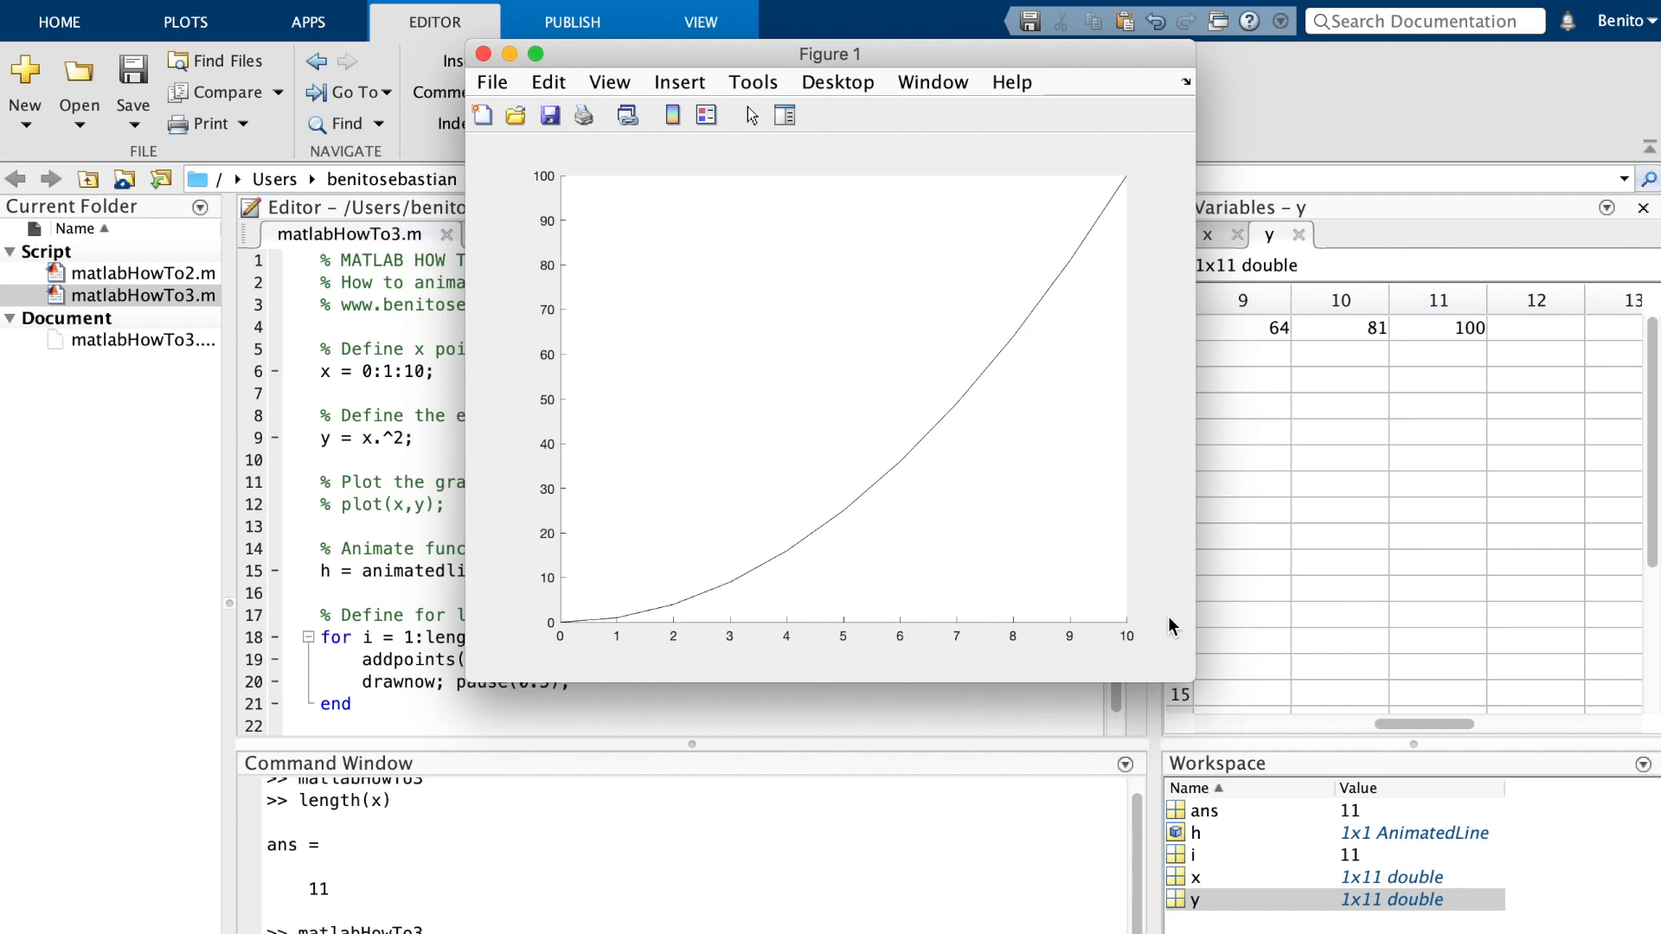
pyautogui.click(483, 53)
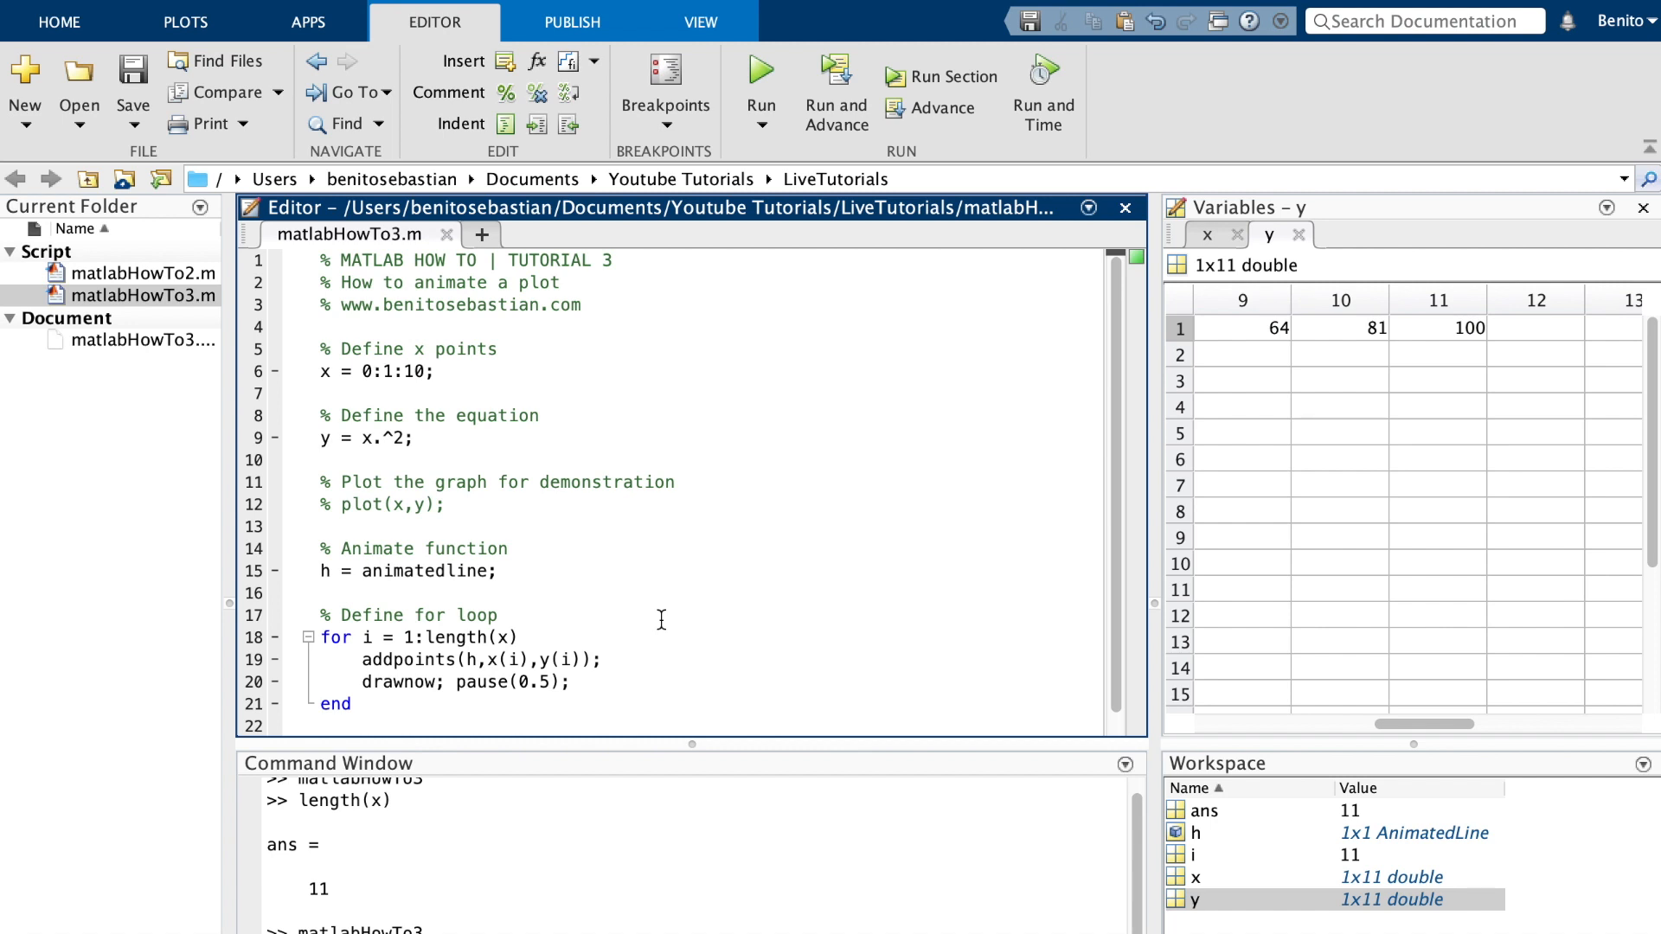
pyautogui.click(384, 372)
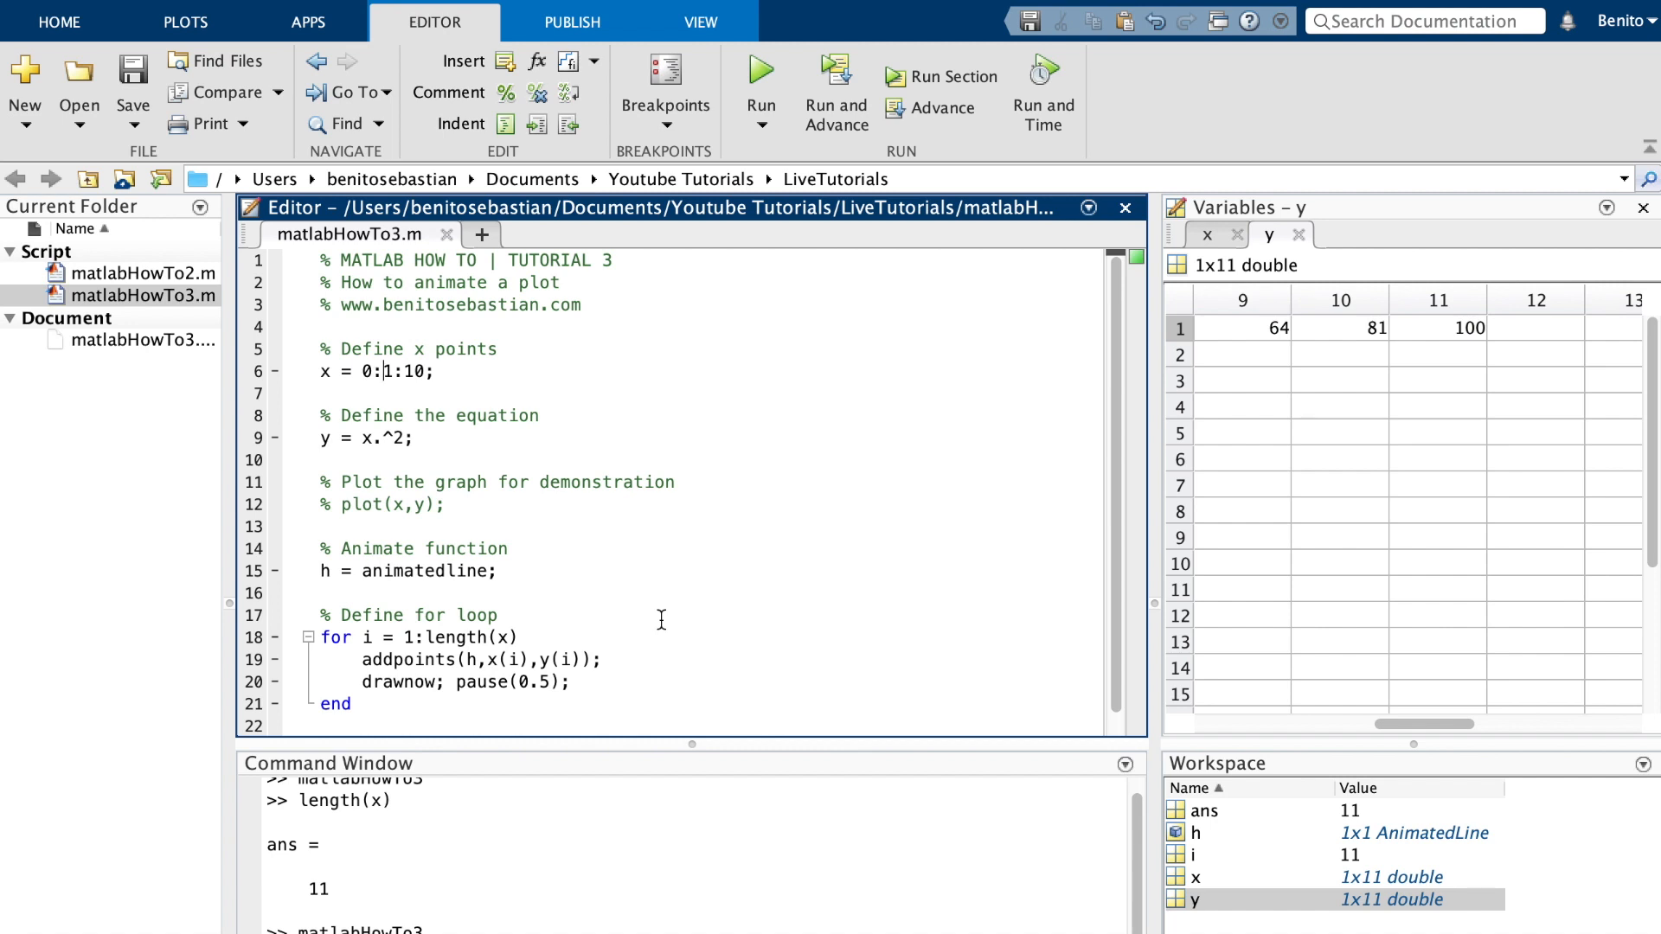